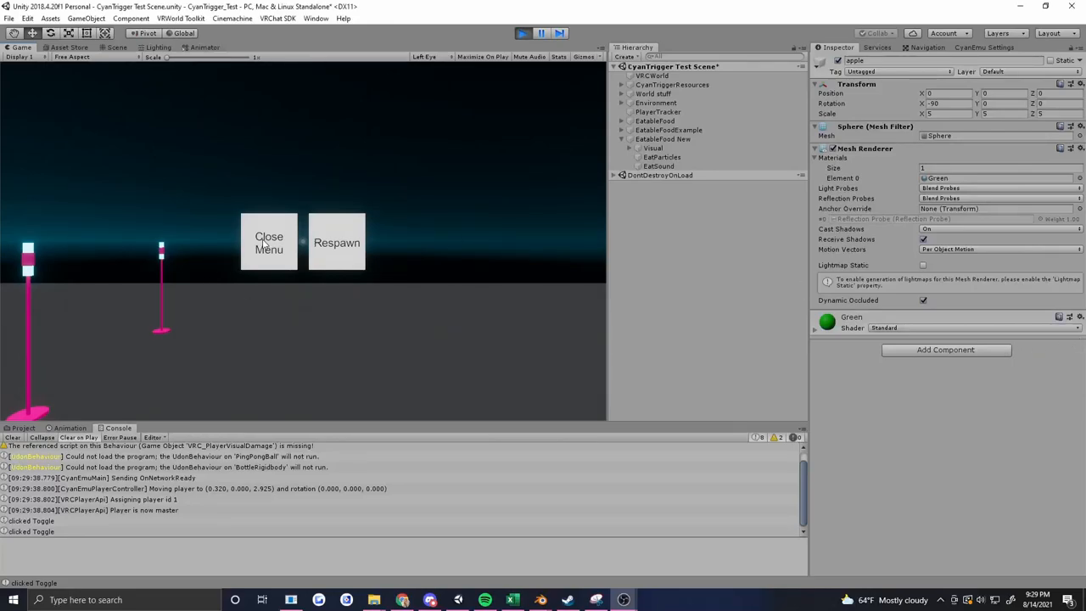
Run a Play-mode test eating the apple, then return to editing
{"action": "left_click", "coordinate": [336, 241]}
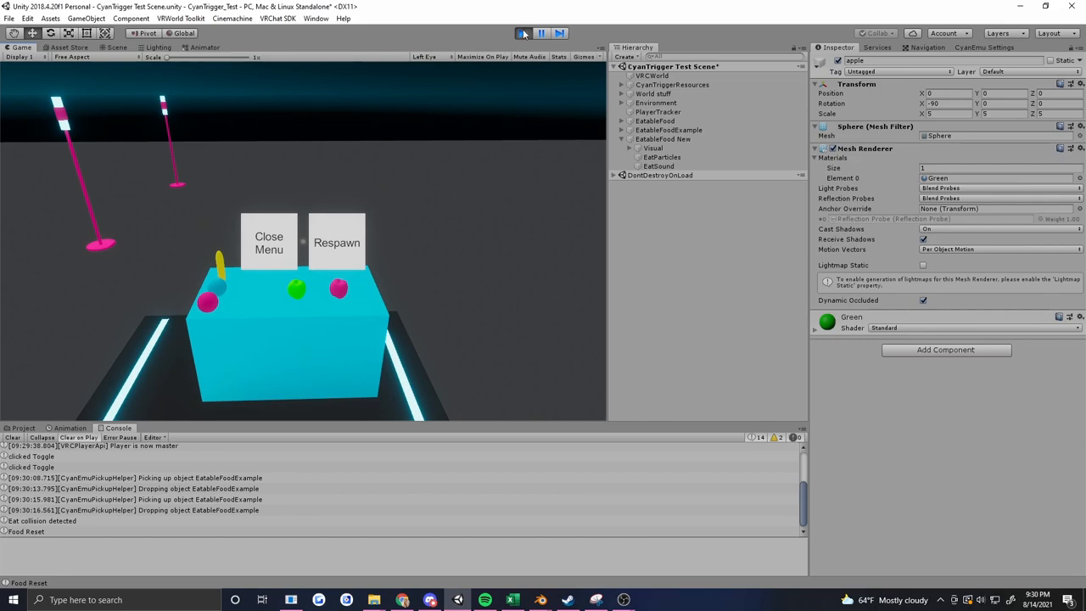
{"action": "left_click", "coordinate": [522, 34]}
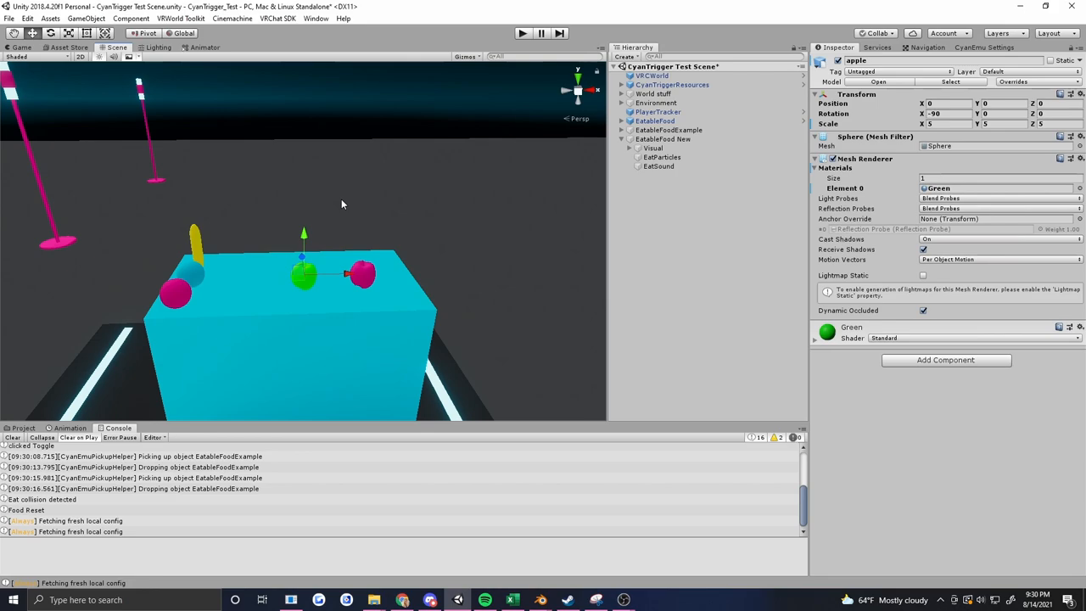
Select VRCWorld, then select the EatableFood New object in the Hierarchy
{"action": "left_click", "coordinate": [652, 75]}
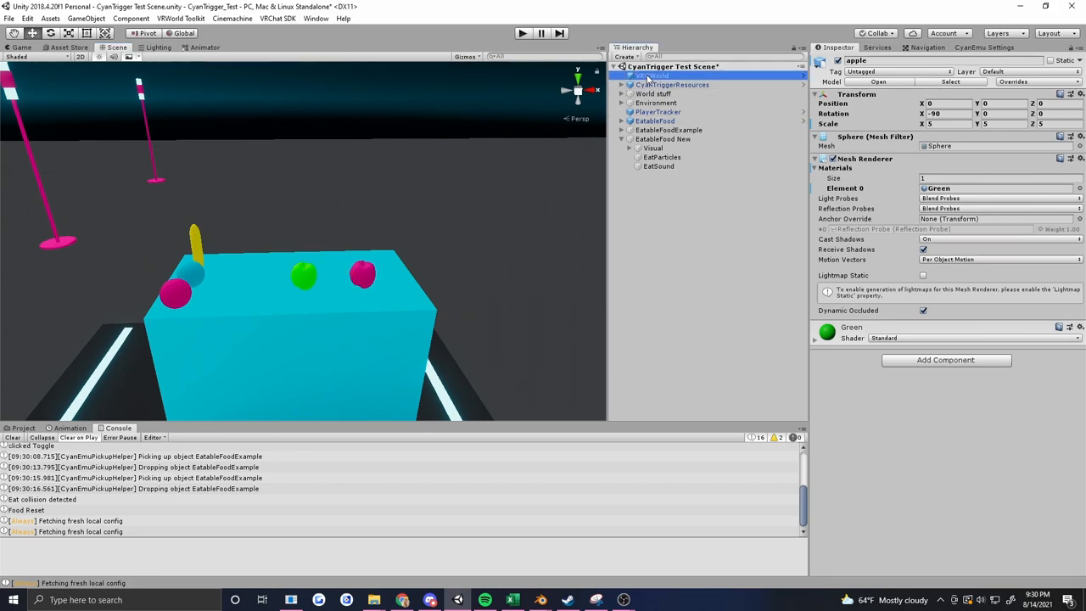
{"action": "left_click", "coordinate": [652, 75]}
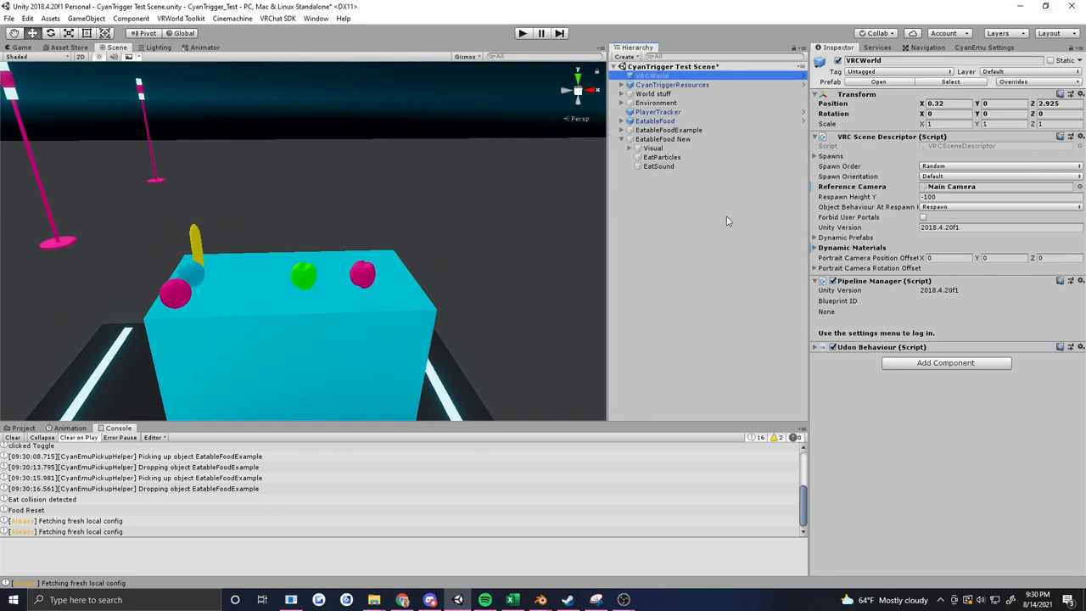
{"action": "left_click", "coordinate": [658, 112]}
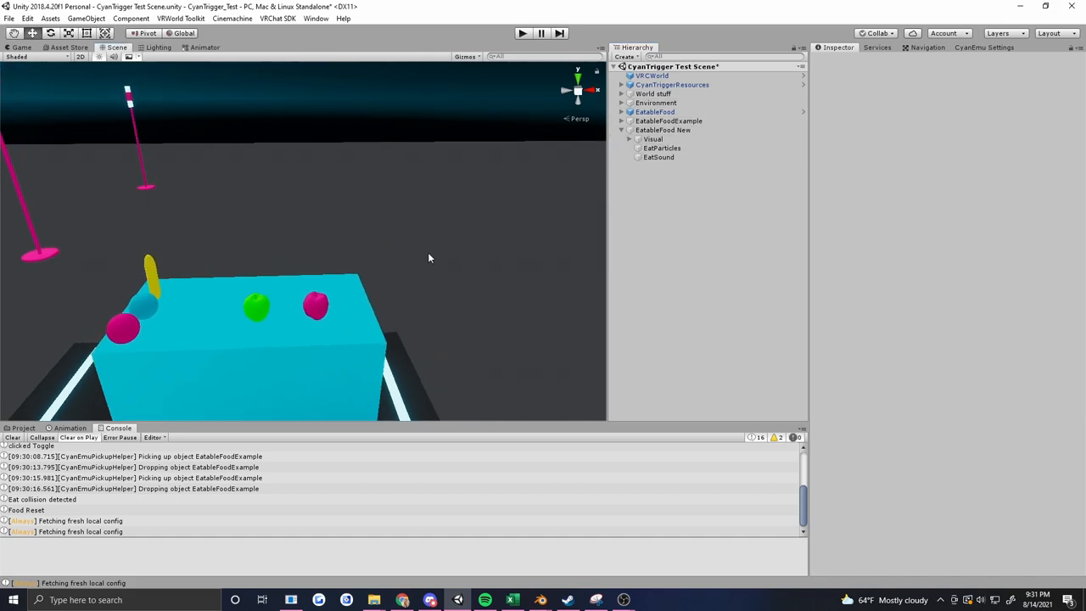
{"action": "left_click", "coordinate": [664, 129]}
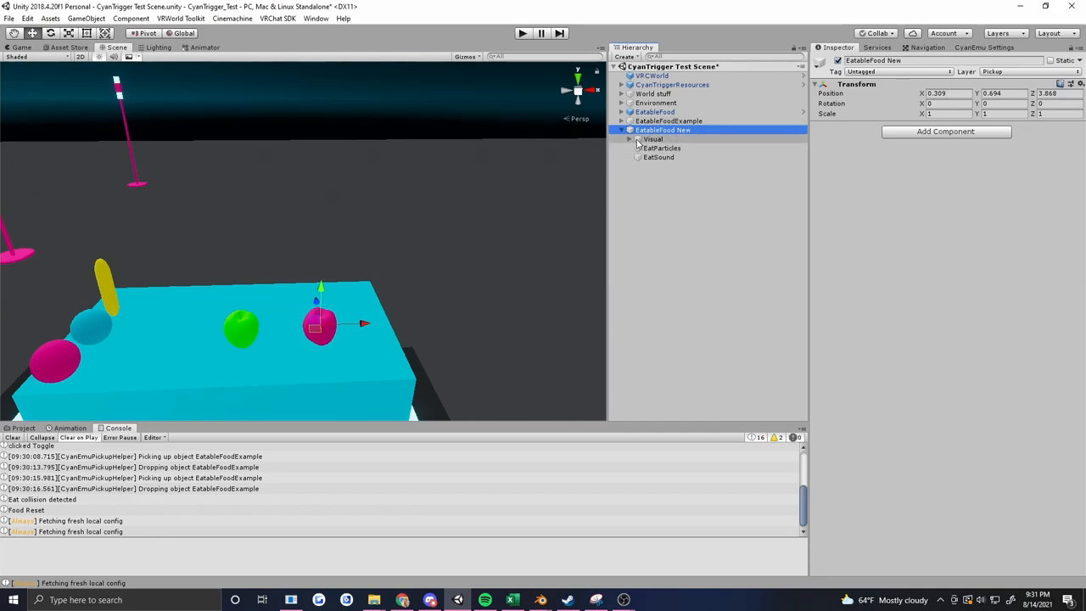
Expand Visual and inspect the pink apple sphere using the PinkSolid material
{"action": "left_click", "coordinate": [654, 139]}
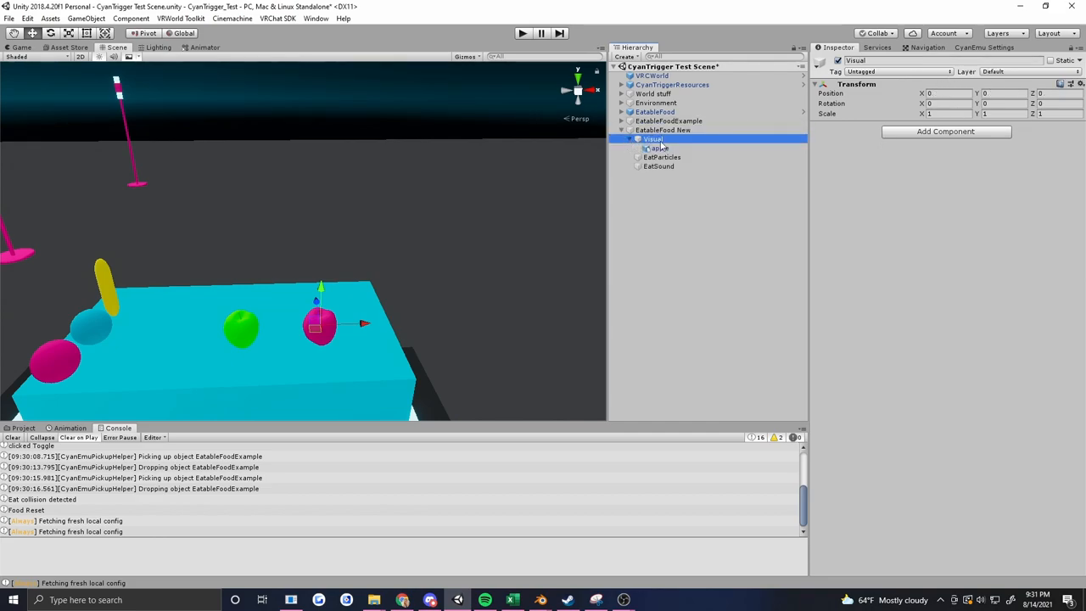
{"action": "left_click", "coordinate": [659, 148]}
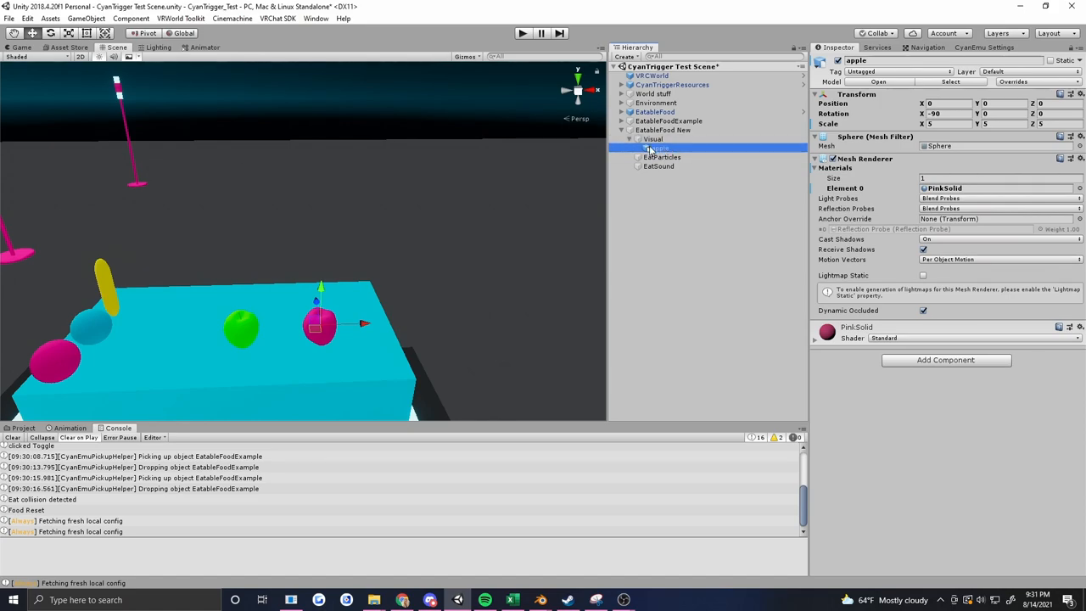
{"action": "left_click", "coordinate": [630, 139]}
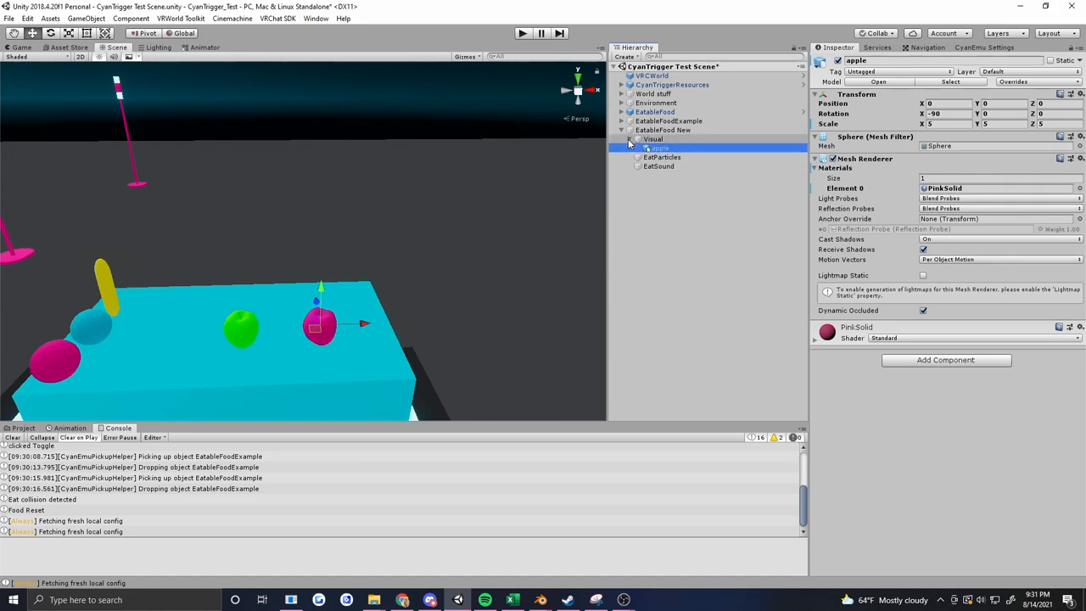
Review the EatParticles particle system with its pink start colour while the preview plays
{"action": "left_click", "coordinate": [662, 156]}
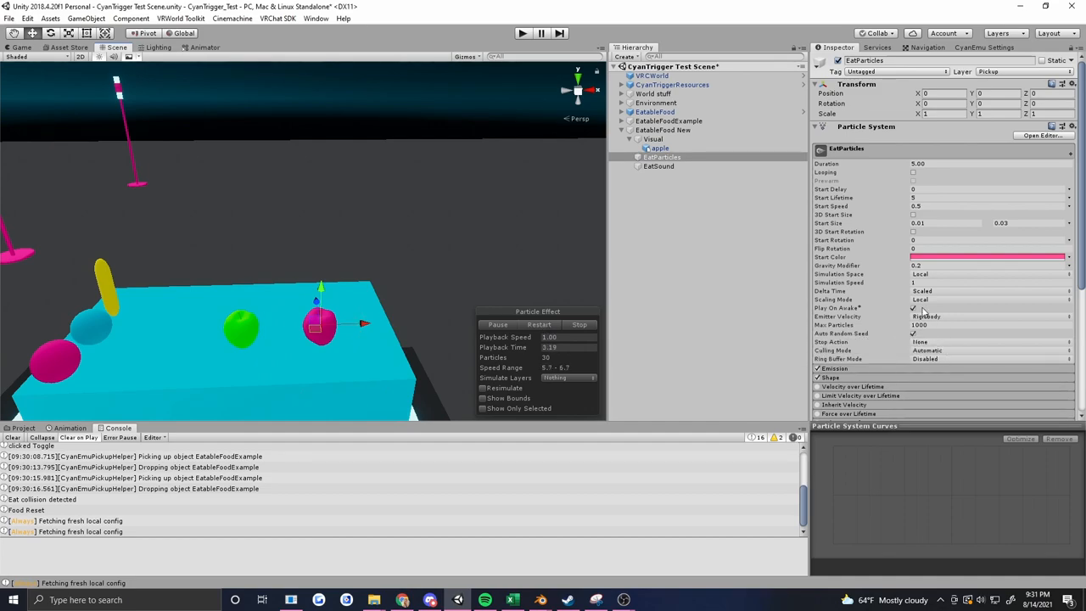
{"action": "left_click", "coordinate": [579, 324]}
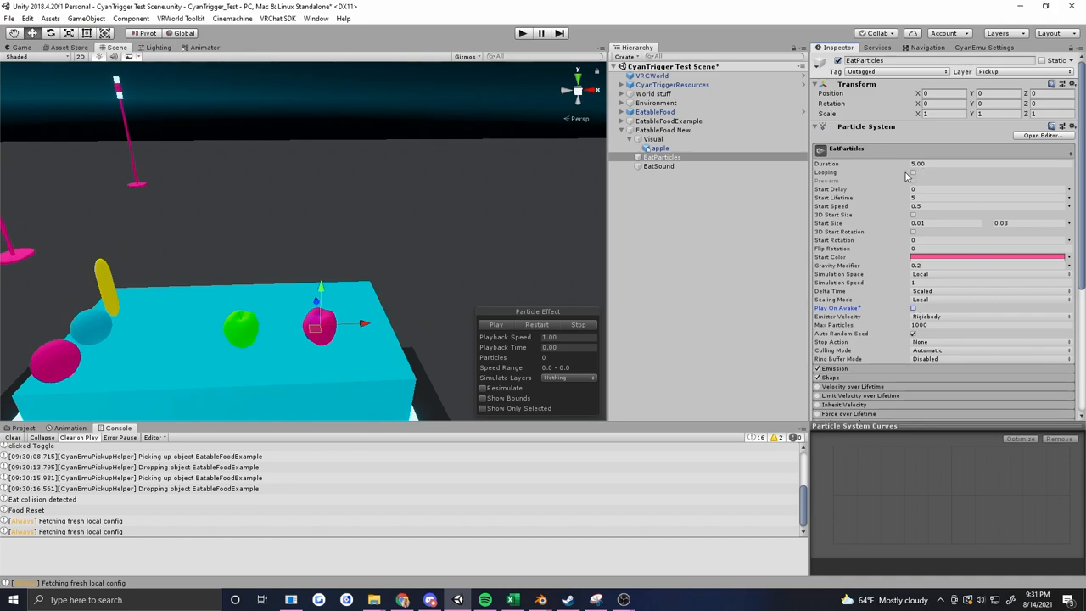
{"action": "left_click", "coordinate": [540, 326]}
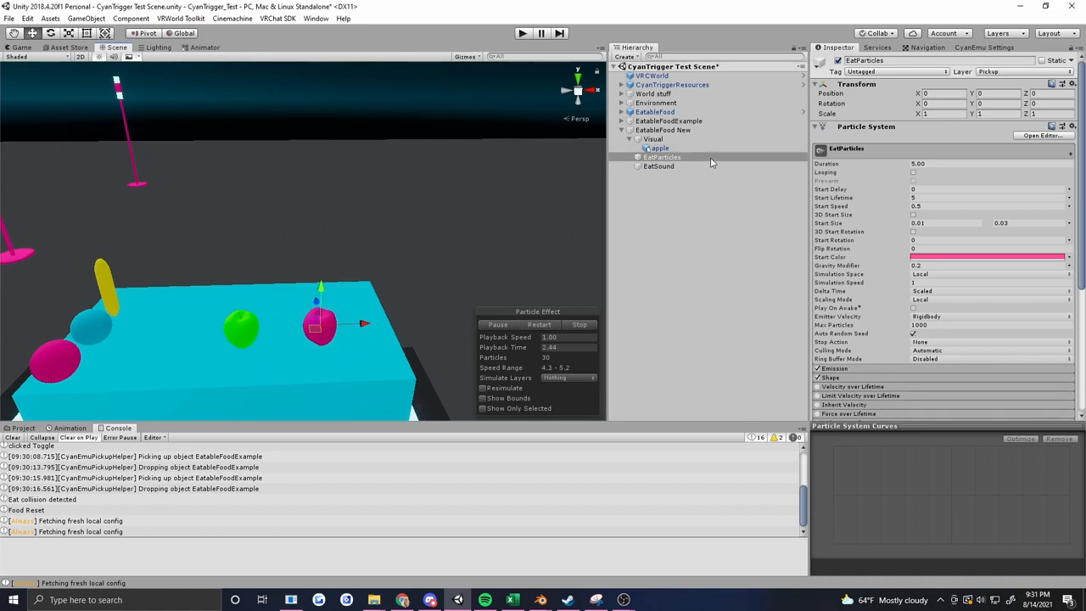
Review EatSound's Audio Source with the juicycrunch clip and its VRC Spatial Audio Source settings
{"action": "left_click", "coordinate": [659, 166]}
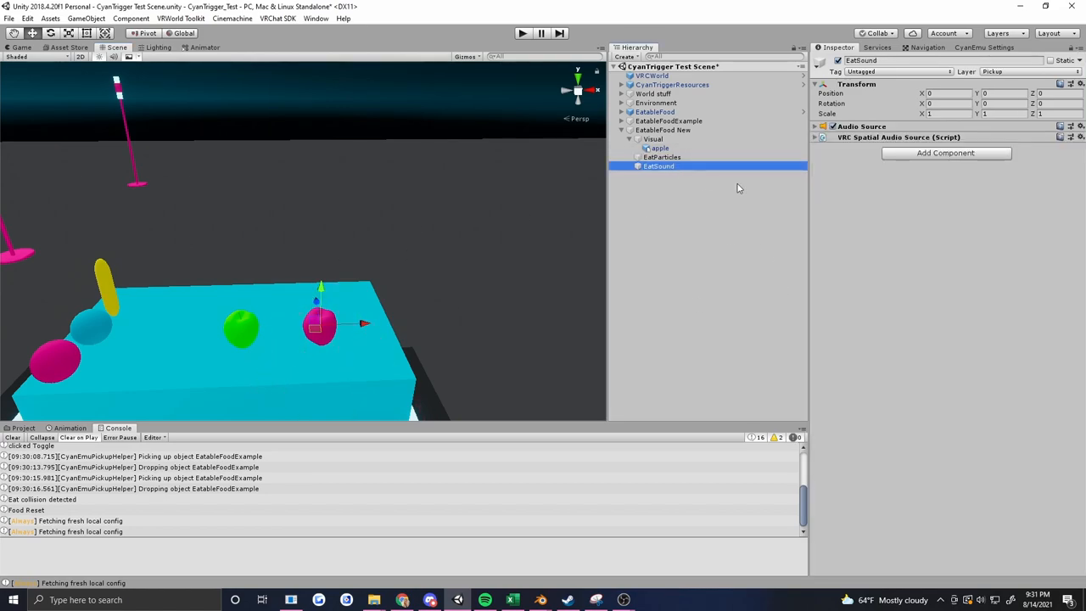
{"action": "left_click", "coordinate": [814, 125]}
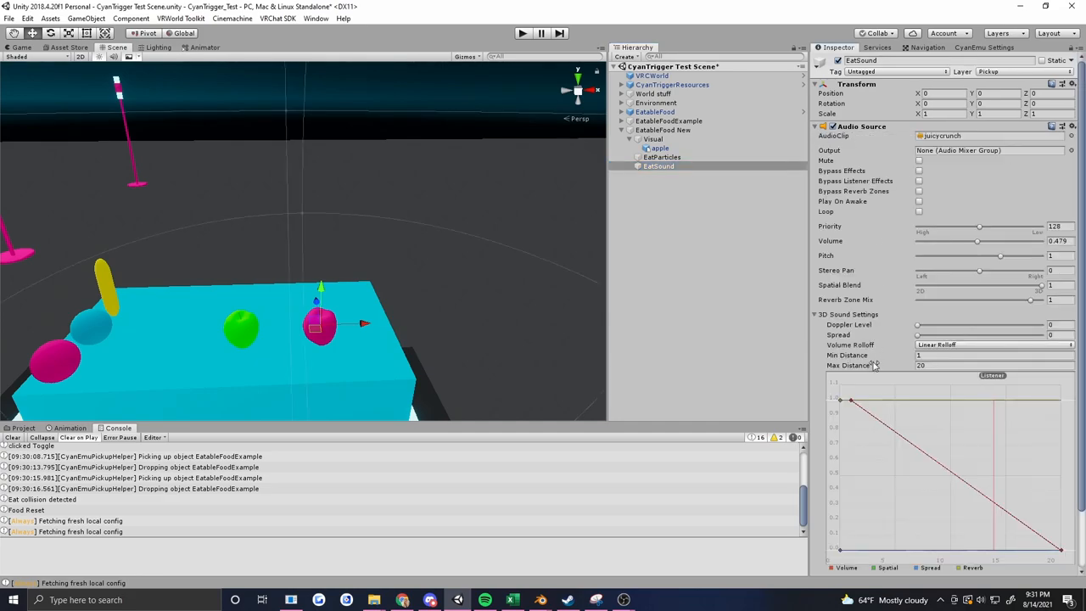
{"action": "scroll", "scroll_direction": "down", "scroll_amount": 3}
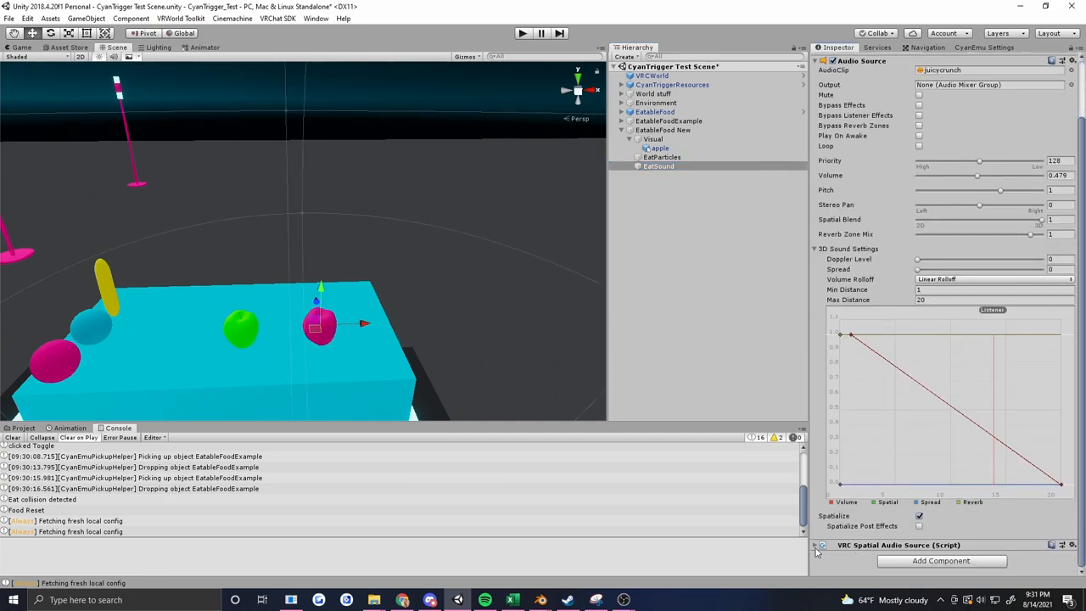
{"action": "scroll", "scroll_direction": "down", "scroll_amount": 3}
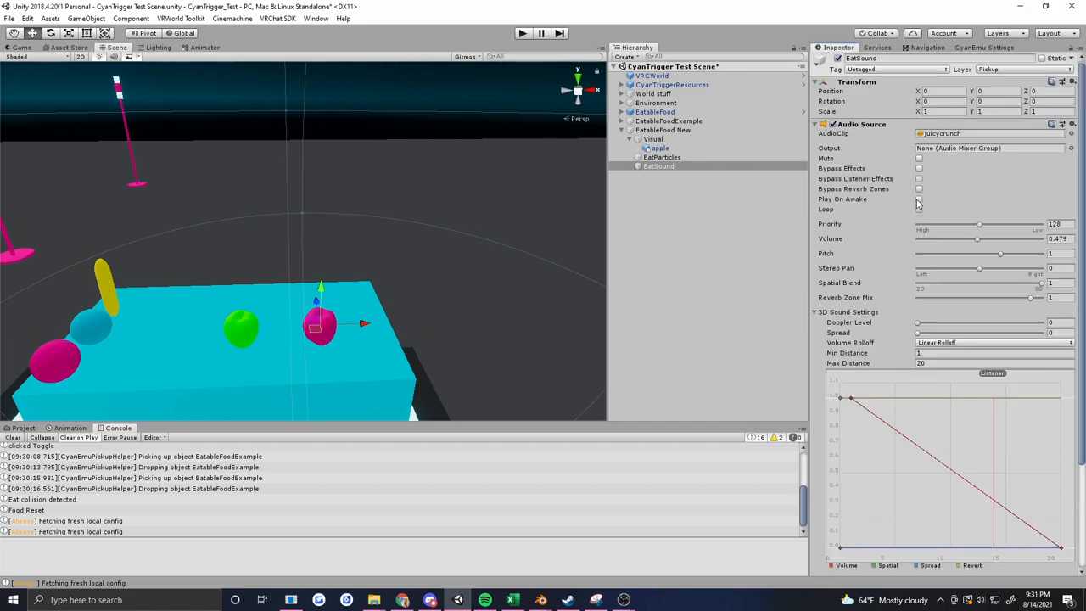
{"action": "left_click", "coordinate": [919, 199]}
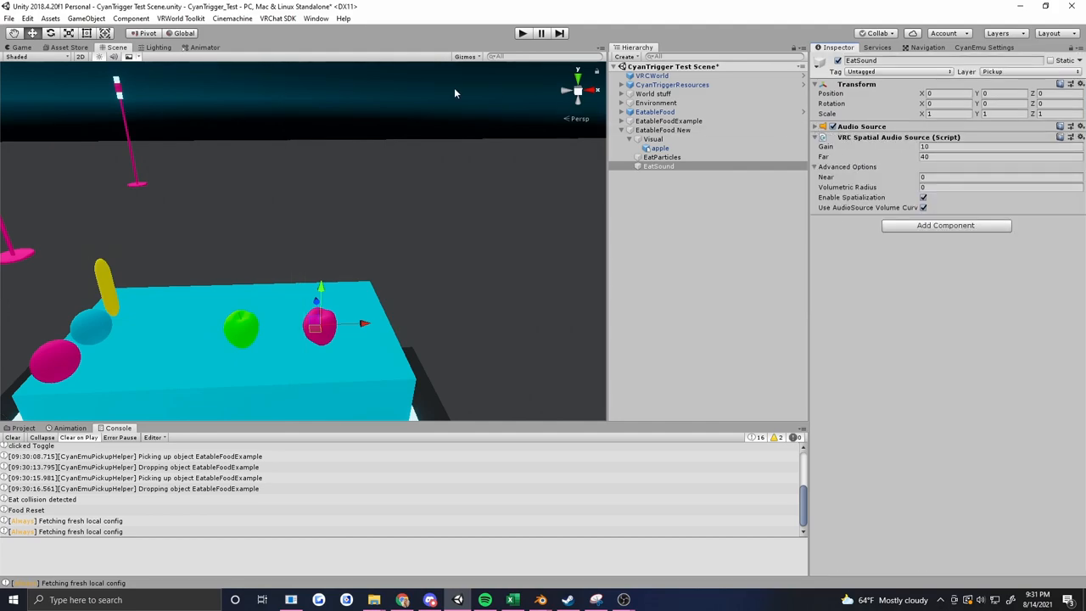
{"action": "left_click", "coordinate": [664, 129]}
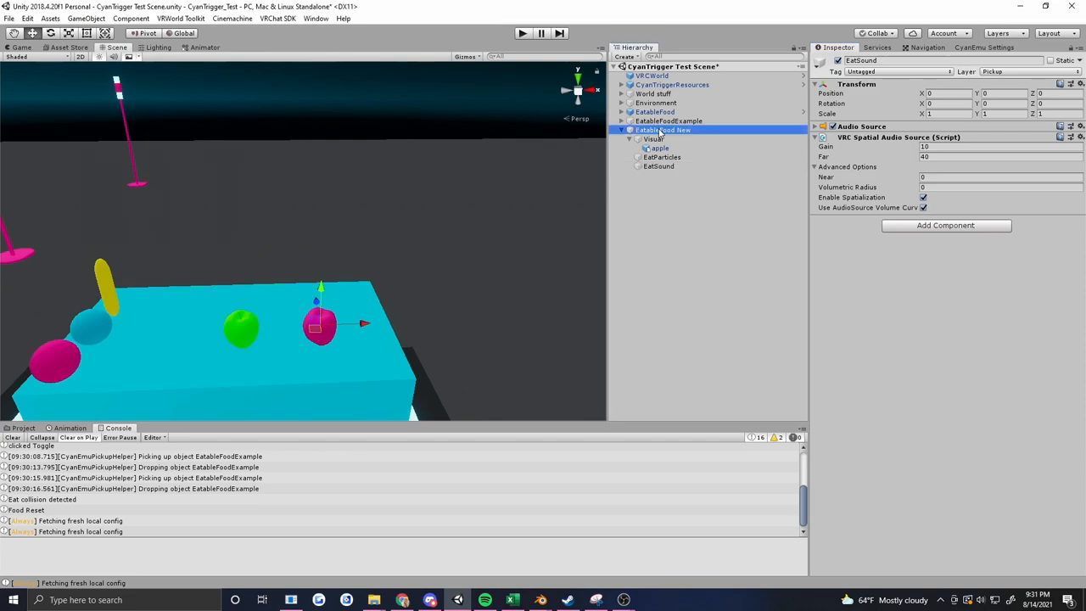
Make EatableFood New's Rigidbody kinematic with gravity off and its VRC Pickup pickupable
{"action": "left_click", "coordinate": [665, 129]}
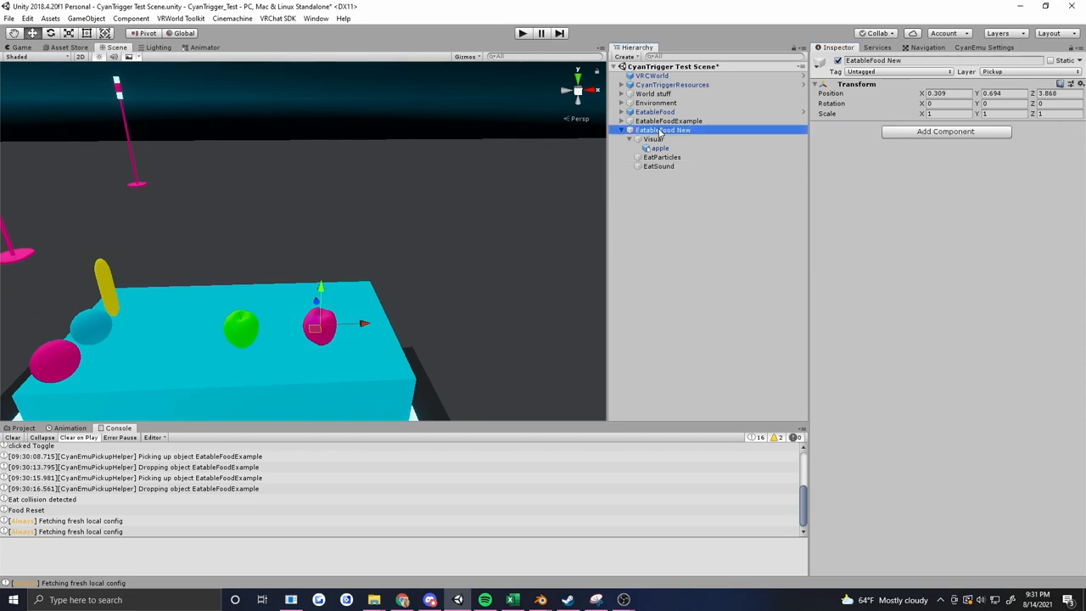
{"action": "left_click", "coordinate": [946, 132]}
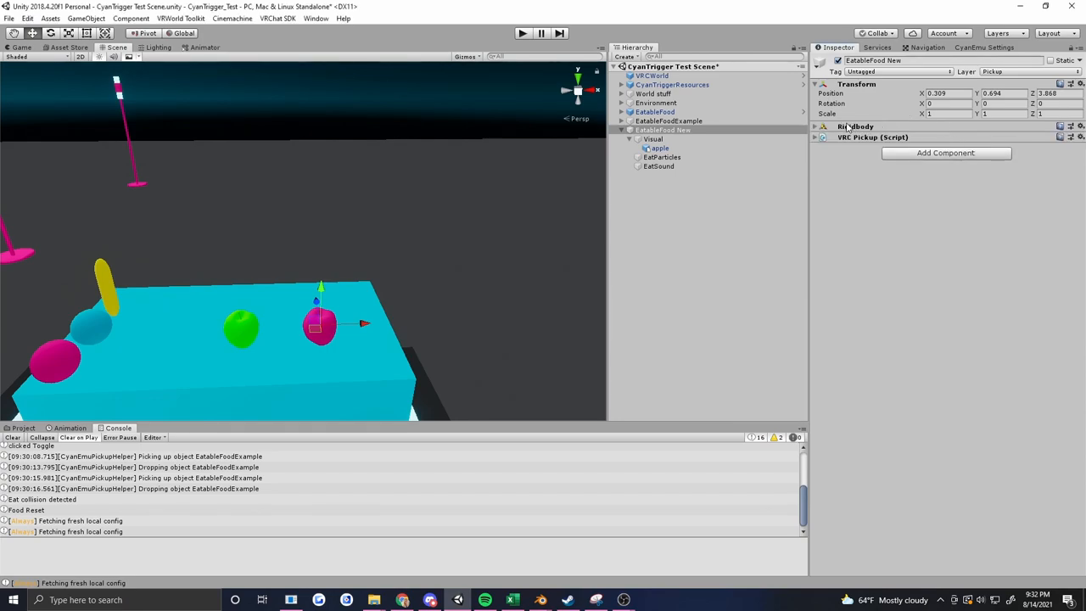
{"action": "left_click", "coordinate": [815, 126]}
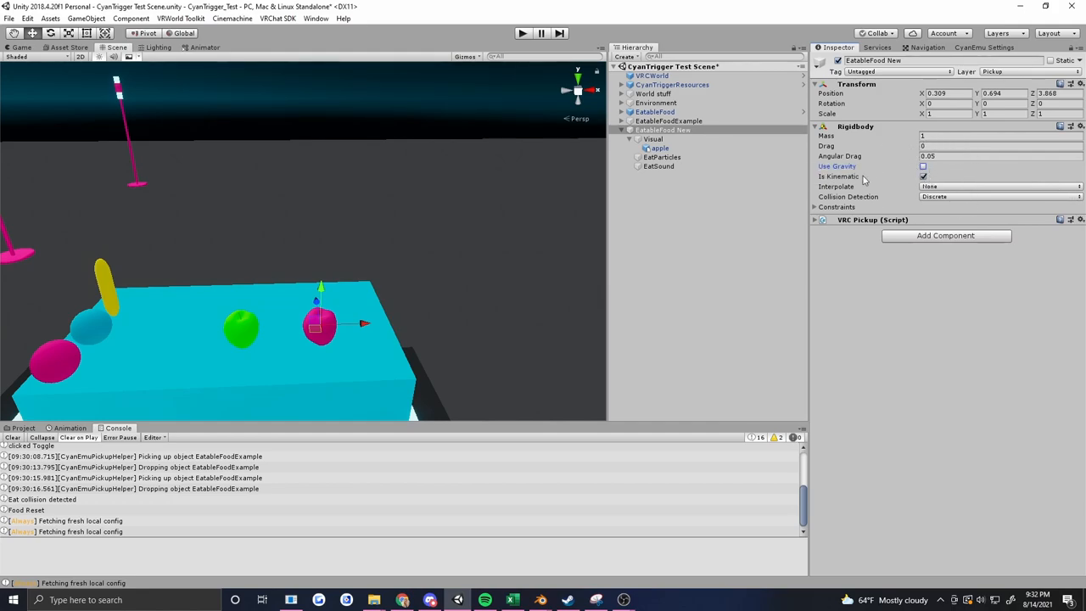
{"action": "left_click", "coordinate": [814, 221]}
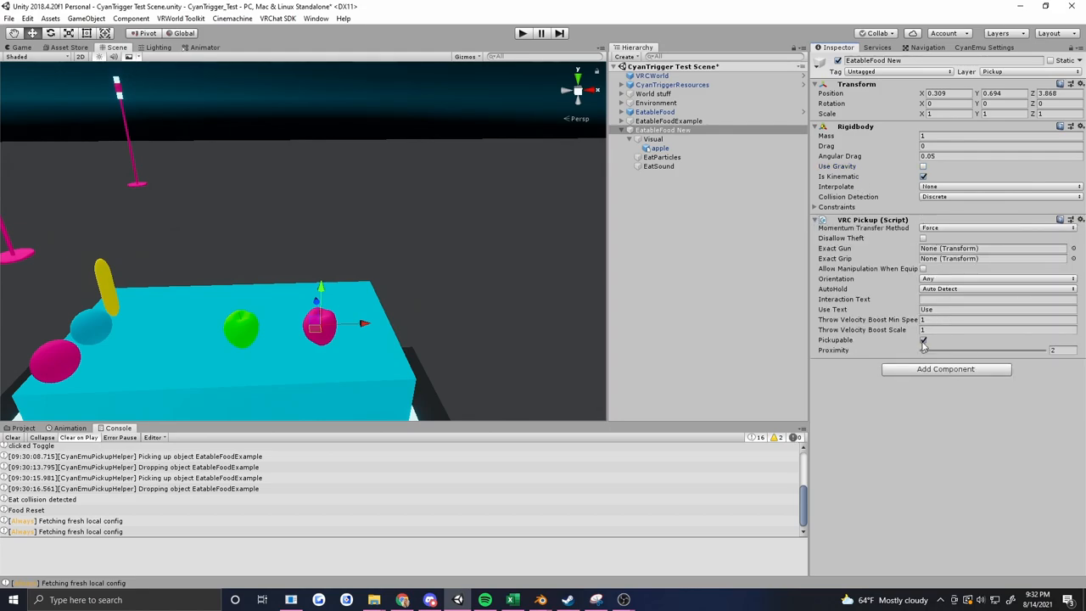
{"action": "mouse_move", "coordinate": [879, 360]}
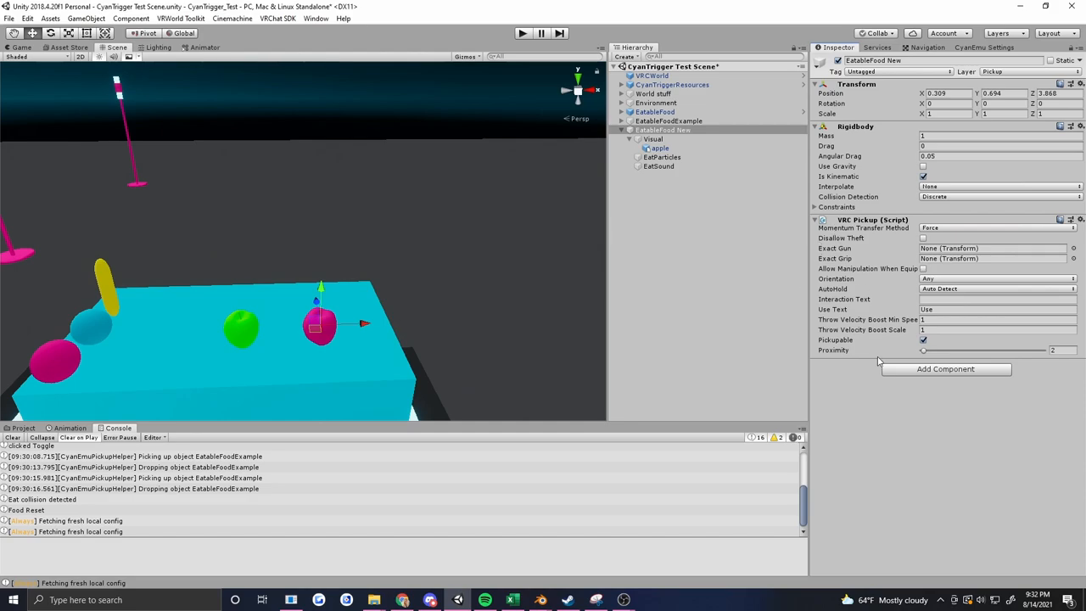
{"action": "left_click", "coordinate": [814, 221]}
{"action": "type", "text": "oib"}
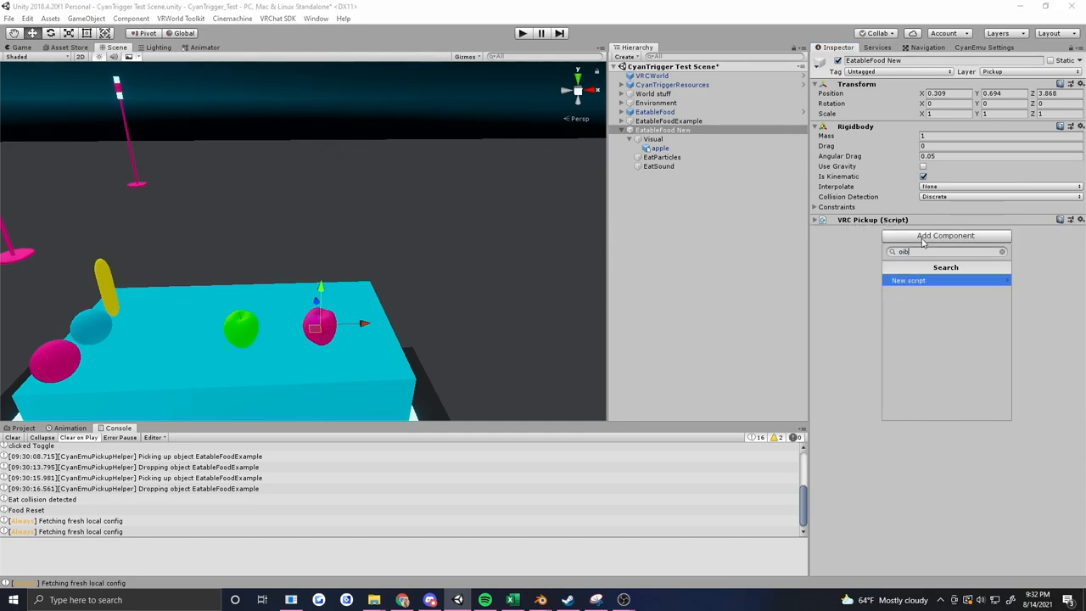
Add a VRC Object Sync component with collision ownership transfer turned off
{"action": "type", "text": "obje"}
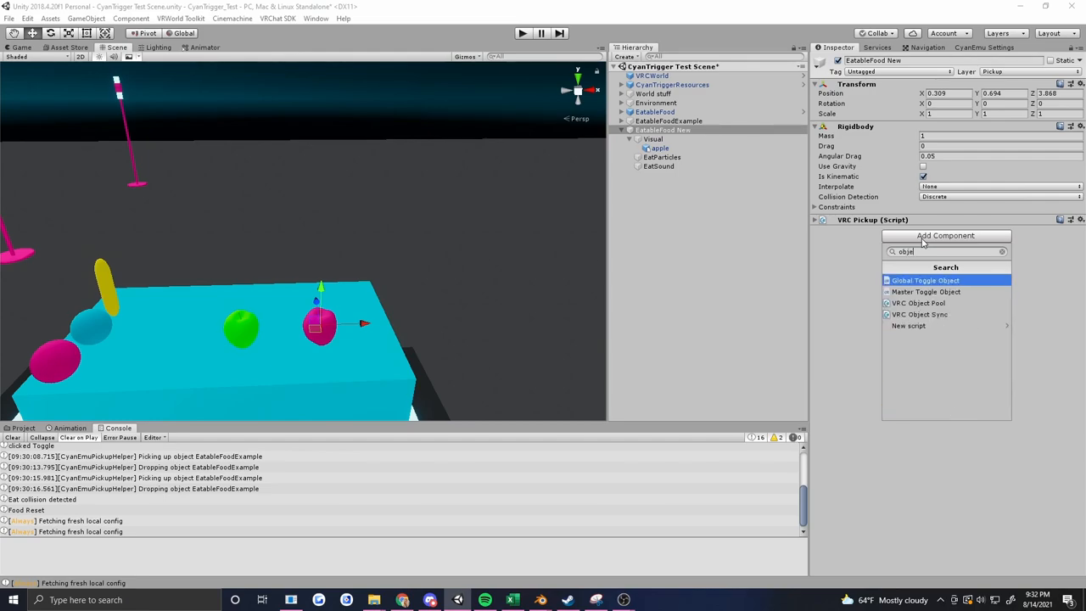
{"action": "left_click", "coordinate": [919, 314]}
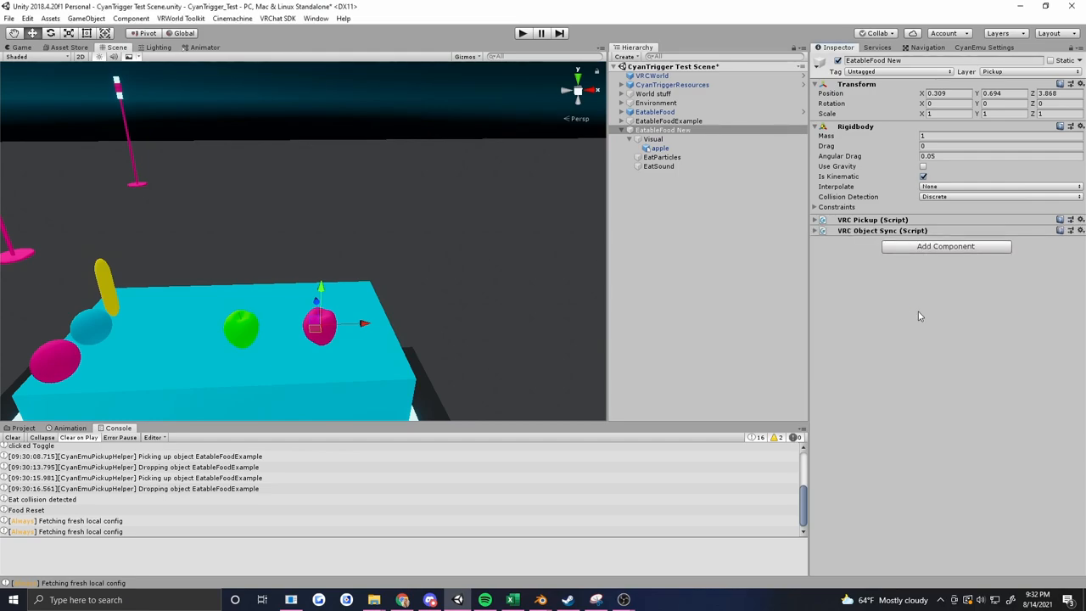
{"action": "left_click", "coordinate": [814, 230]}
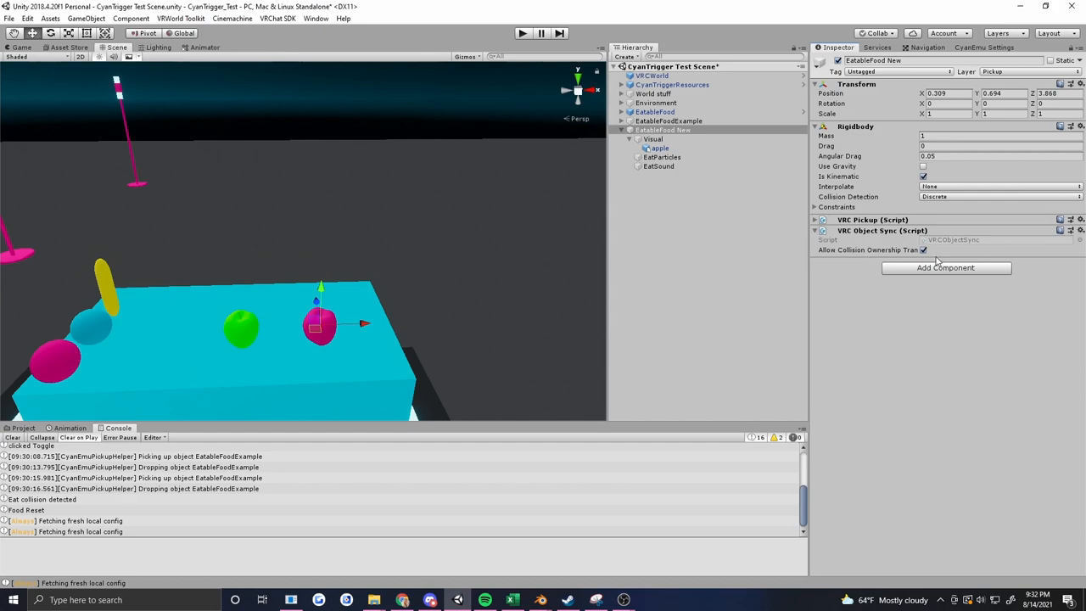
{"action": "left_click", "coordinate": [923, 250]}
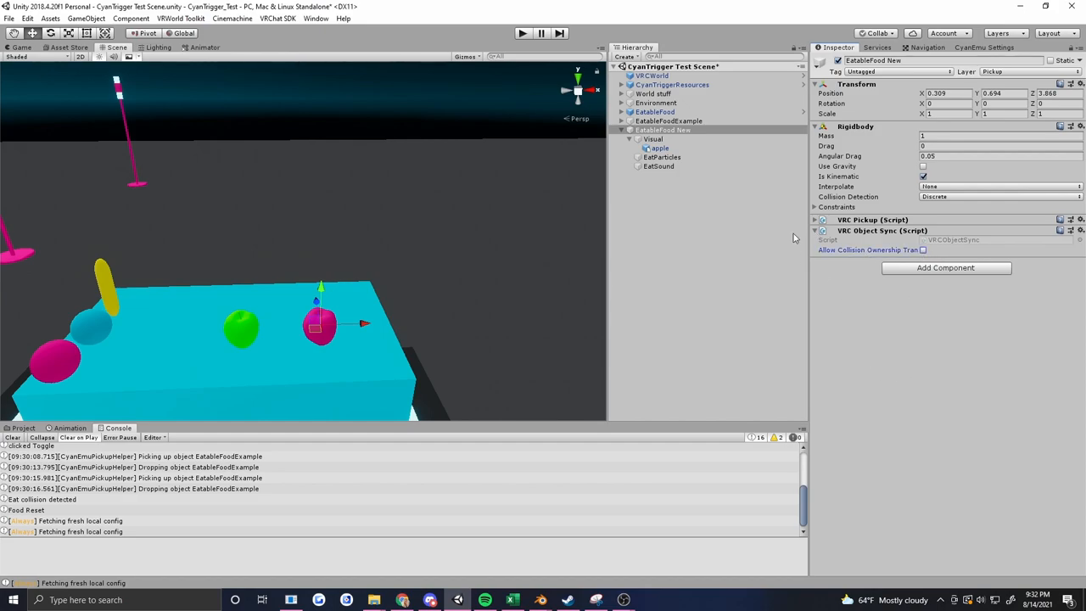
{"action": "mouse_move", "coordinate": [794, 237]}
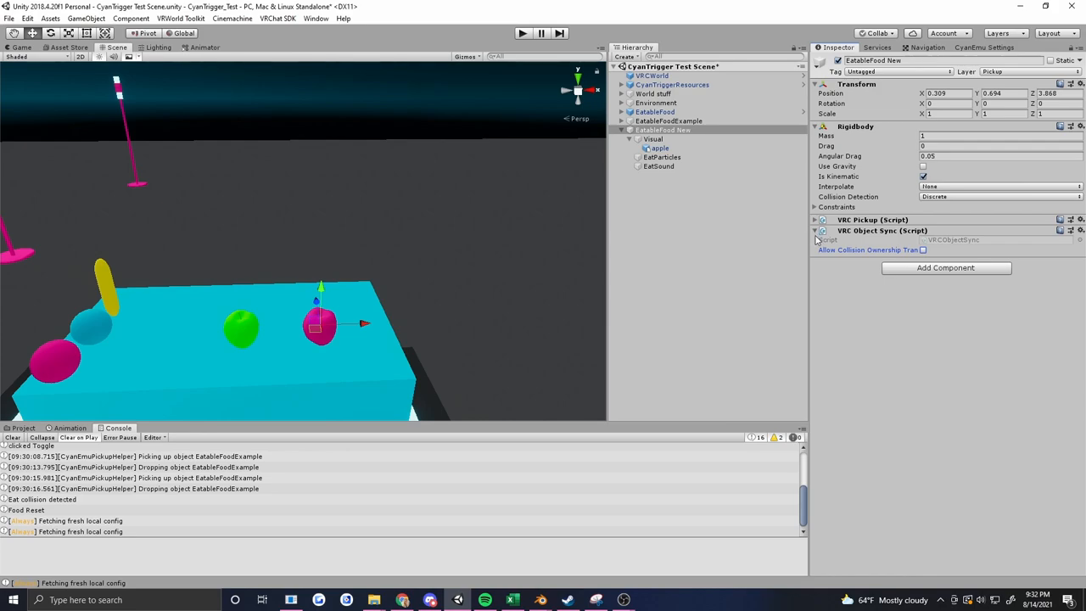
{"action": "left_click", "coordinate": [815, 231]}
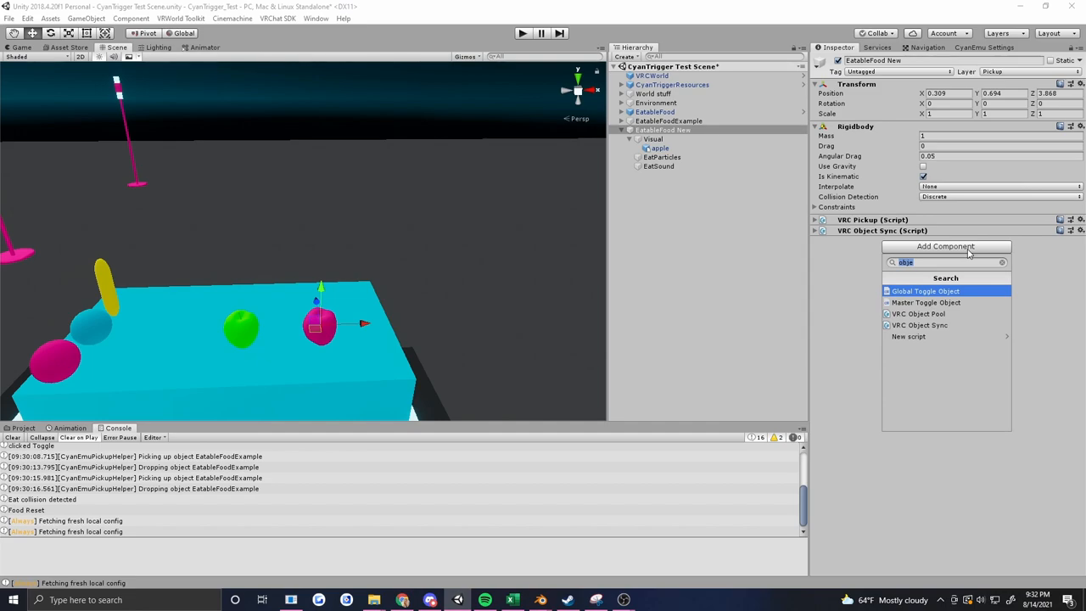
Add a Sphere Collider marked Is Trigger around the apple
{"action": "type", "text": "sph"}
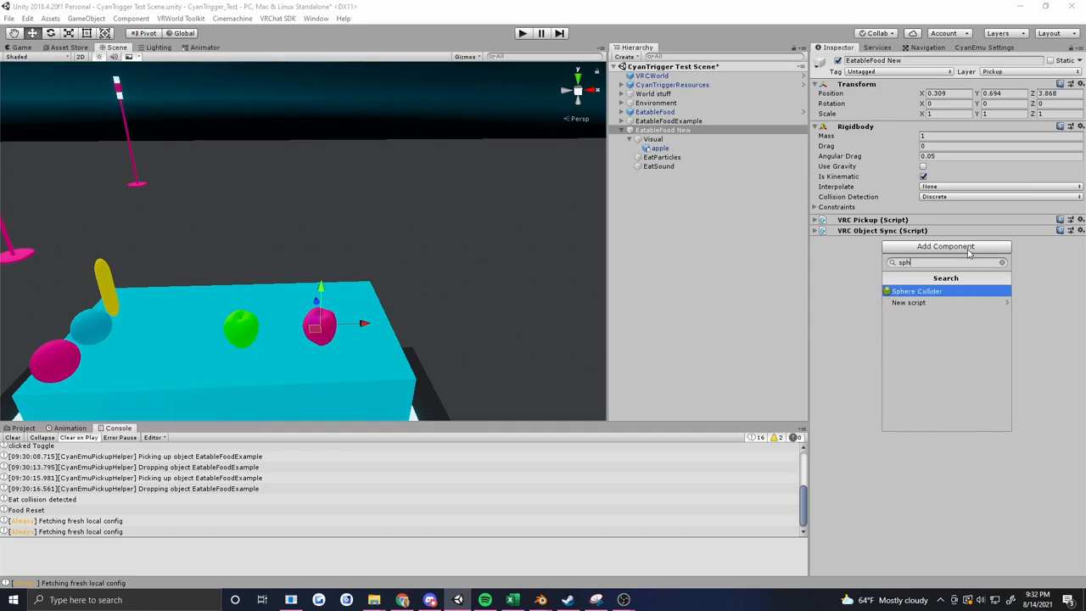
{"action": "left_click", "coordinate": [917, 292]}
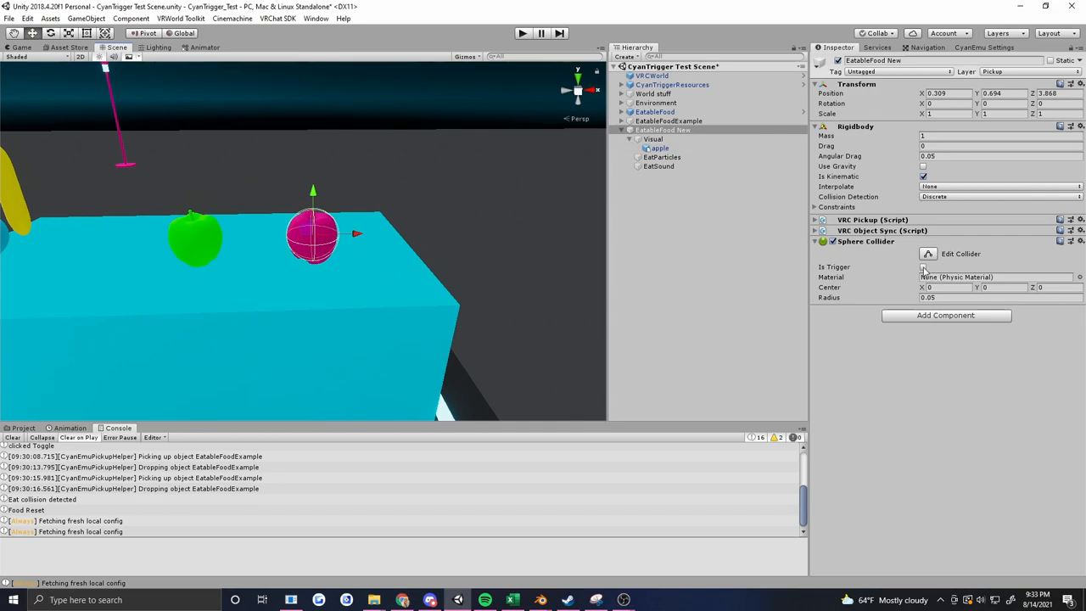
{"action": "left_click", "coordinate": [923, 266]}
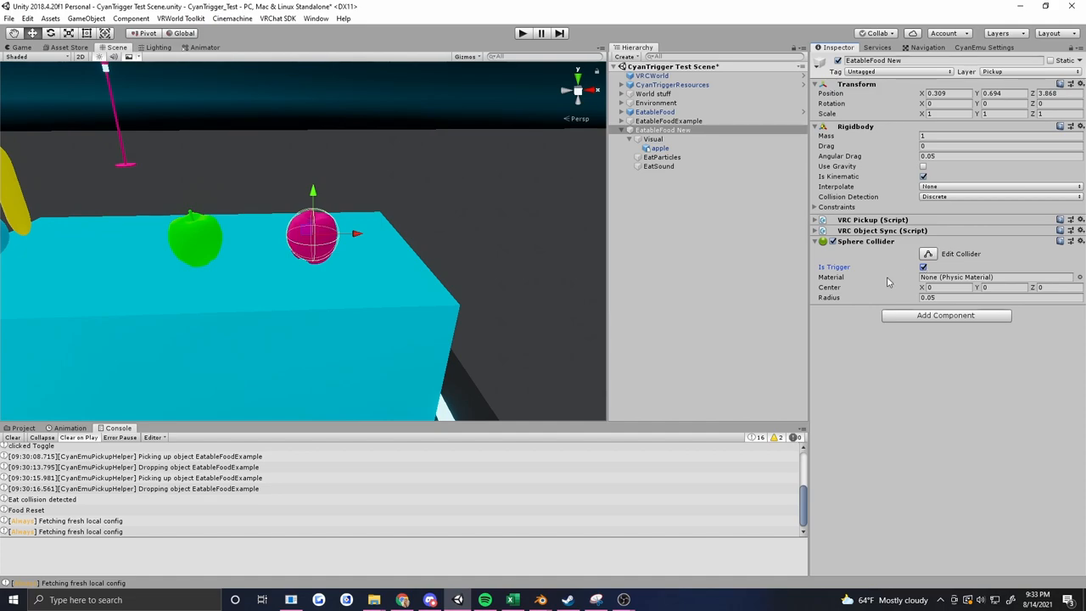
{"action": "left_click", "coordinate": [815, 241]}
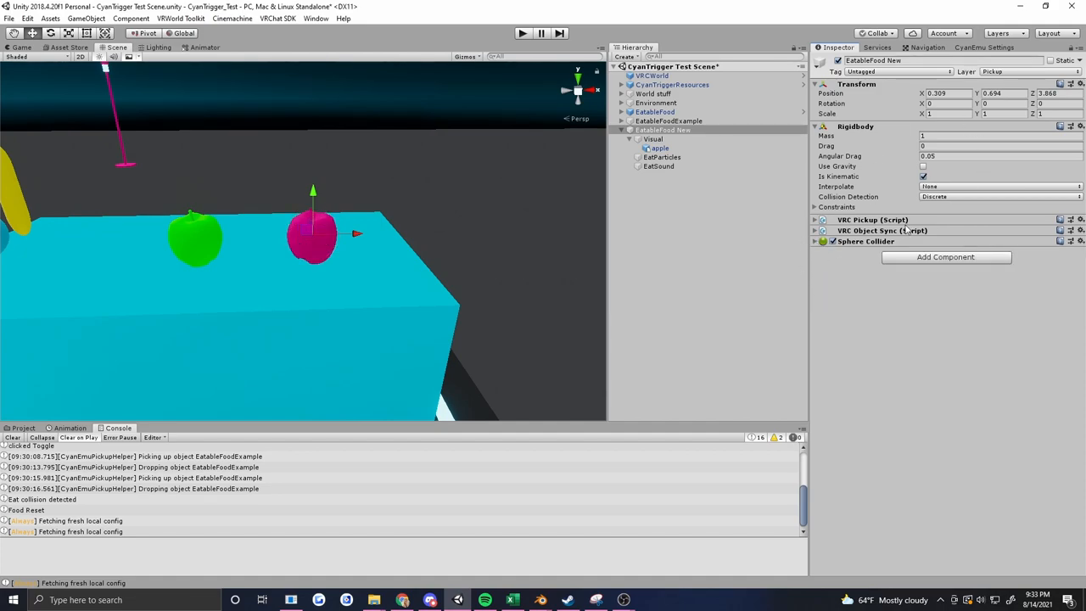
{"action": "mouse_move", "coordinate": [815, 314]}
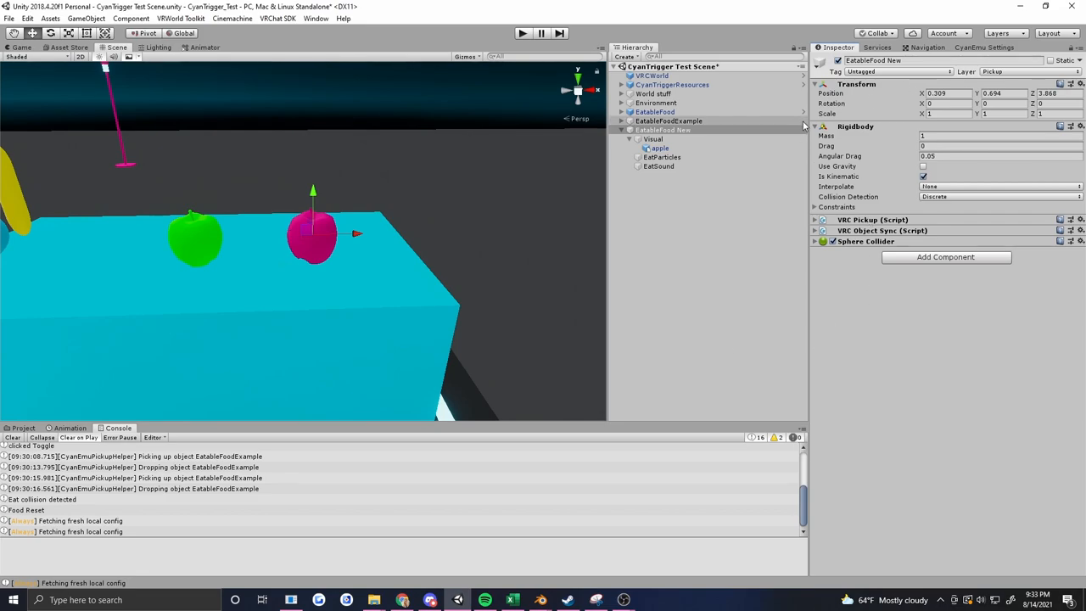
{"action": "left_click", "coordinate": [815, 126]}
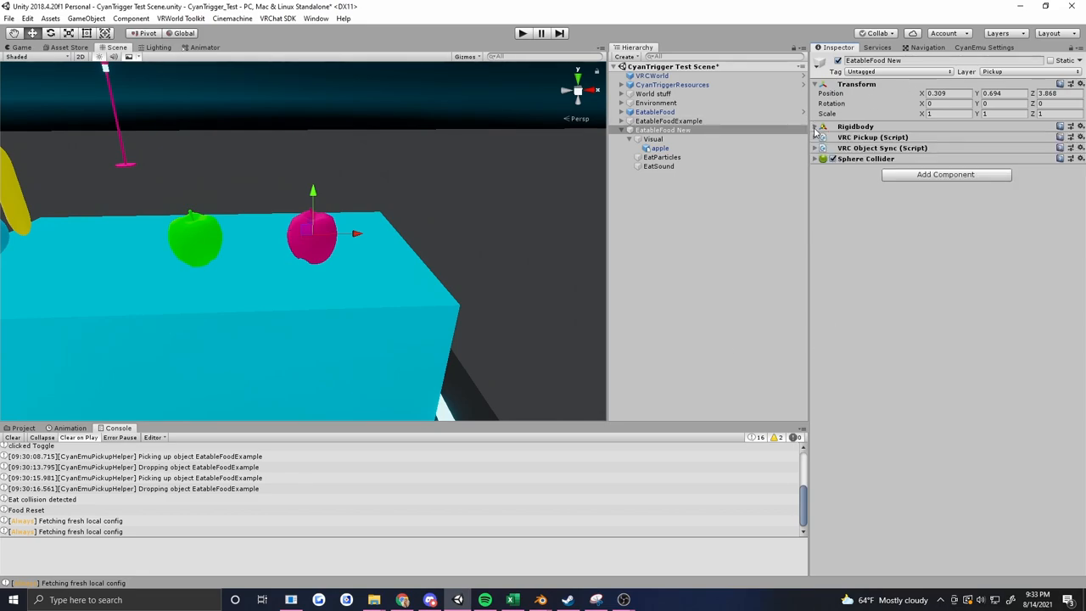
{"action": "mouse_move", "coordinate": [947, 346]}
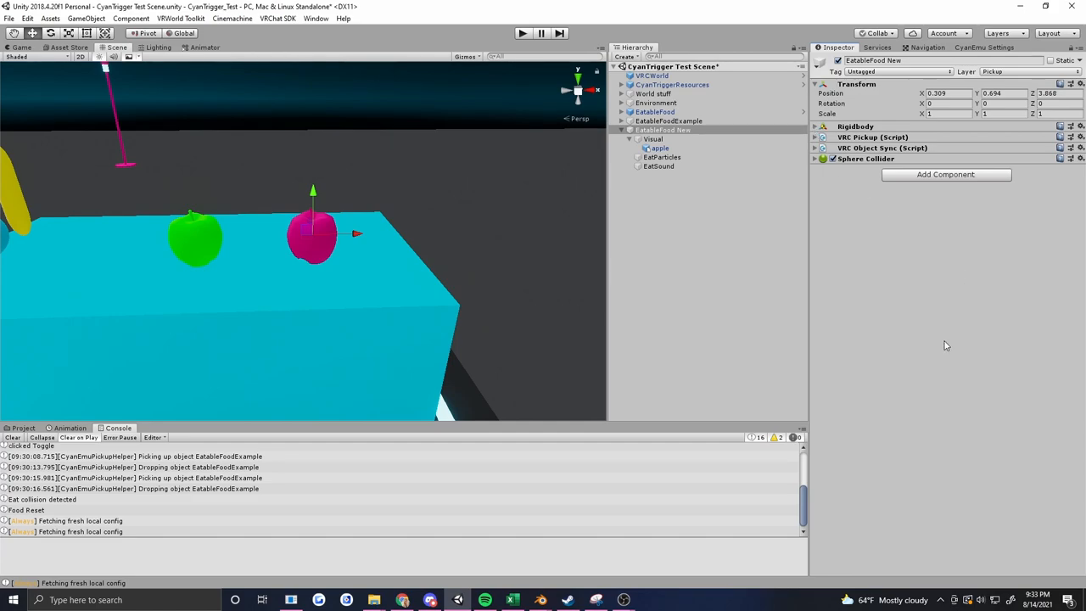
{"action": "mouse_move", "coordinate": [930, 231]}
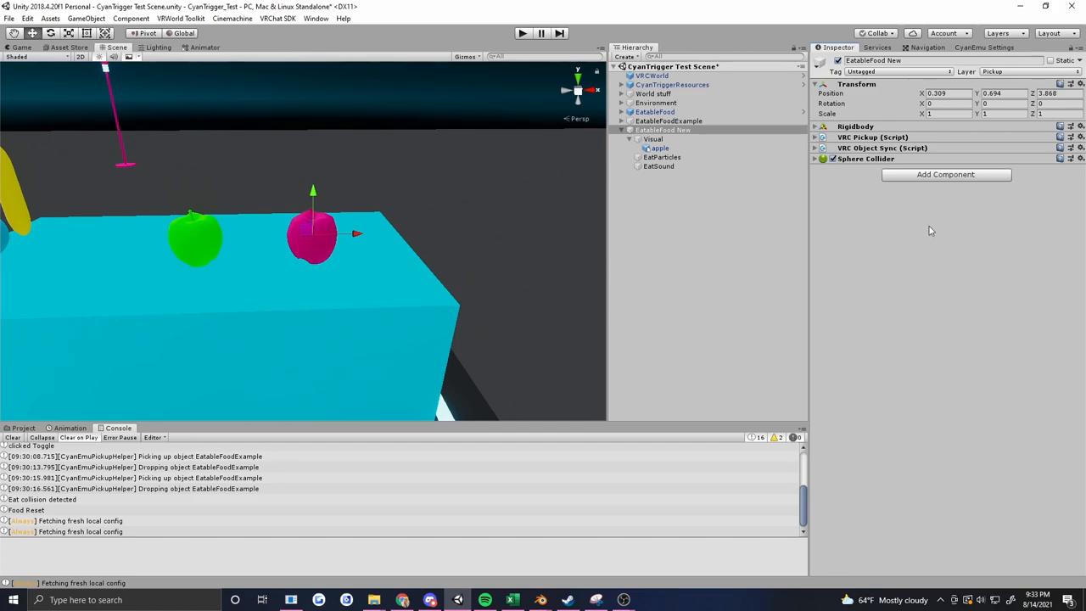
Add a CyanTrigger component with its Udon Behaviour to EatableFood New
{"action": "left_click", "coordinate": [945, 173]}
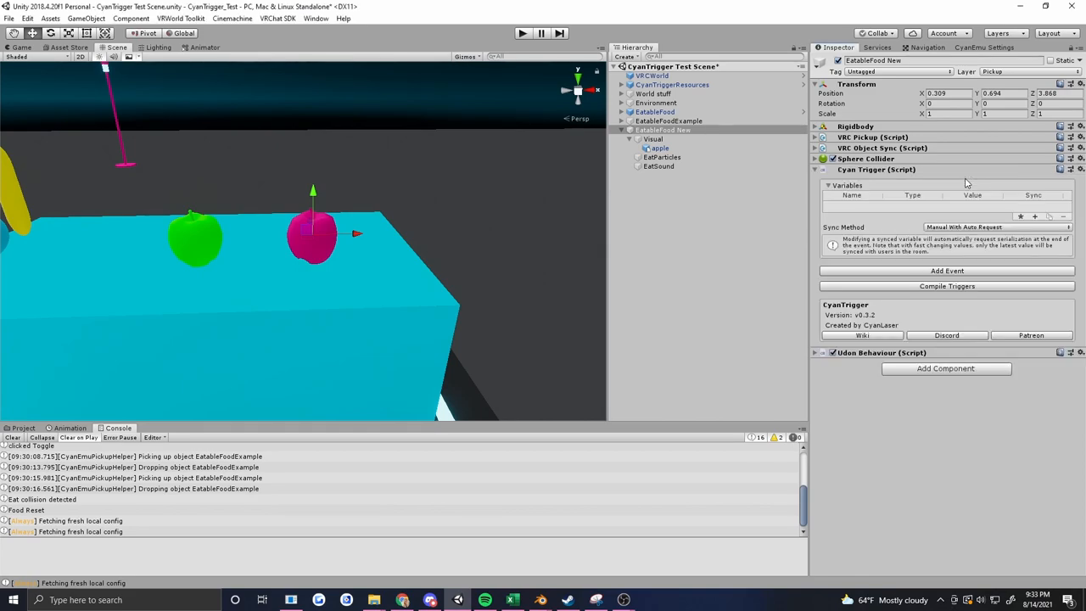
{"action": "mouse_move", "coordinate": [848, 183]}
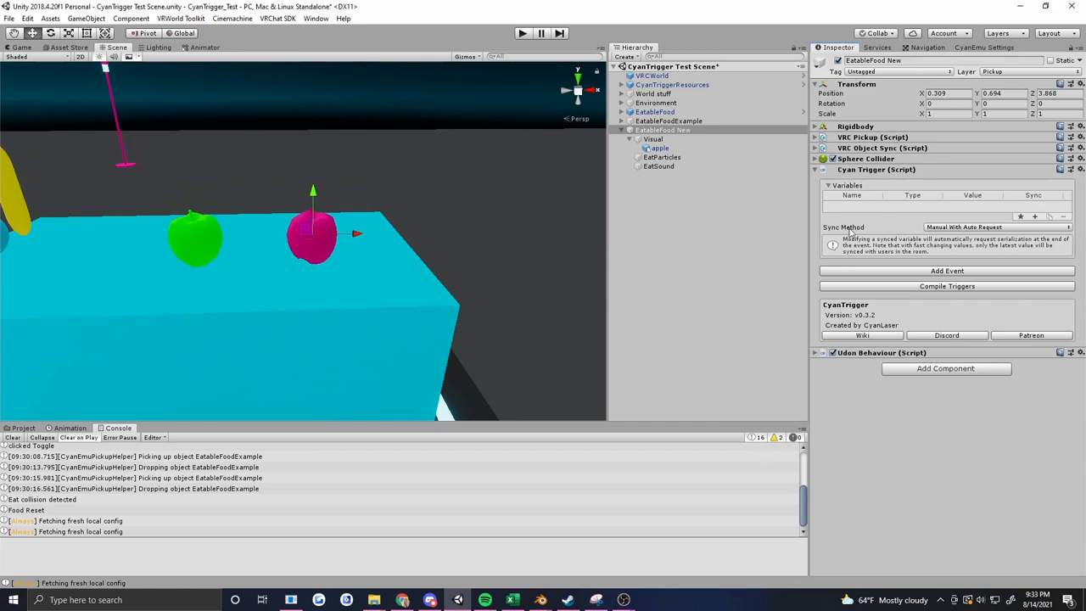
{"action": "mouse_move", "coordinate": [896, 261]}
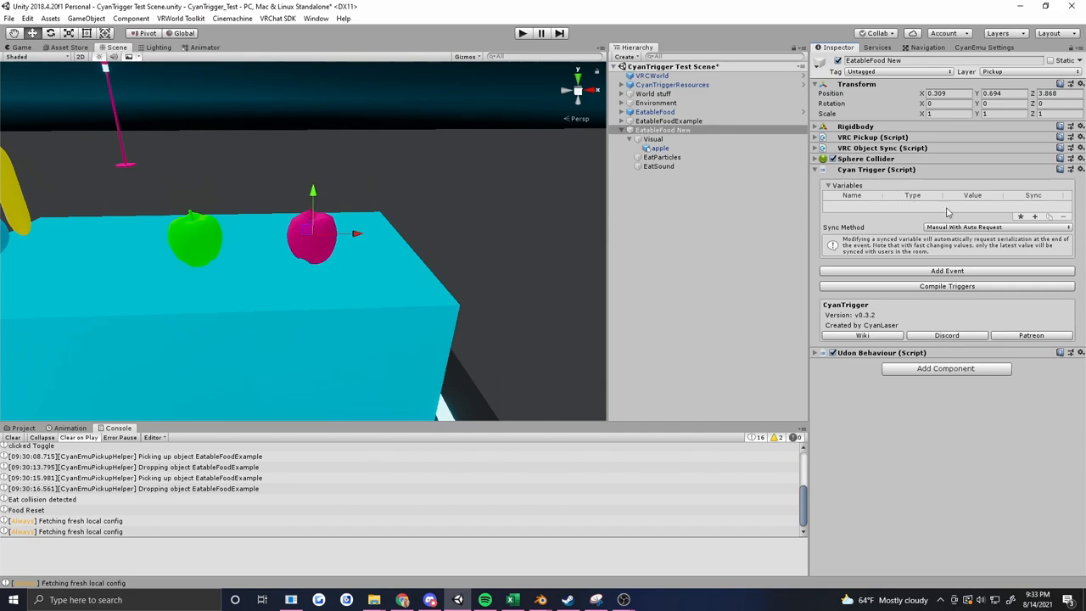
Set the CyanTrigger's Sync Method to Continuous
{"action": "left_click", "coordinate": [987, 227]}
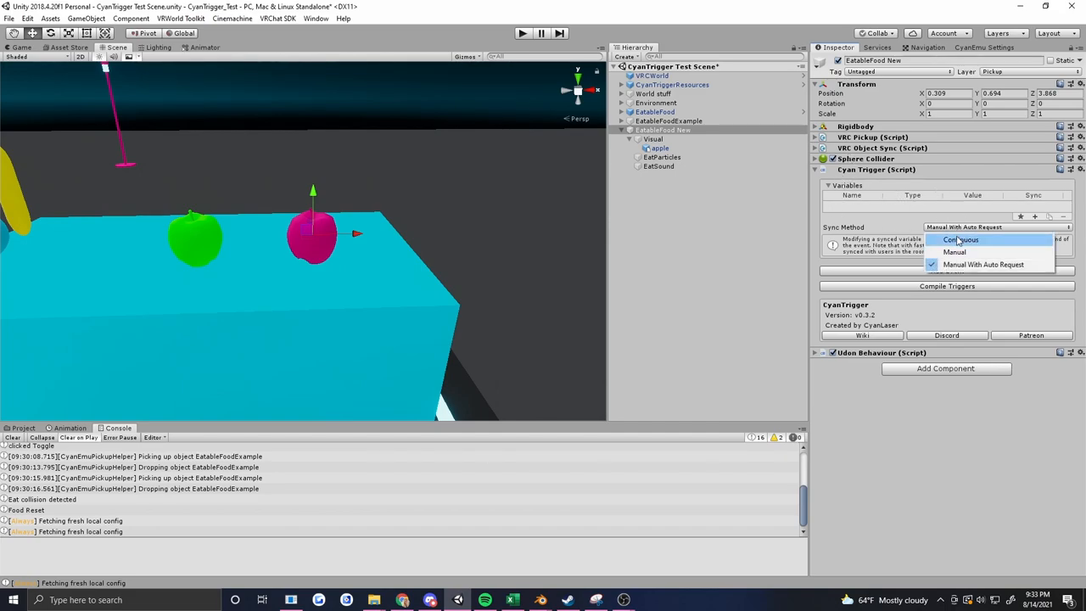
{"action": "left_click", "coordinate": [960, 239]}
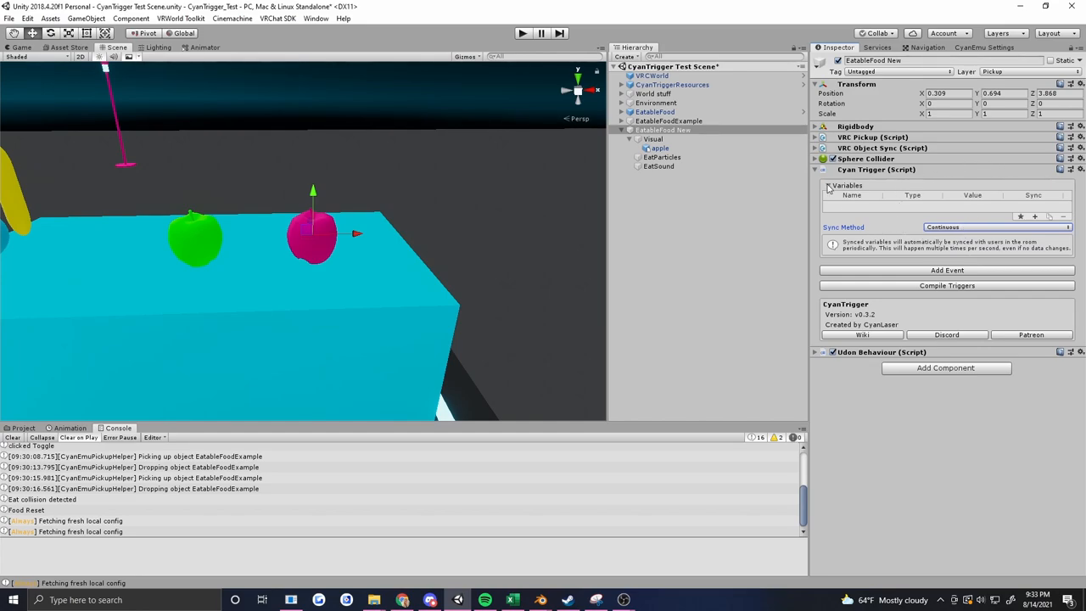
{"action": "left_click", "coordinate": [828, 185]}
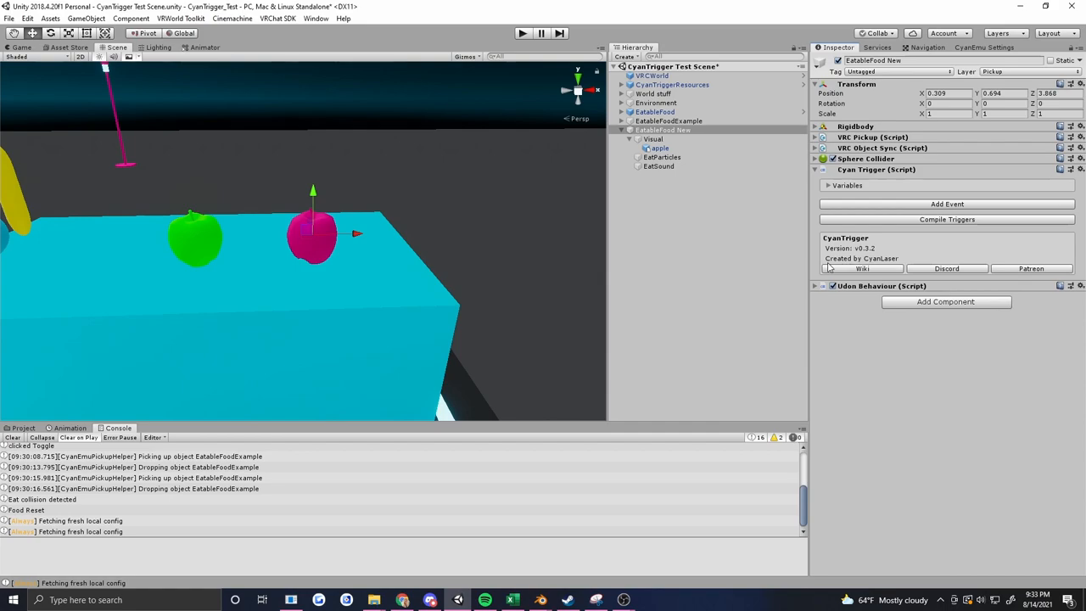
{"action": "mouse_move", "coordinate": [397, 249]}
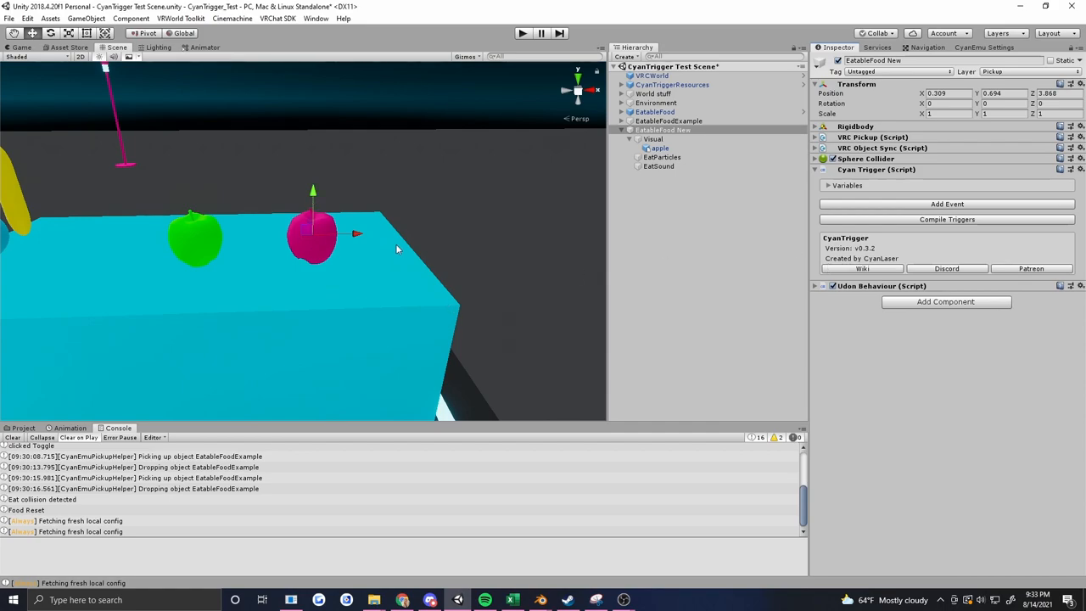
{"action": "mouse_move", "coordinate": [343, 255]}
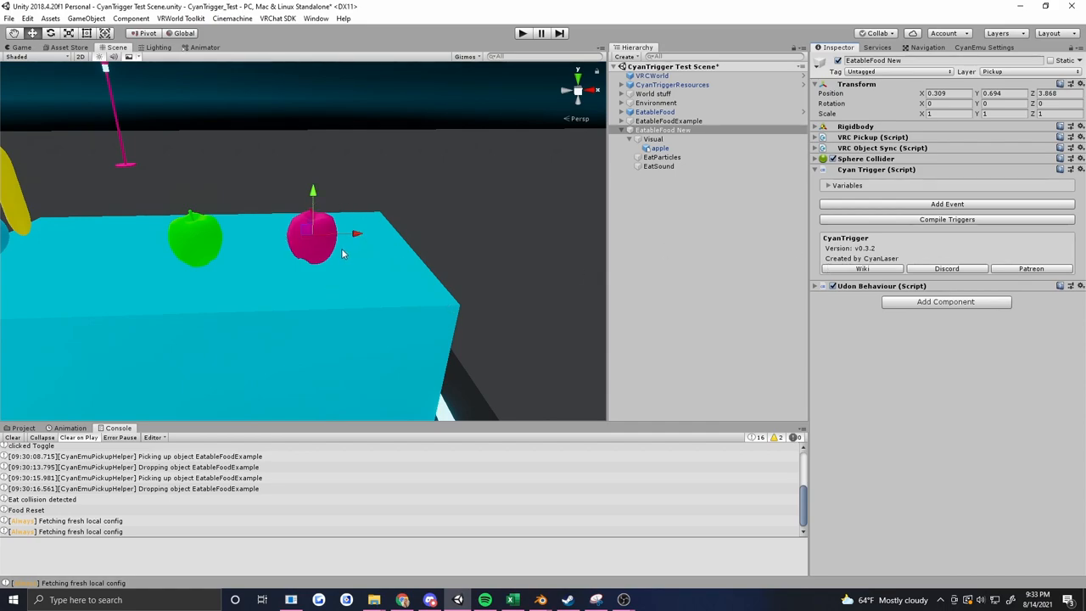
{"action": "left_click", "coordinate": [658, 148]}
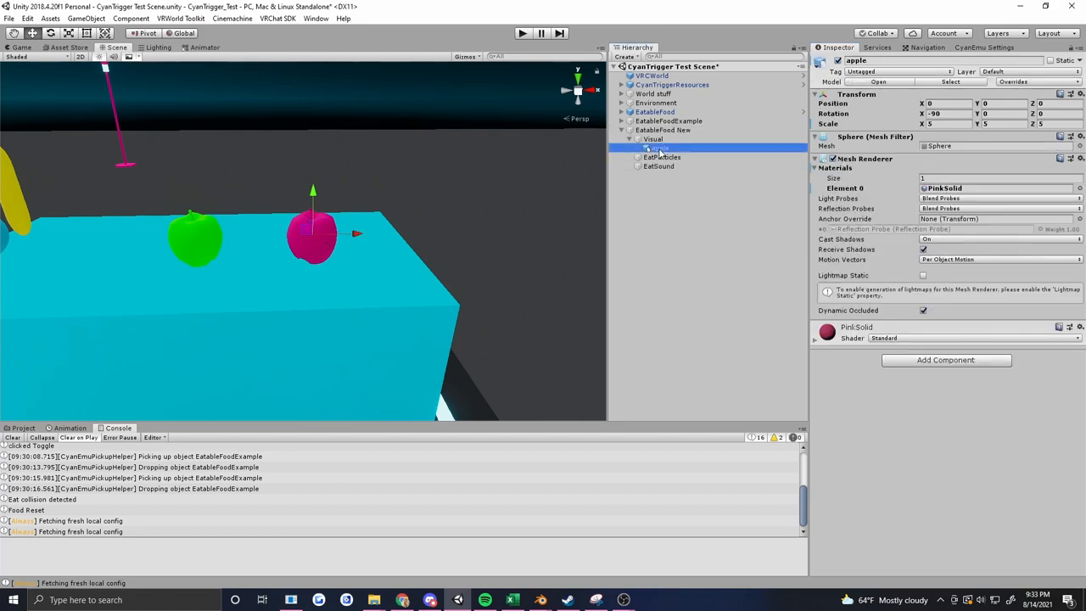
{"action": "left_click", "coordinate": [659, 147]}
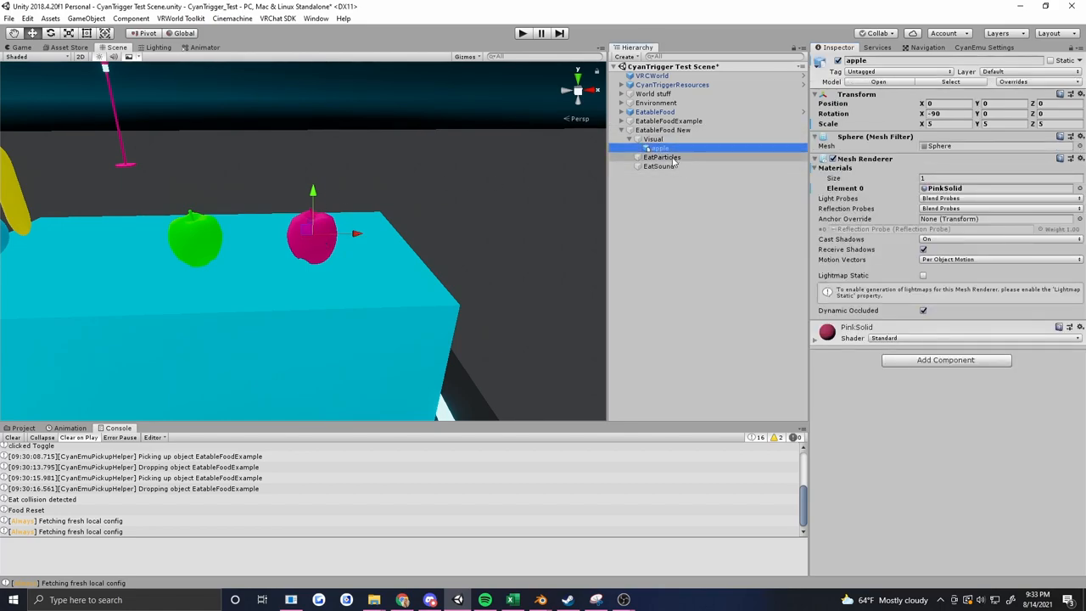
{"action": "left_click", "coordinate": [662, 156]}
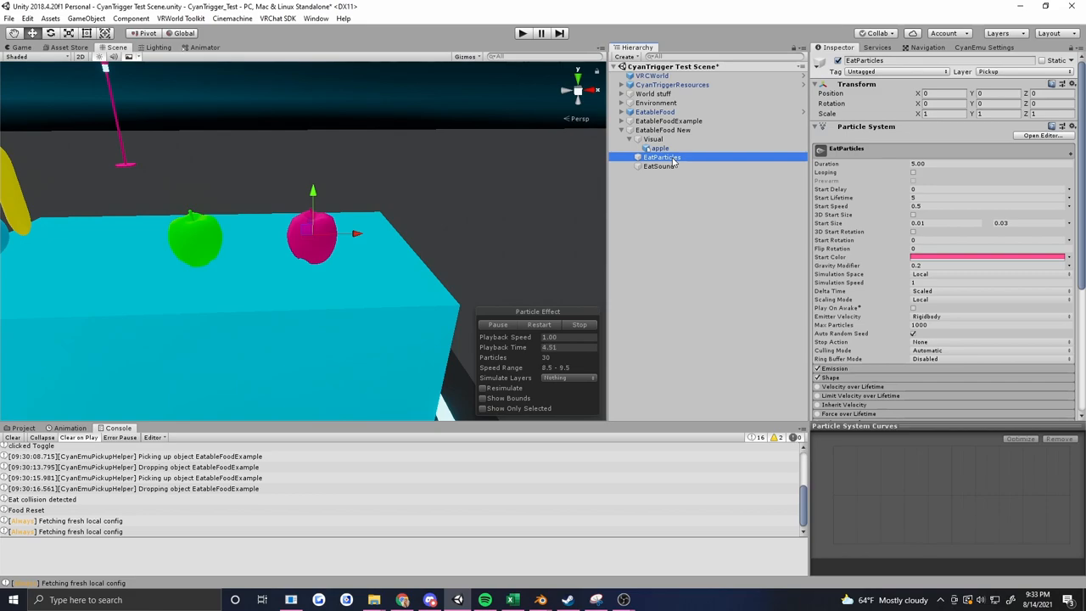
{"action": "left_click", "coordinate": [662, 166]}
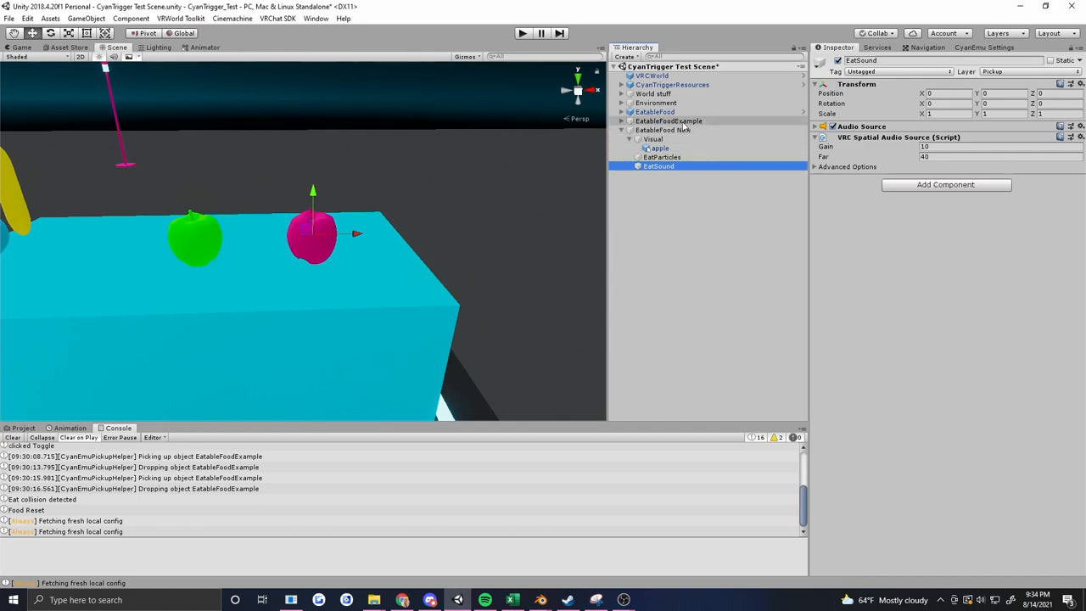
{"action": "left_click", "coordinate": [664, 129]}
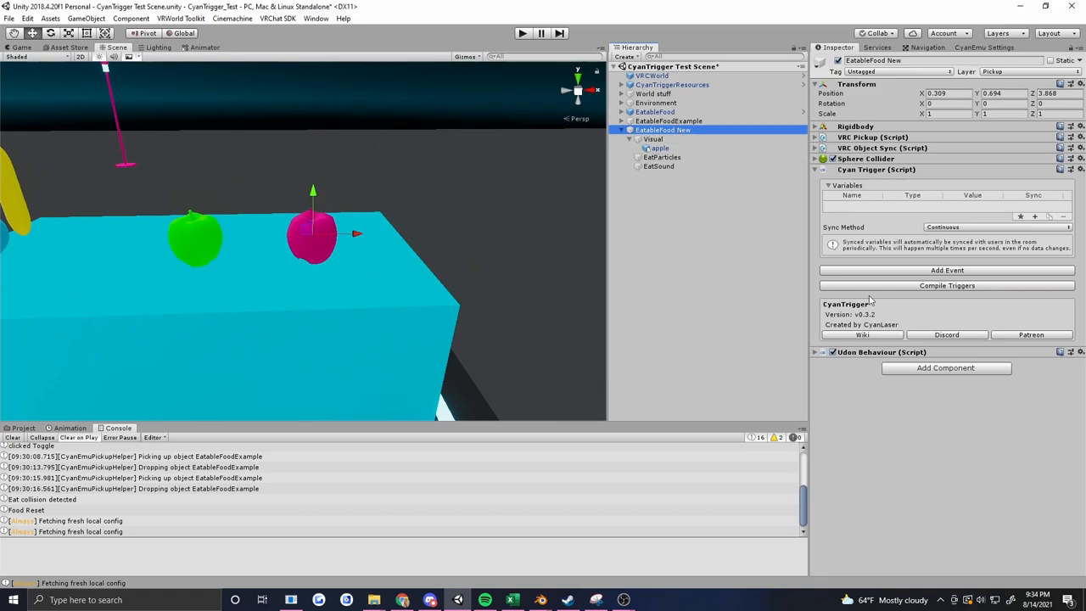
{"action": "mouse_move", "coordinate": [950, 275]}
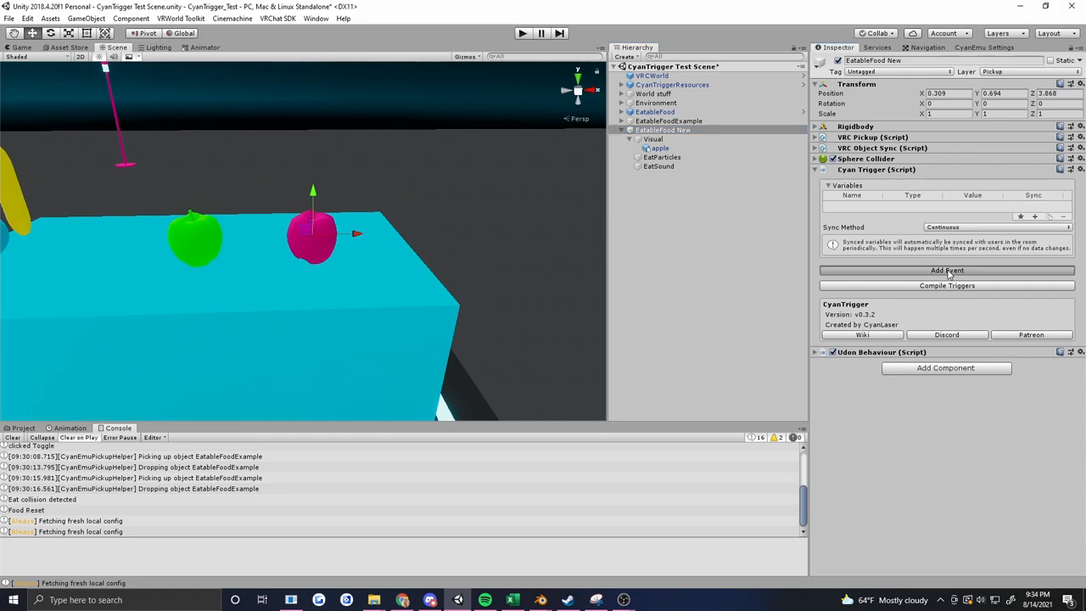
Add an OnTriggerEnter event (VRC_Direct, Local) to the CyanTrigger
{"action": "left_click", "coordinate": [947, 270]}
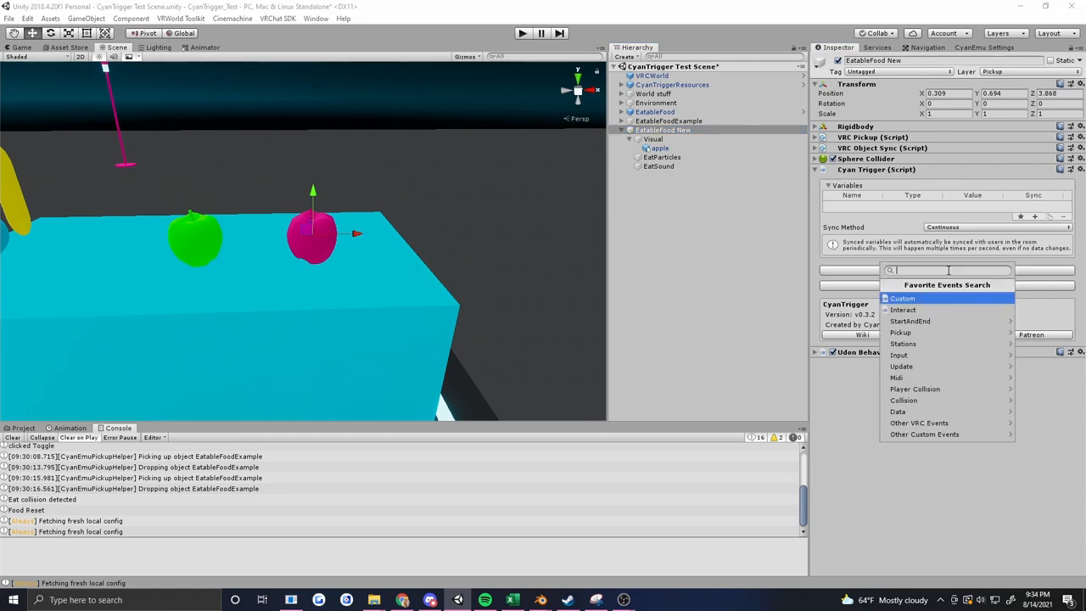
{"action": "left_click", "coordinate": [903, 401]}
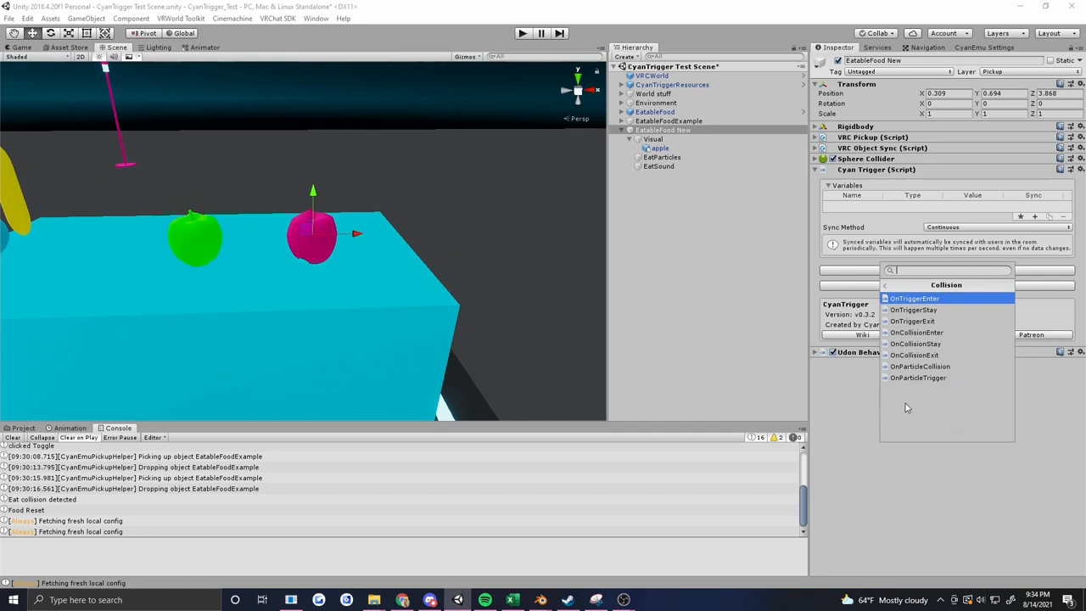
{"action": "mouse_move", "coordinate": [932, 307]}
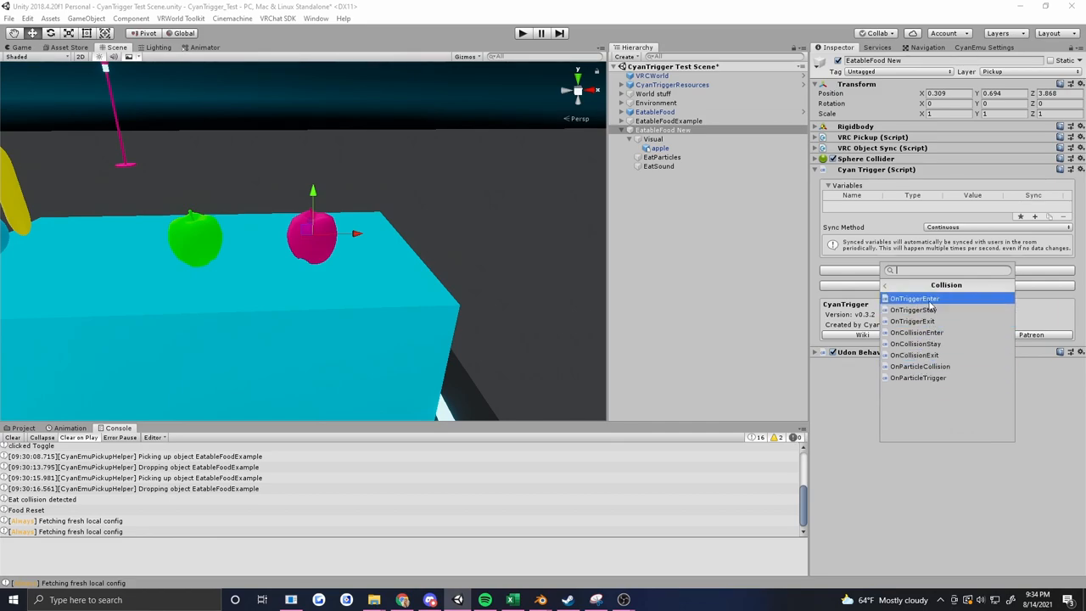
{"action": "mouse_move", "coordinate": [933, 305]}
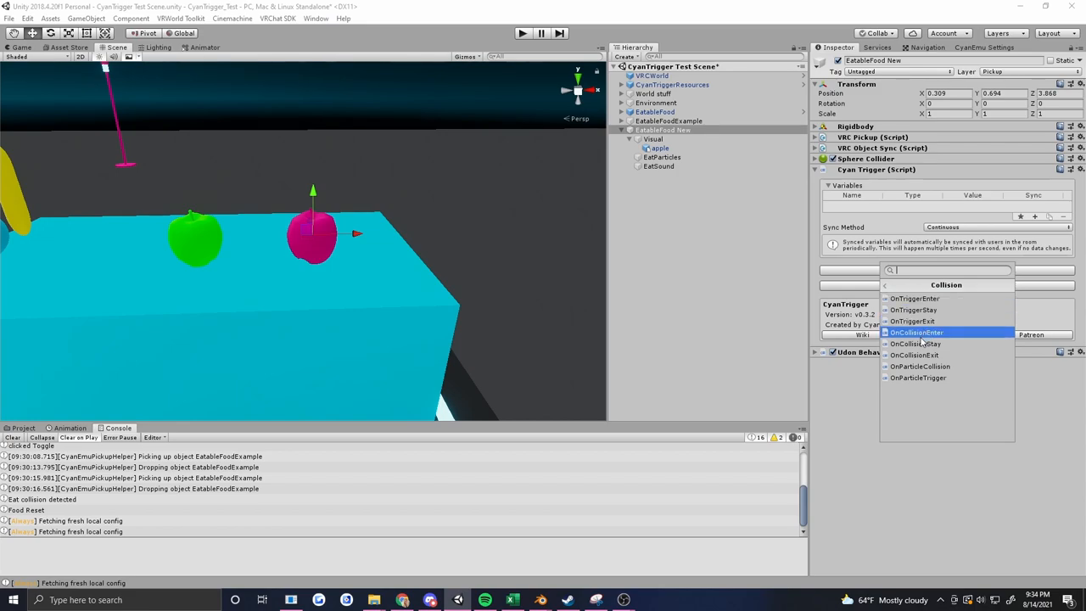
{"action": "left_click", "coordinate": [913, 299]}
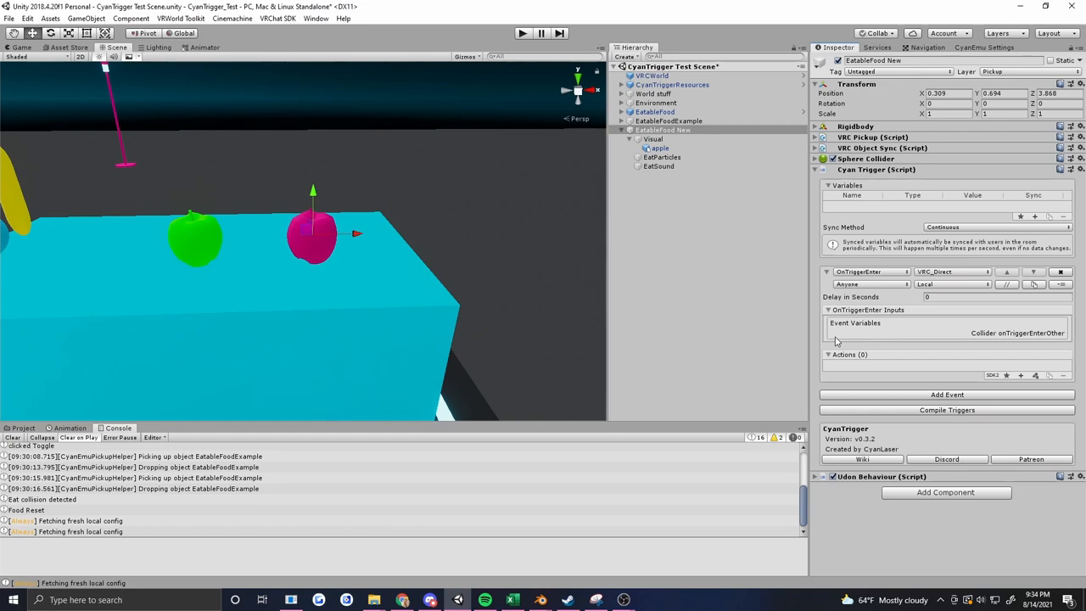
{"action": "mouse_move", "coordinate": [955, 296]}
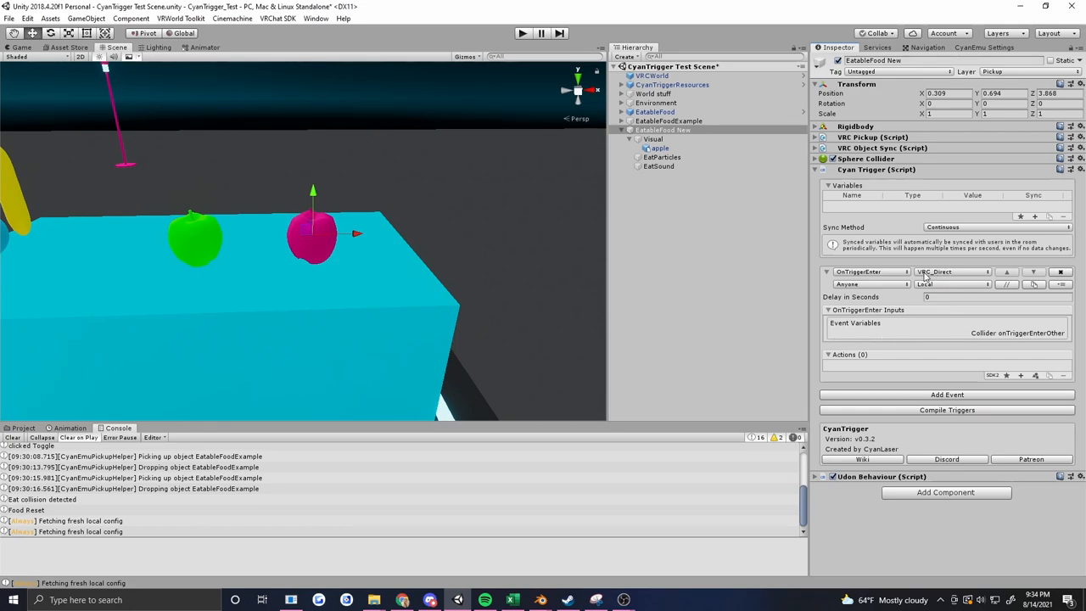
{"action": "mouse_move", "coordinate": [1018, 331]}
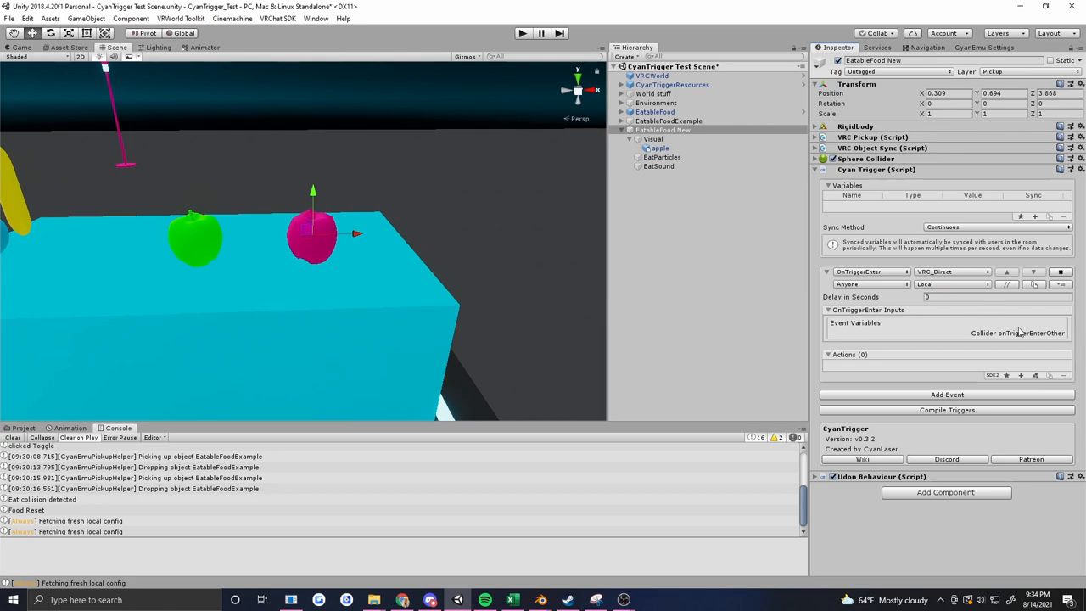
{"action": "mouse_move", "coordinate": [992, 339]}
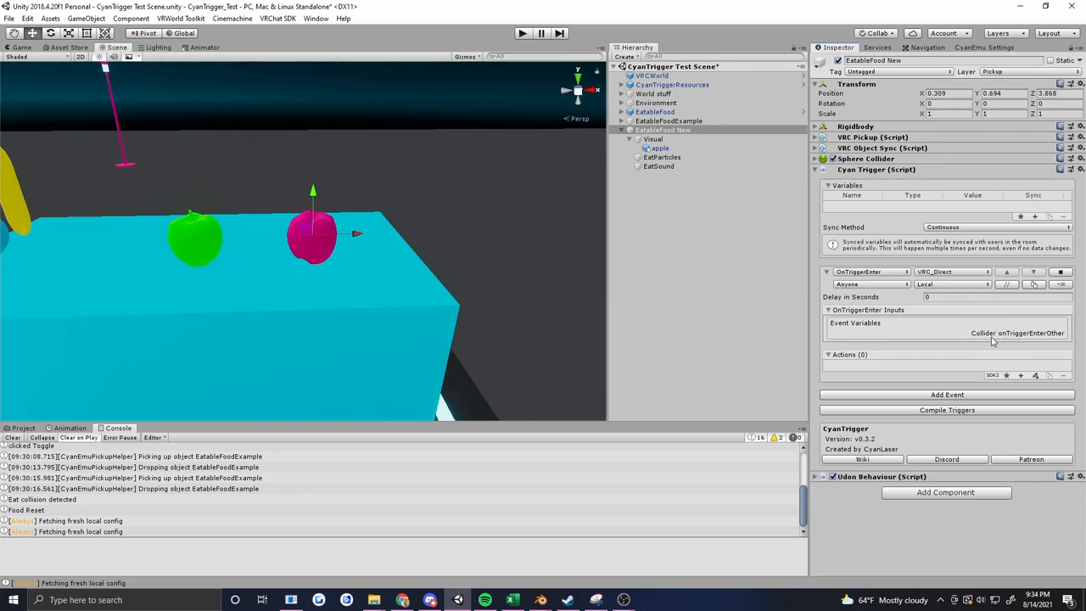
{"action": "mouse_move", "coordinate": [949, 278]}
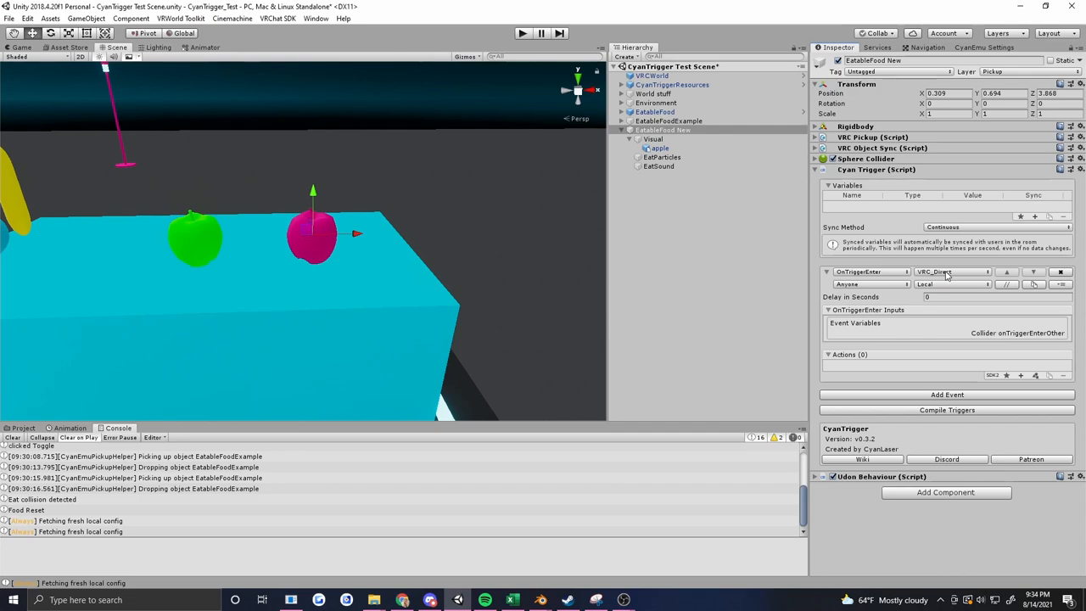
Switch the OnTriggerEnter filter from VRC_Direct to GameObject, leaving one empty object slot
{"action": "left_click", "coordinate": [950, 272]}
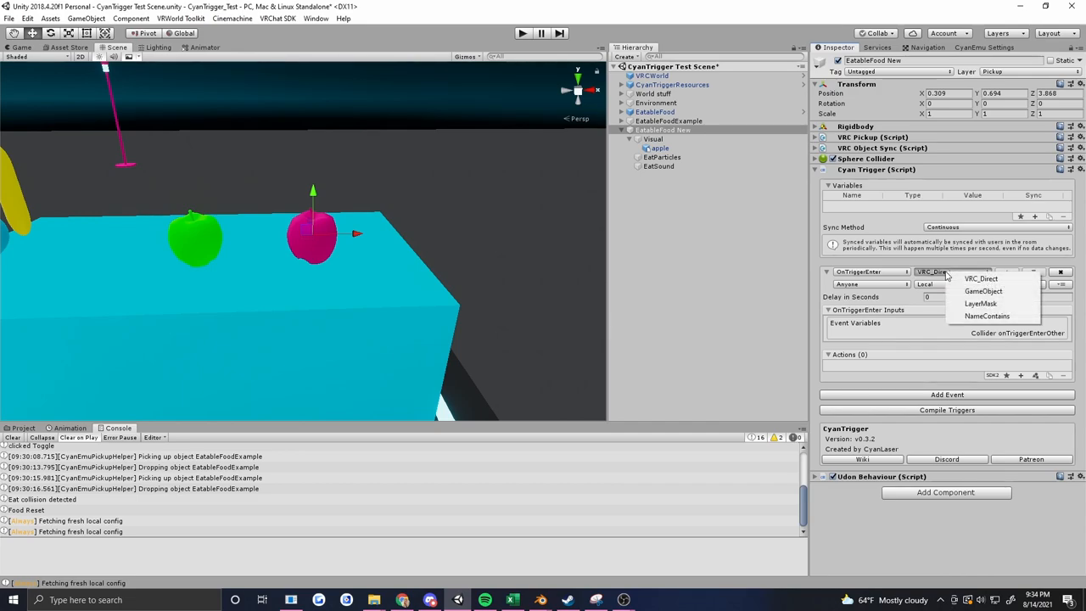
{"action": "left_click", "coordinate": [983, 292]}
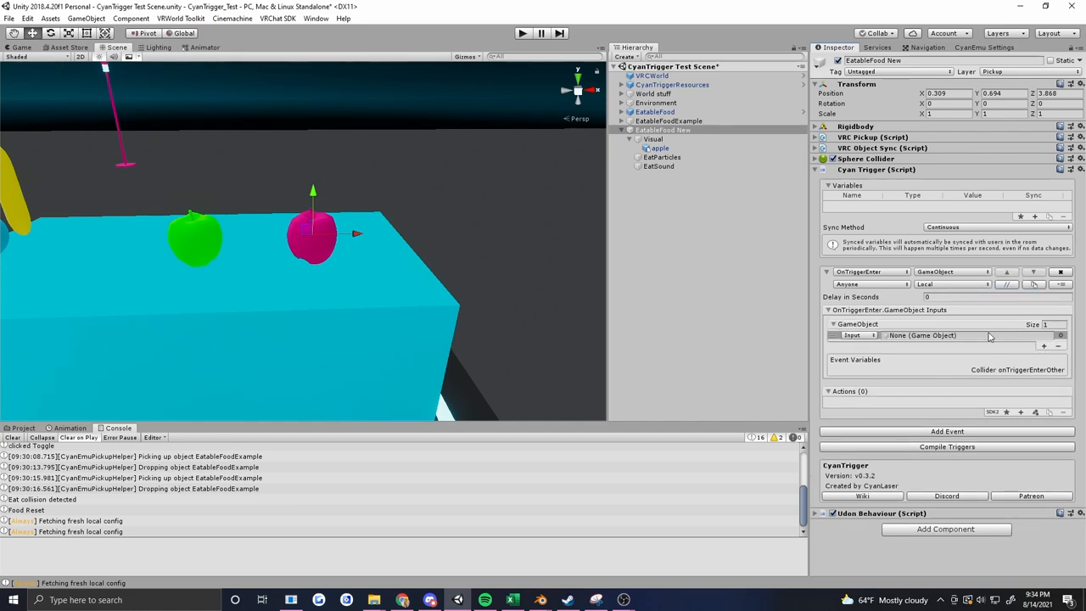
{"action": "mouse_move", "coordinate": [912, 342]}
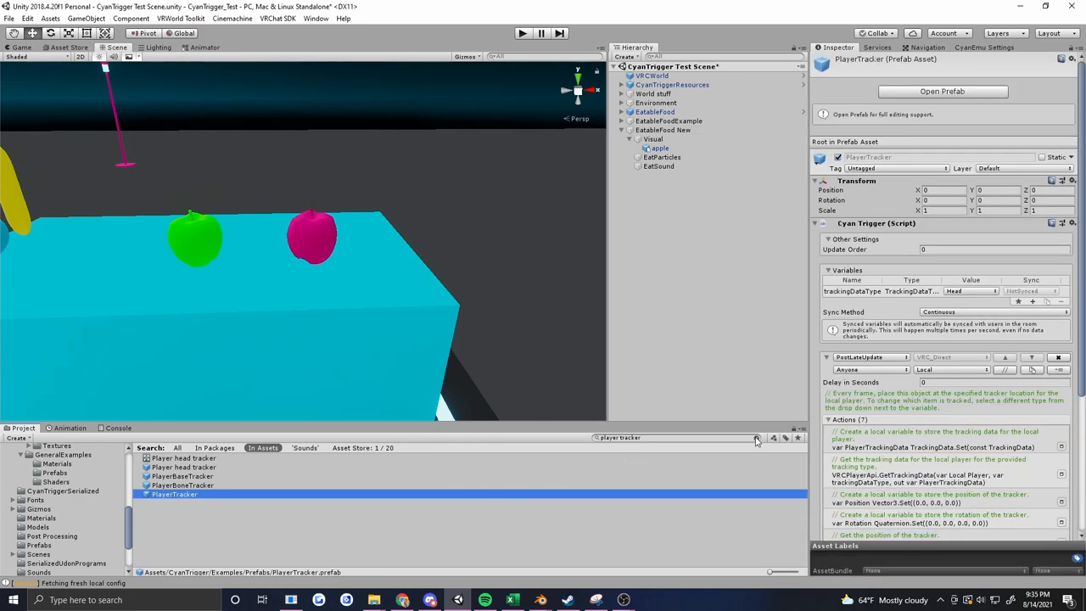
Place the PlayerTracker prefab in the scene and give it a Sphere Collider of radius 0.25
{"action": "left_click", "coordinate": [757, 438]}
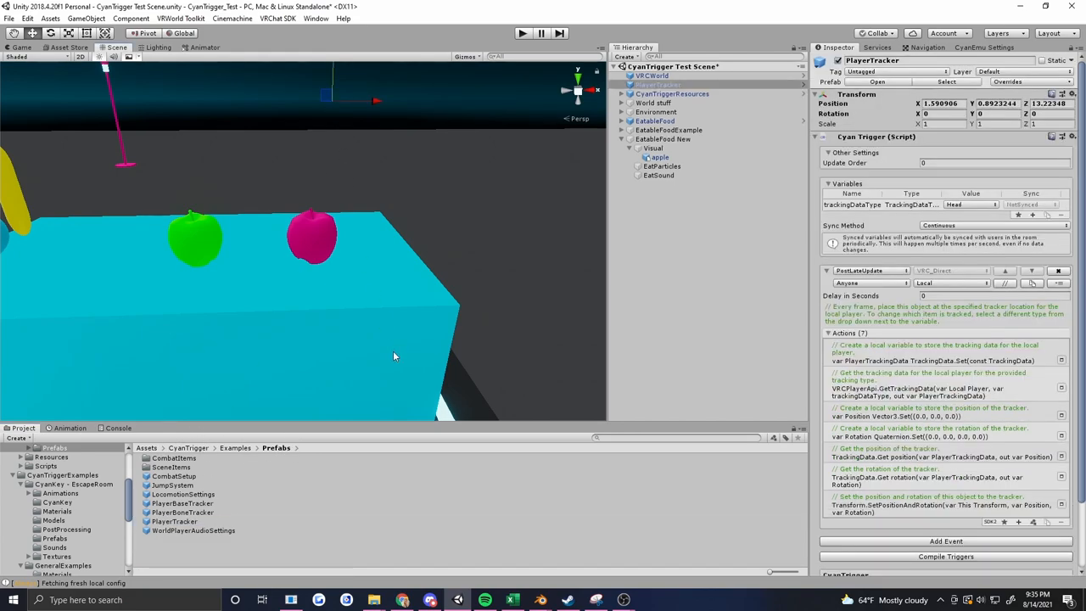
{"action": "left_click", "coordinate": [662, 85]}
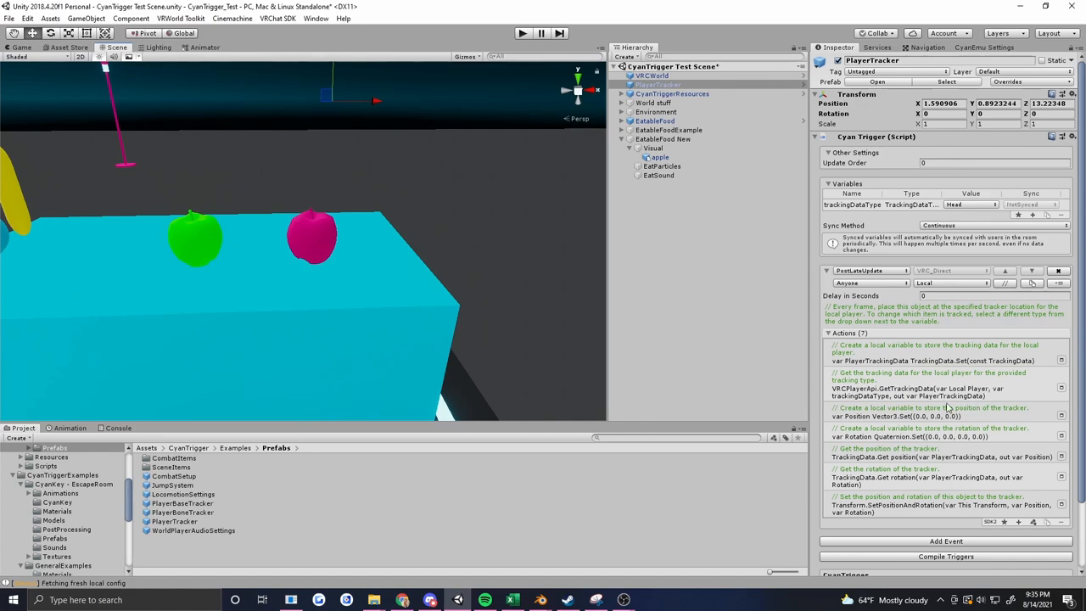
{"action": "left_click", "coordinate": [828, 136]}
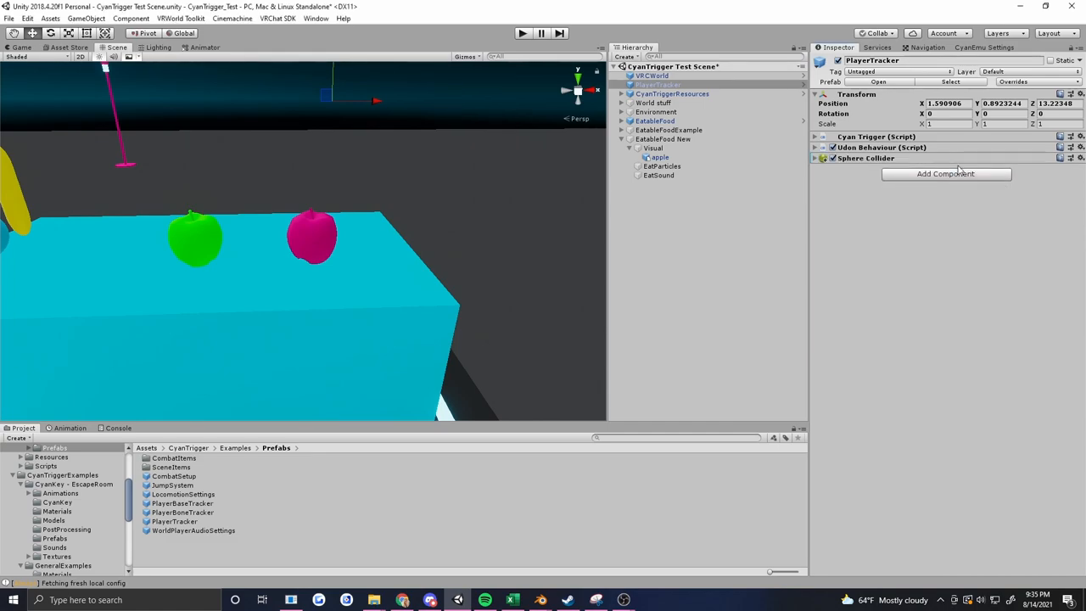
{"action": "left_click", "coordinate": [834, 158]}
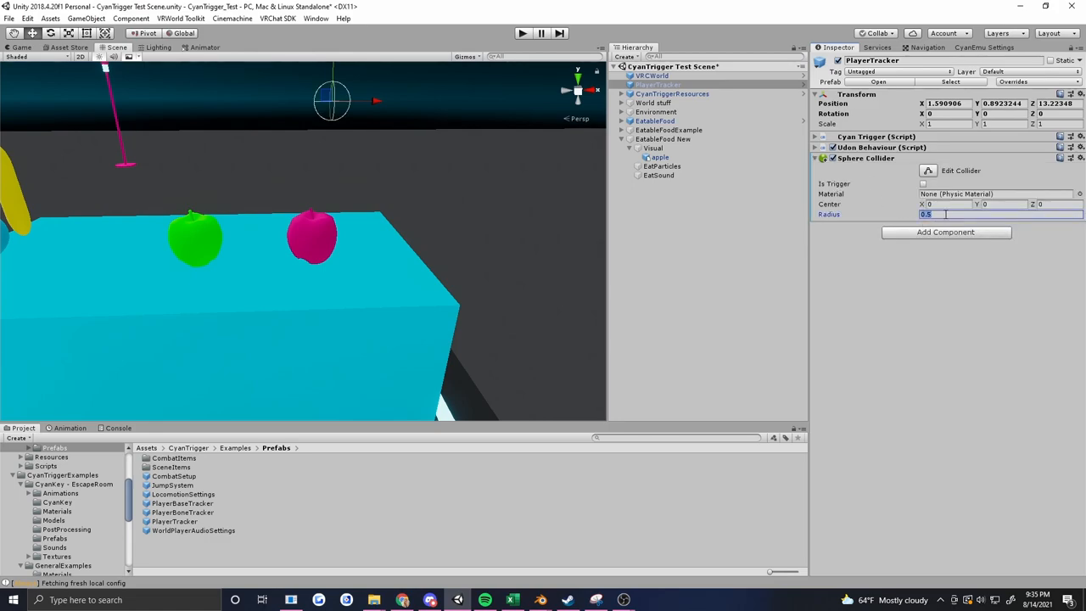
{"action": "type", "text": ".25"}
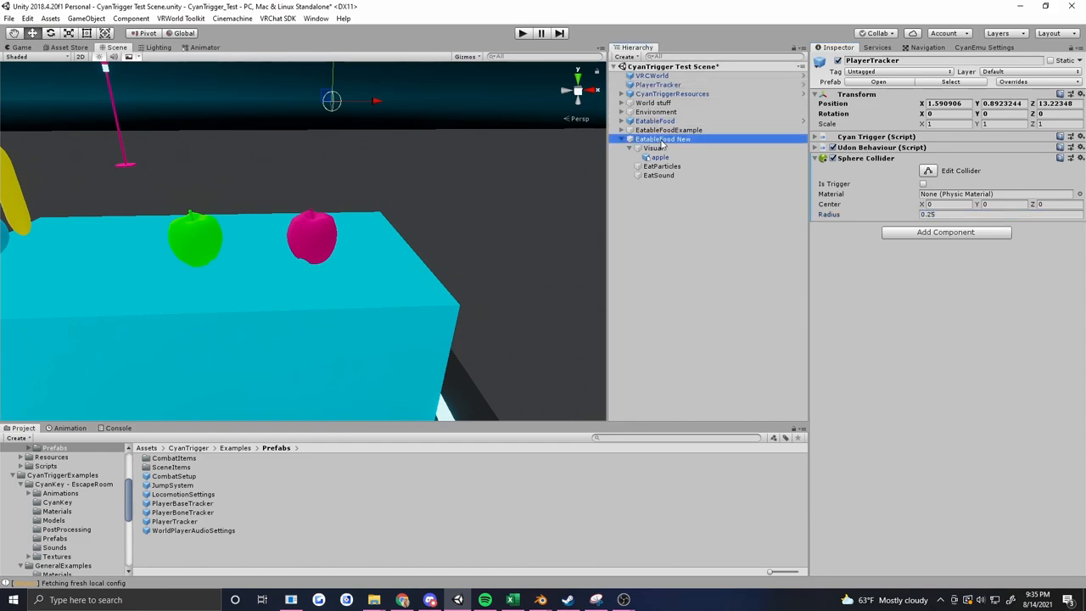
Assign PlayerTracker as the GameObject input of EatableFood New's OnTriggerEnter event
{"action": "left_click", "coordinate": [662, 139]}
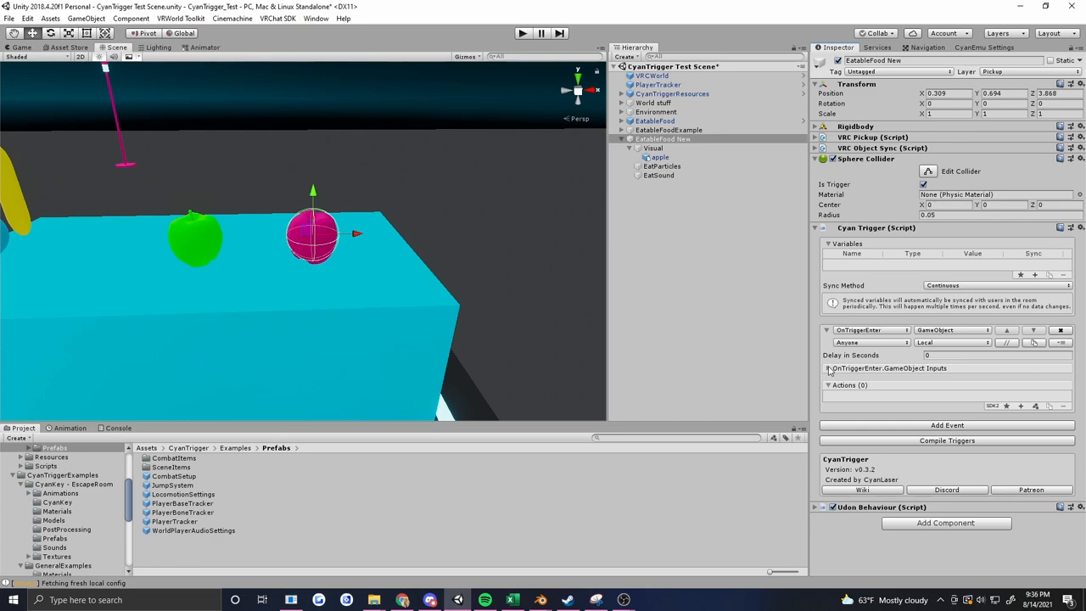
{"action": "left_click", "coordinate": [830, 368]}
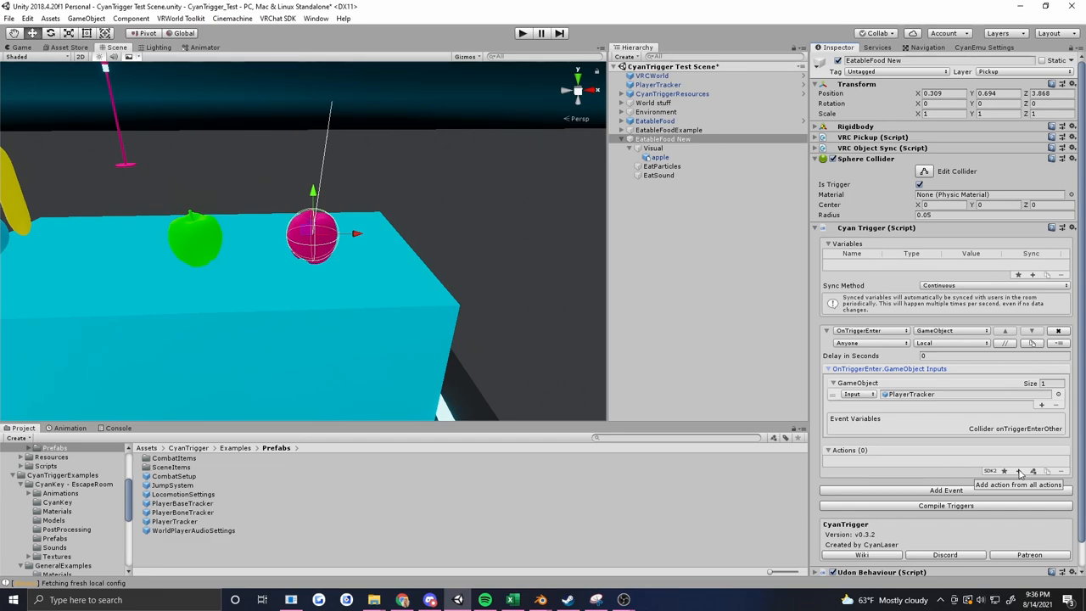
Add a VRCPickup.Drop action that drops the EatableFood New pickup itself
{"action": "left_click", "coordinate": [1032, 472]}
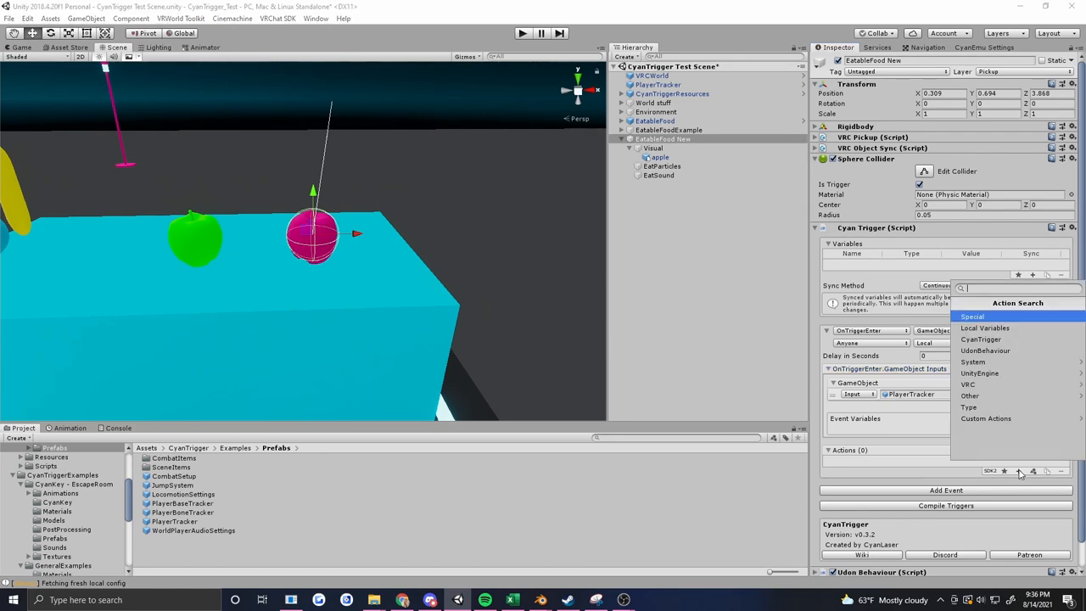
{"action": "type", "text": "pi"}
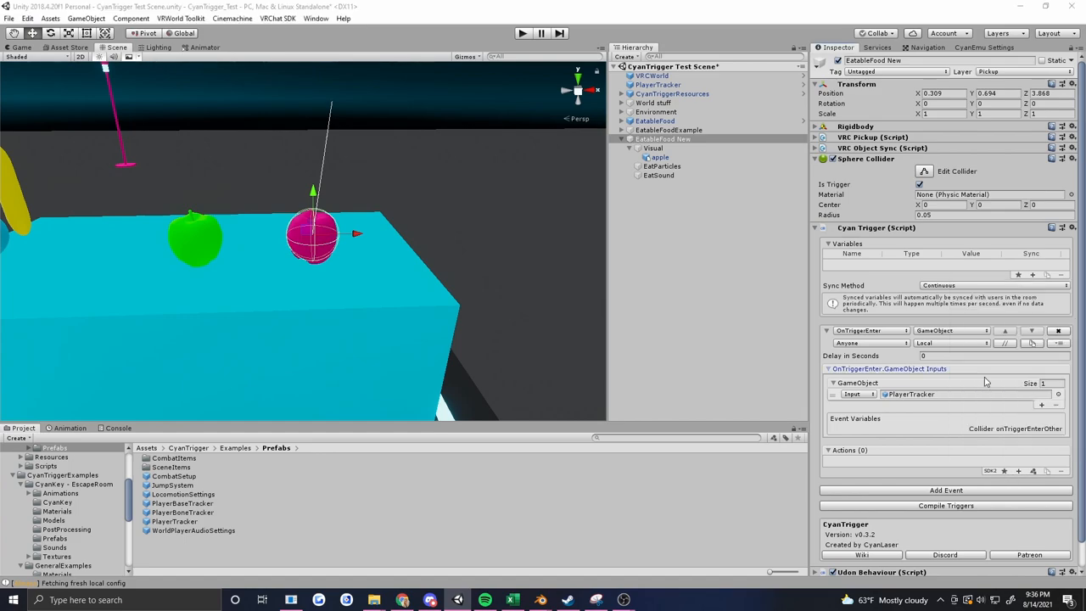
{"action": "type", "text": "drop"}
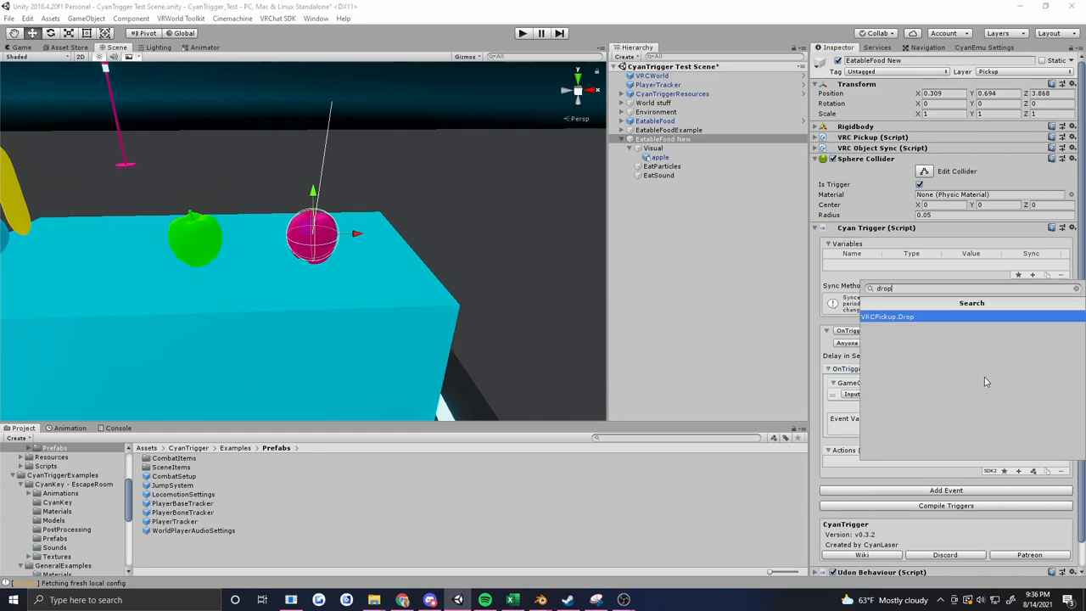
{"action": "left_click", "coordinate": [887, 316]}
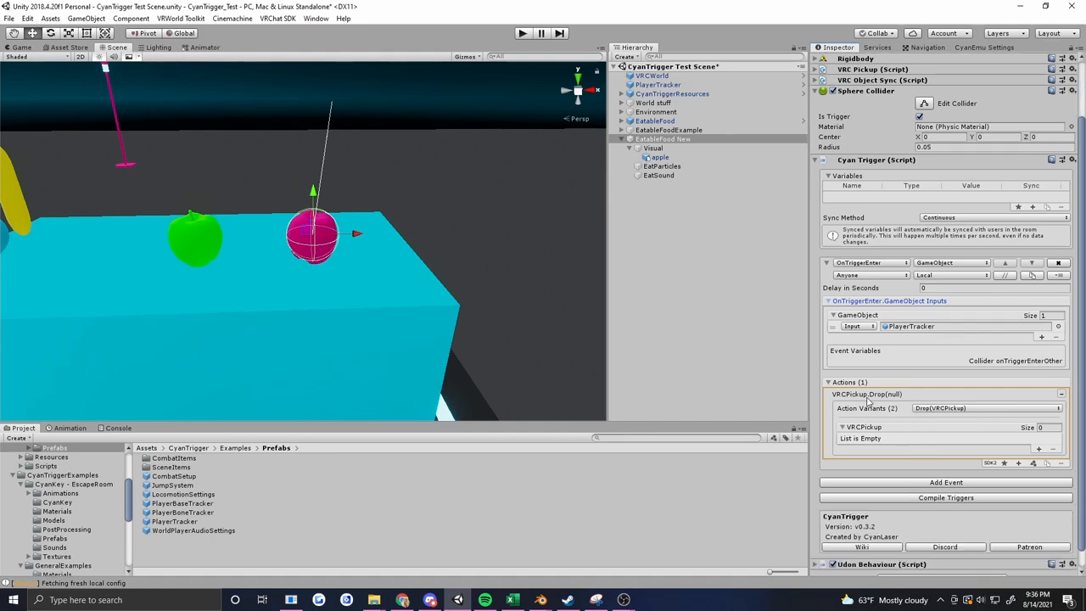
{"action": "mouse_move", "coordinate": [927, 421]}
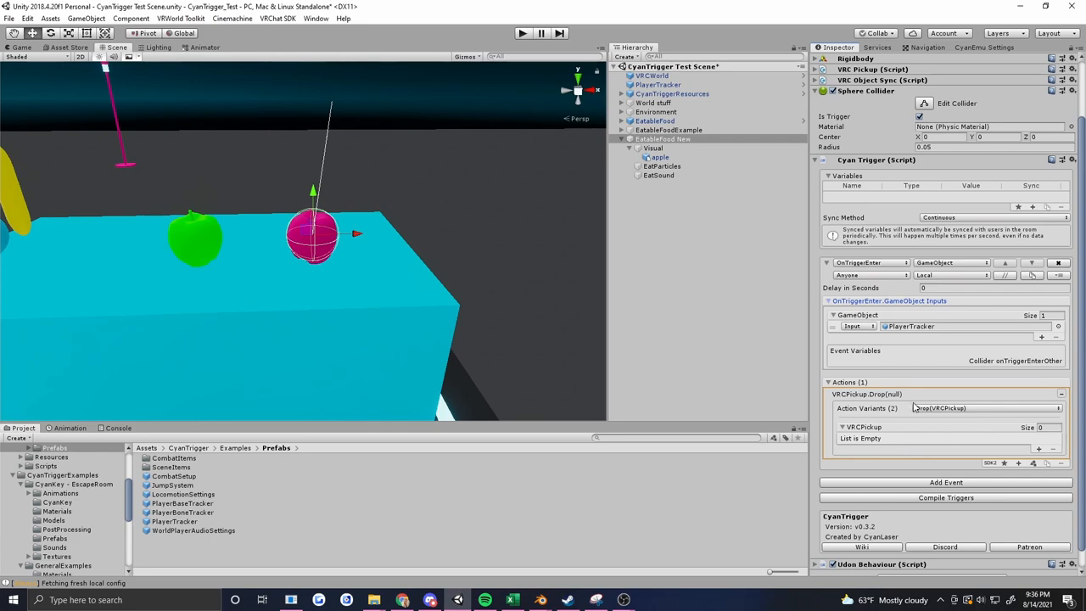
{"action": "mouse_move", "coordinate": [875, 270]}
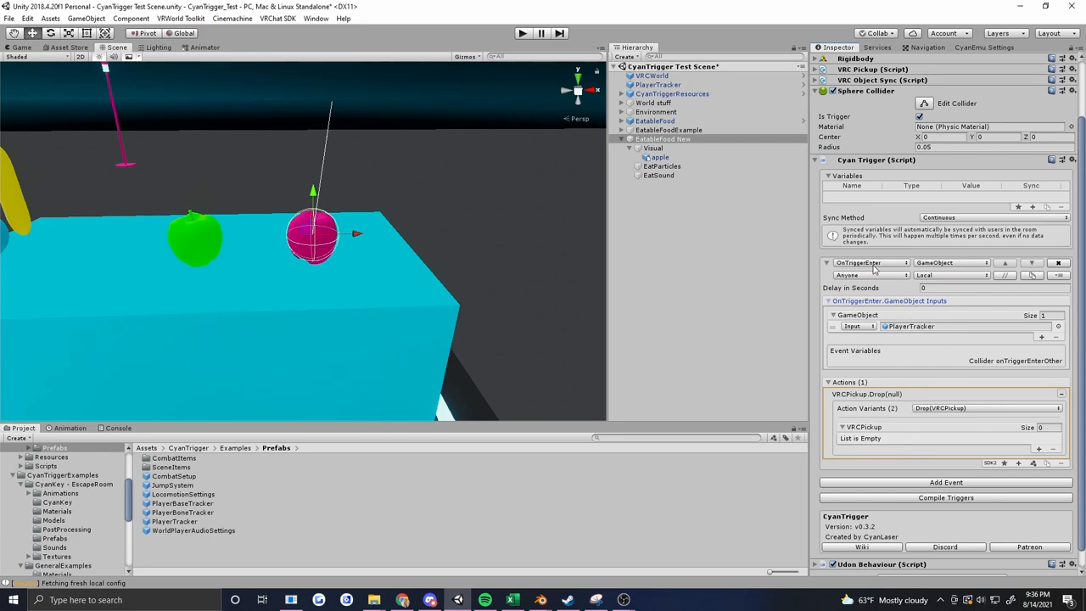
{"action": "mouse_move", "coordinate": [957, 413]}
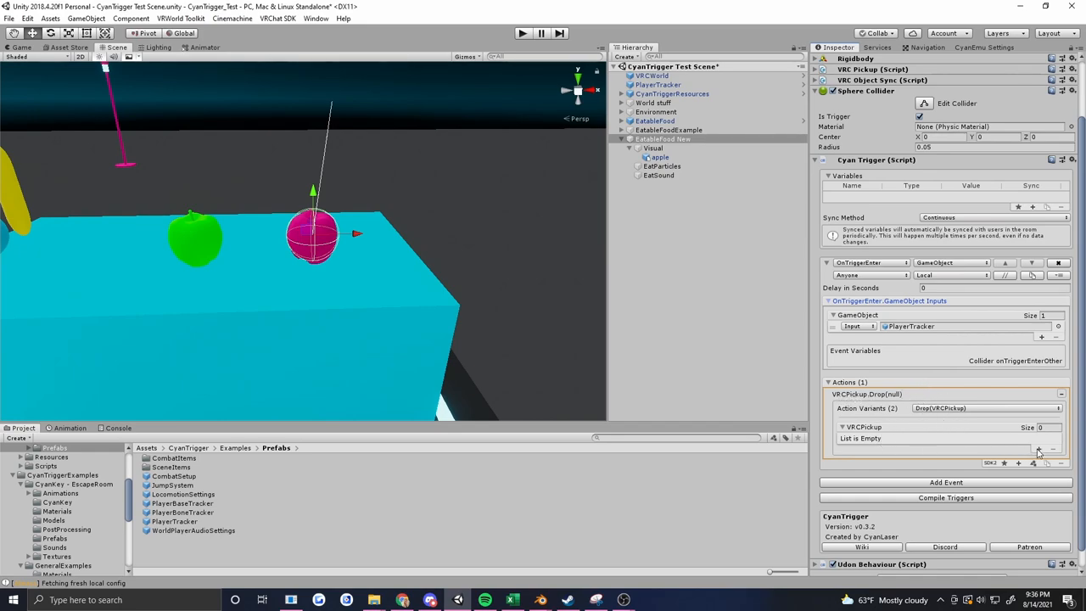
{"action": "left_click", "coordinate": [1042, 455]}
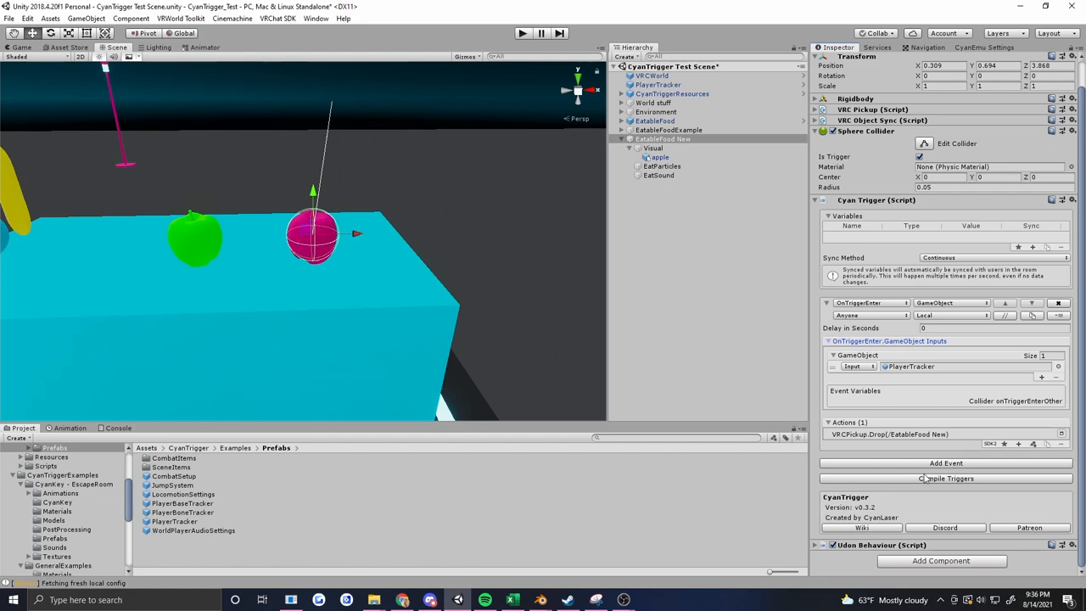
{"action": "mouse_move", "coordinate": [1021, 448]}
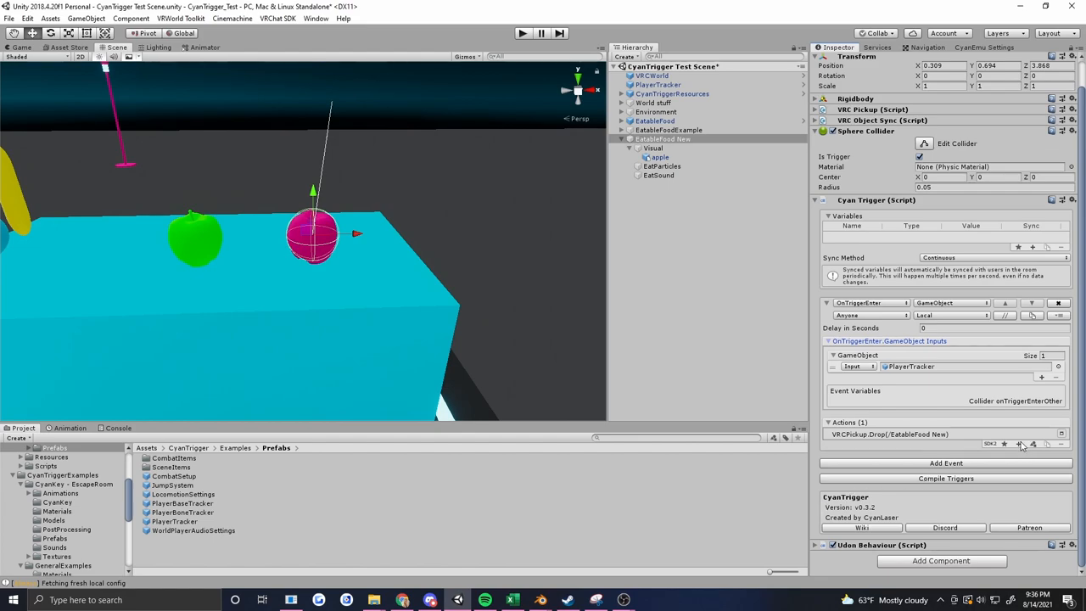
{"action": "mouse_move", "coordinate": [1022, 444]}
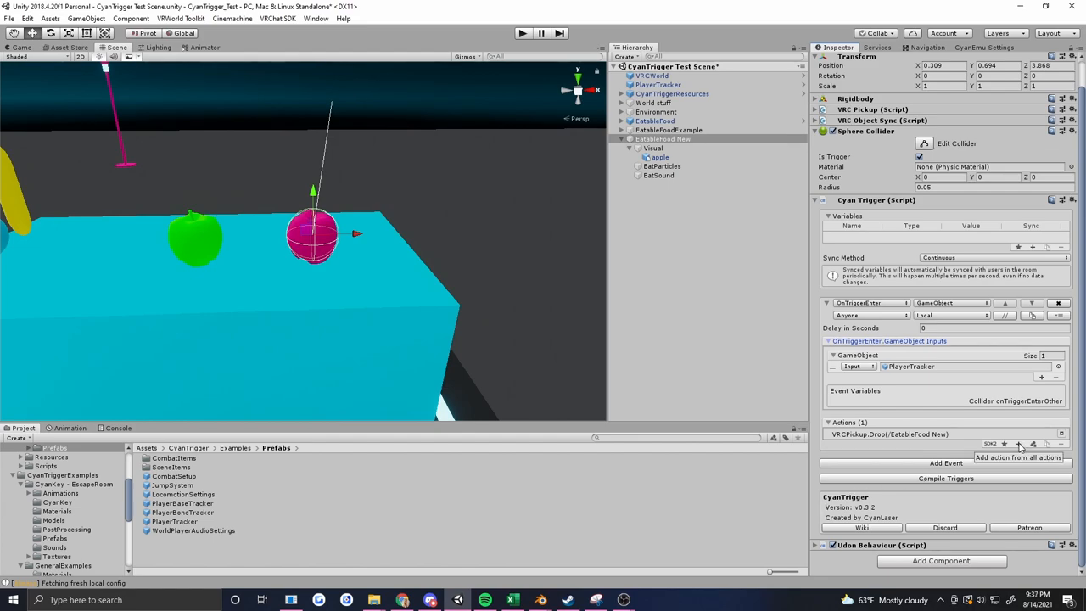
{"action": "mouse_move", "coordinate": [713, 143]}
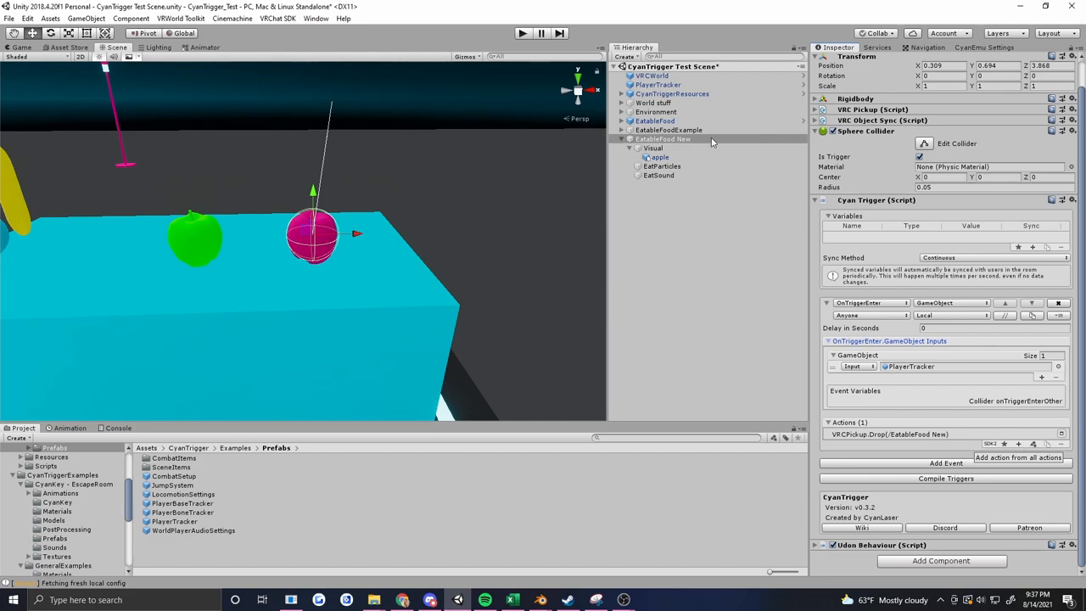
Add a Renderer.Set enabled action with value False after the pickup drop
{"action": "left_click", "coordinate": [660, 156]}
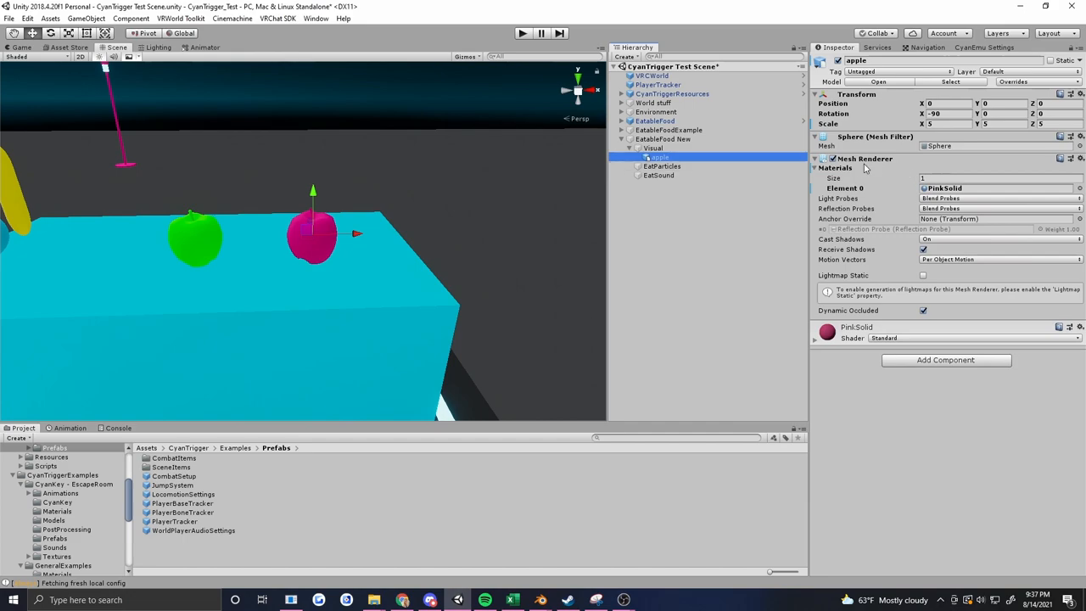
{"action": "left_click", "coordinate": [662, 139]}
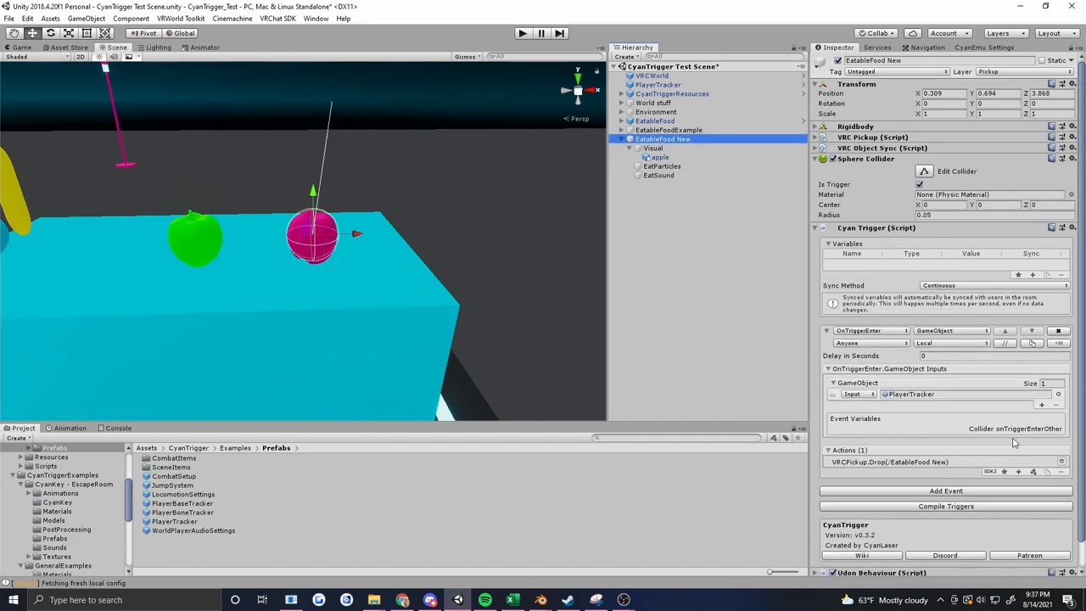
{"action": "left_click", "coordinate": [1019, 472]}
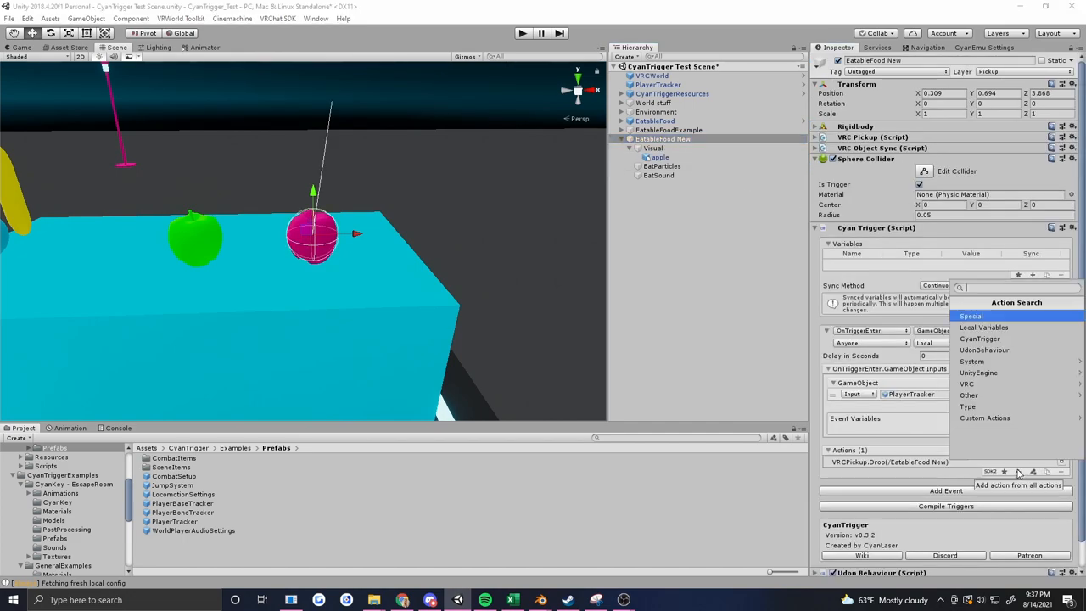
{"action": "type", "text": "renderer"}
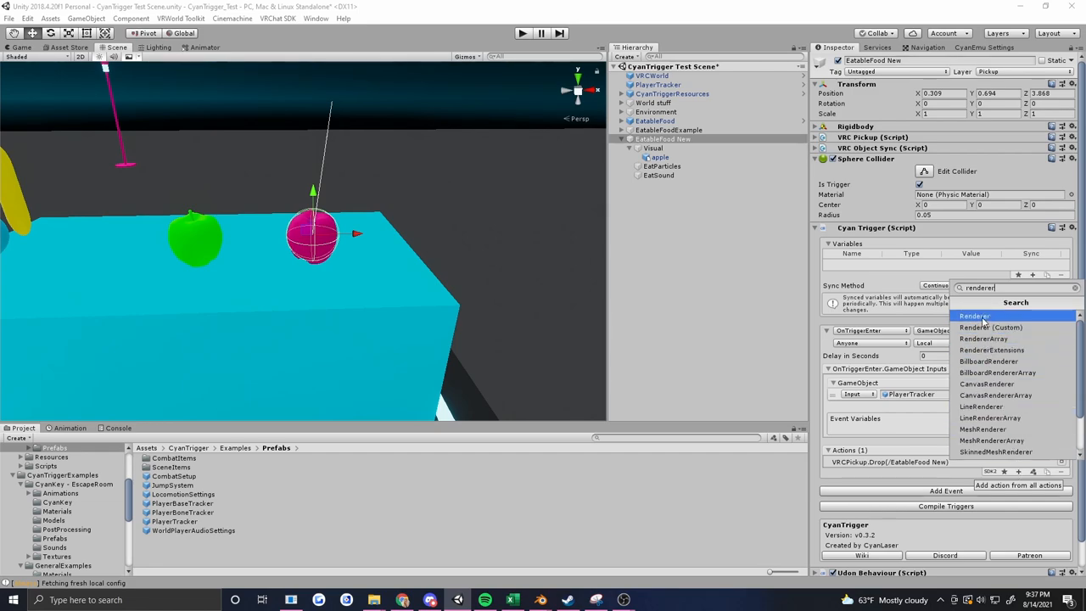
{"action": "left_click", "coordinate": [974, 316]}
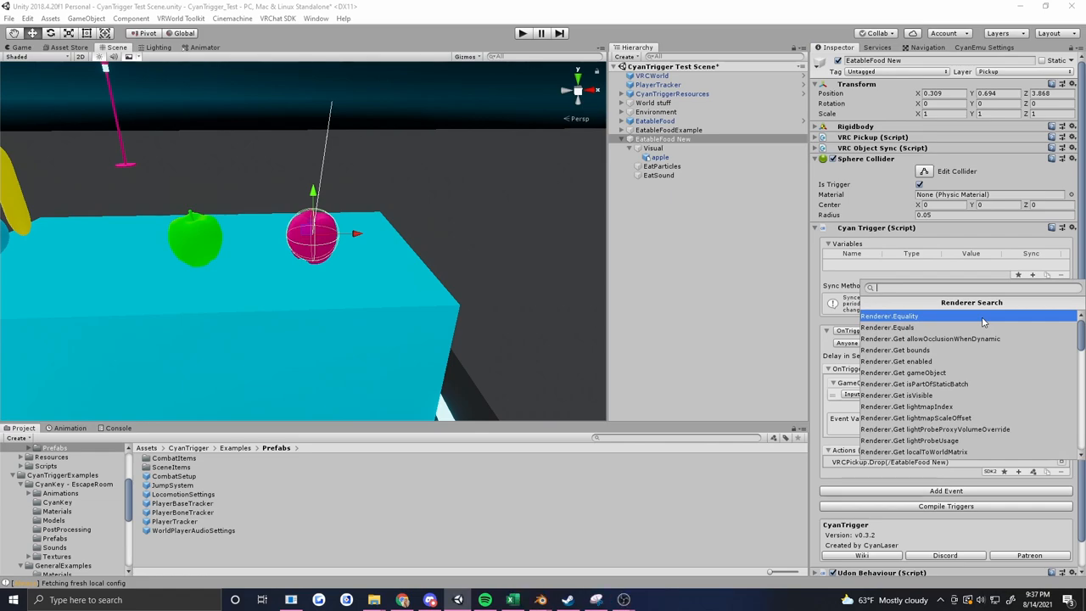
{"action": "type", "text": "set en"}
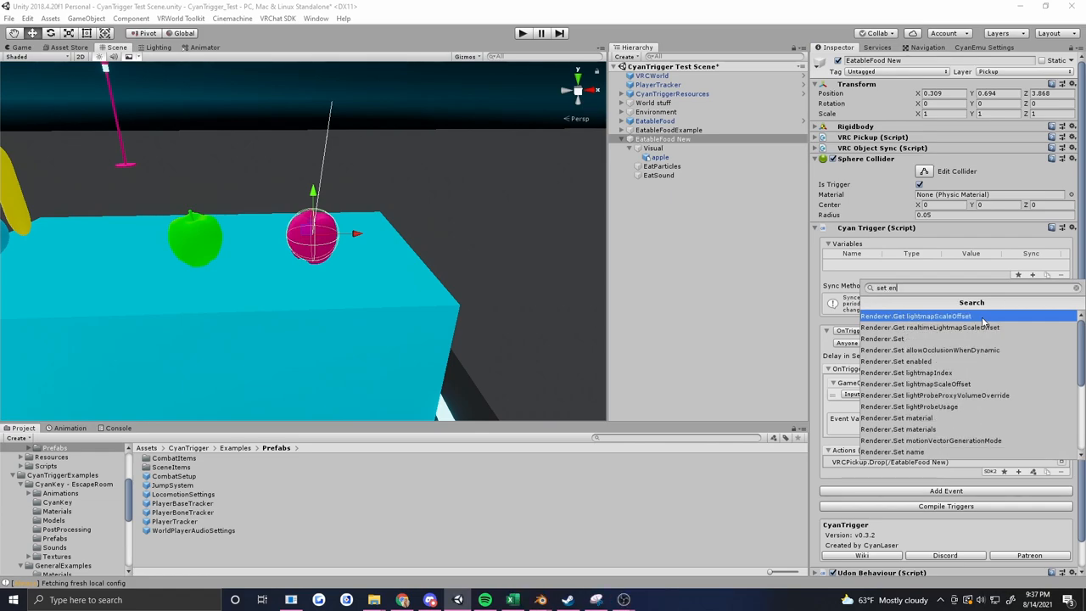
{"action": "left_click", "coordinate": [896, 360]}
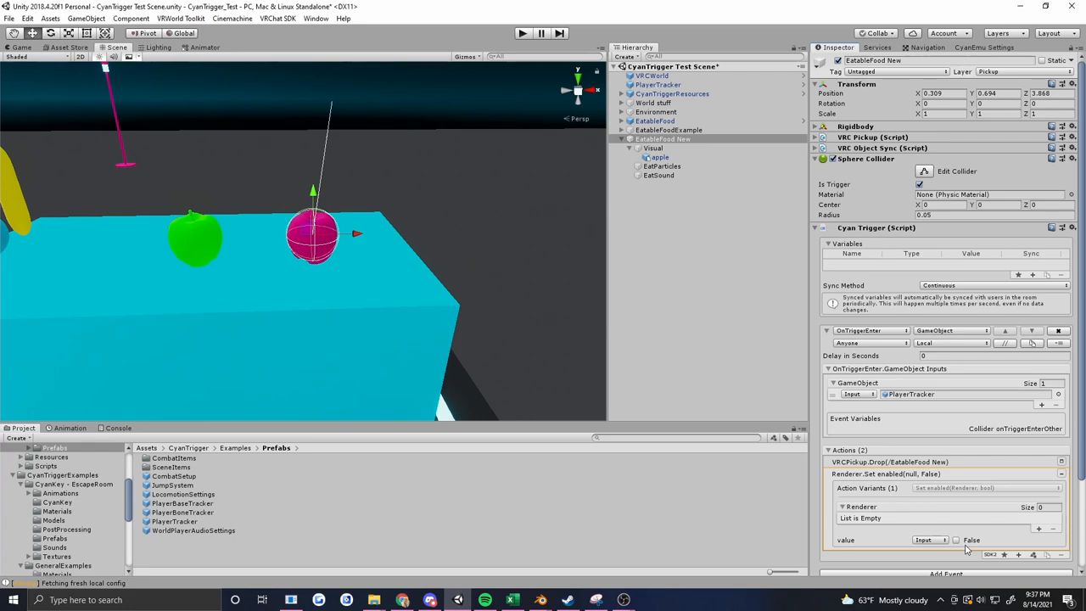
{"action": "mouse_move", "coordinate": [1005, 568]}
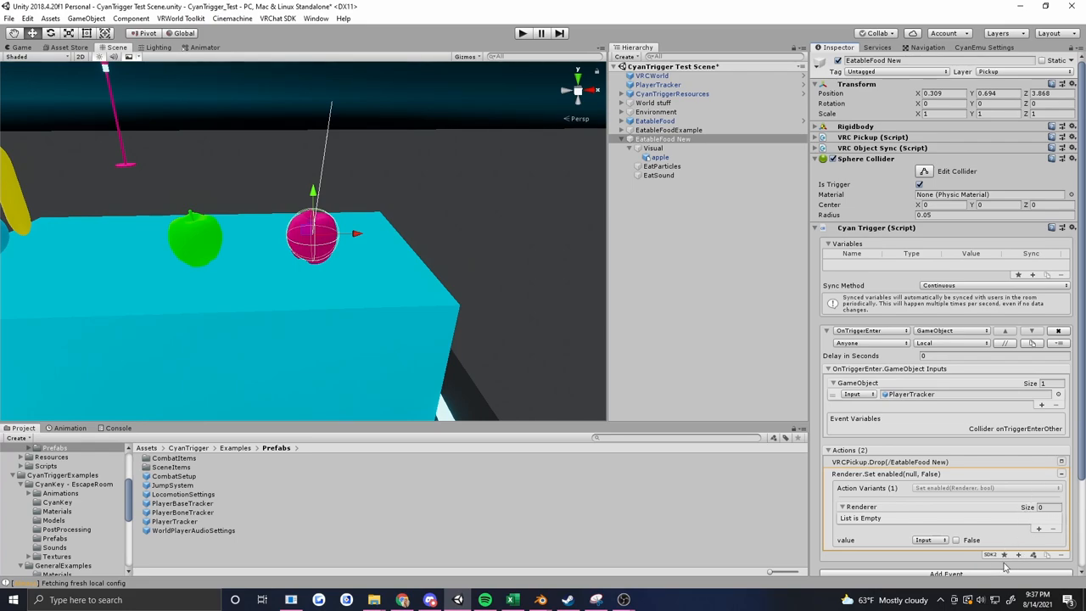
{"action": "scroll", "scroll_direction": "down", "scroll_amount": 3}
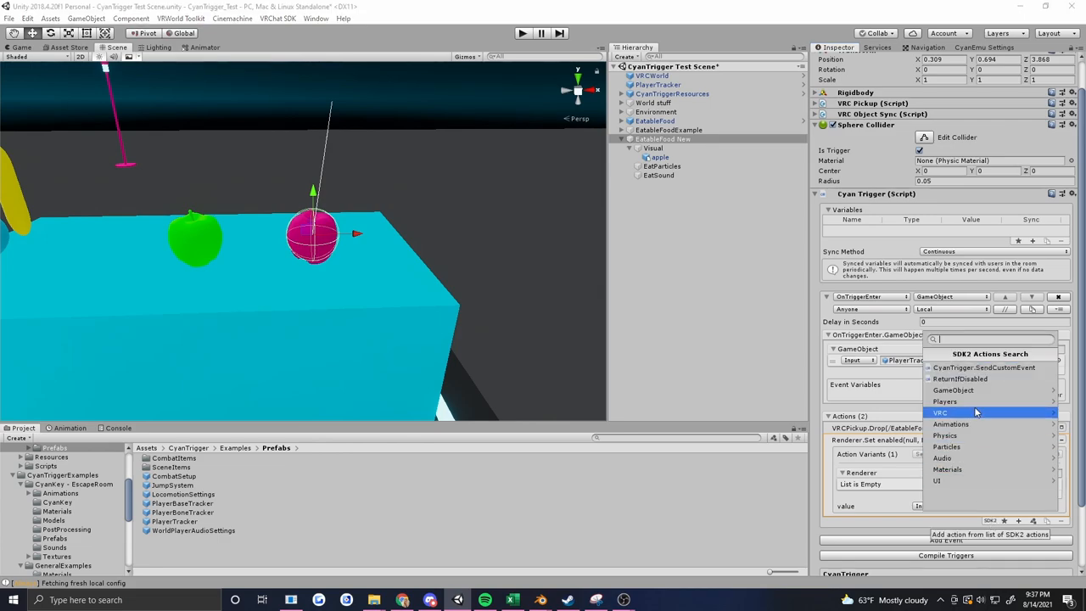
Add a trial GameObject.SetComponentActive action targeting the apple's Mesh Renderer component
{"action": "left_click", "coordinate": [954, 389]}
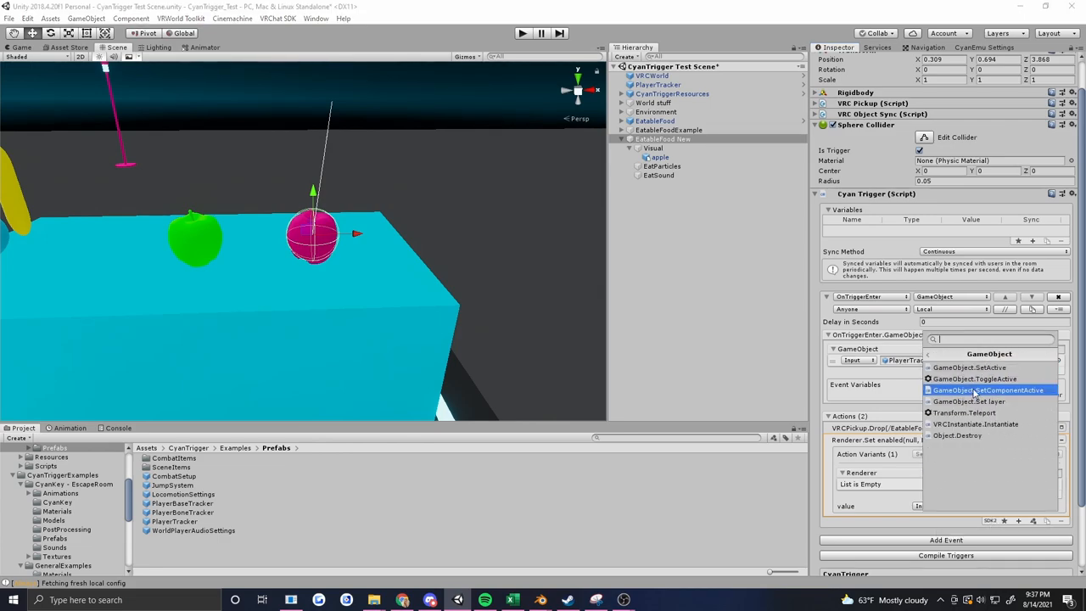
{"action": "left_click", "coordinate": [987, 389]}
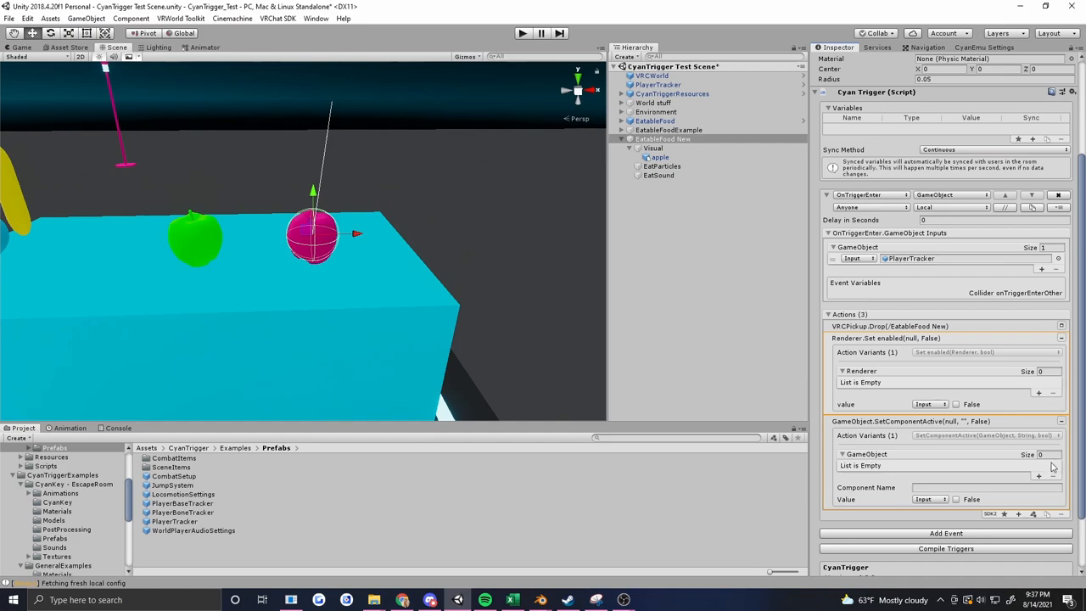
{"action": "left_click", "coordinate": [1039, 475]}
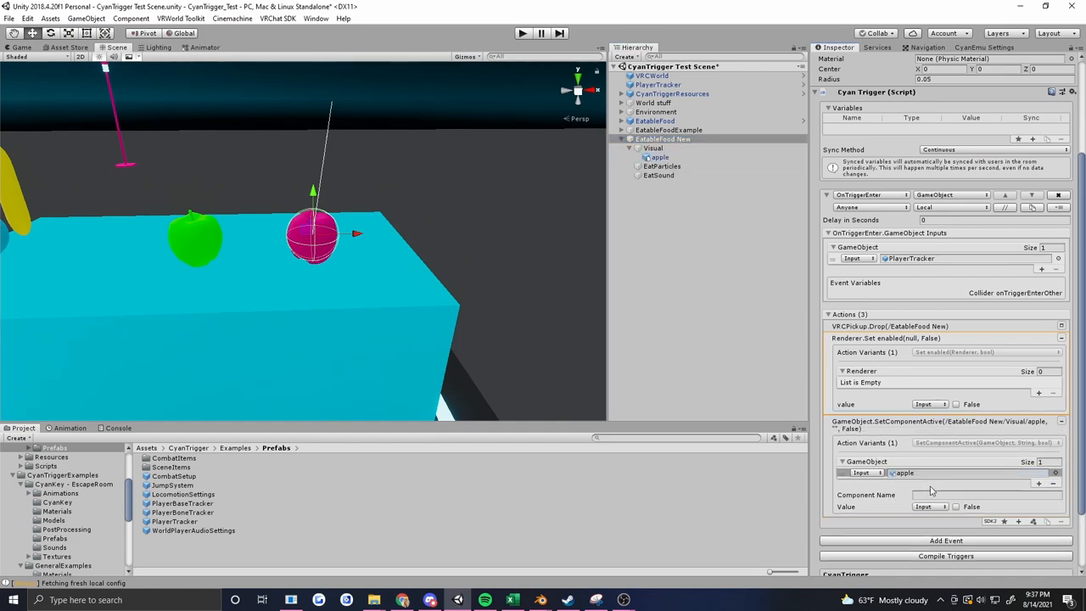
{"action": "type", "text": "Mesh Renderer"}
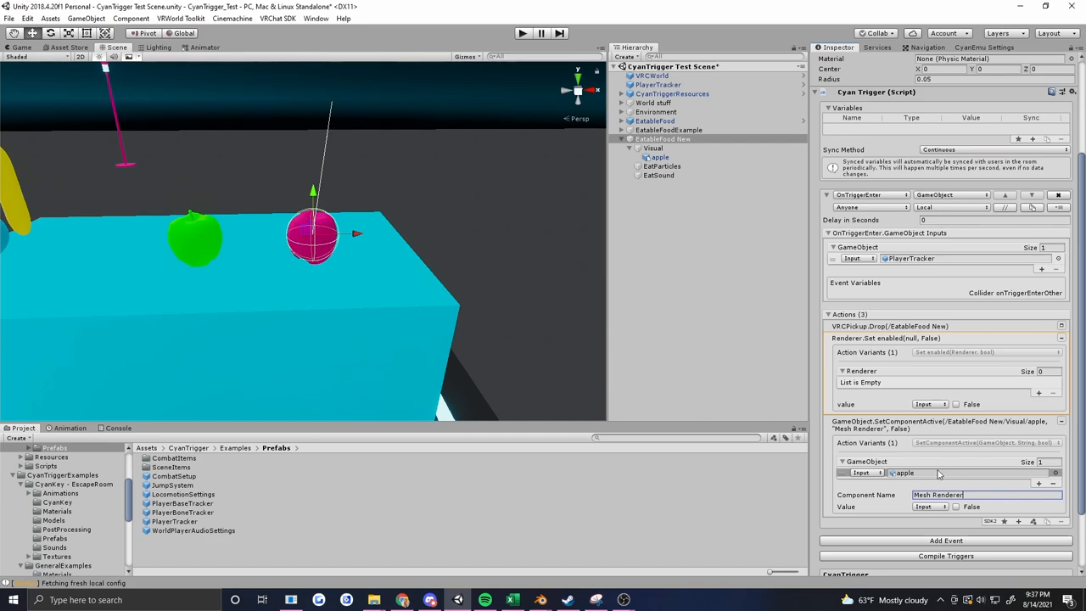
{"action": "mouse_move", "coordinate": [991, 526]}
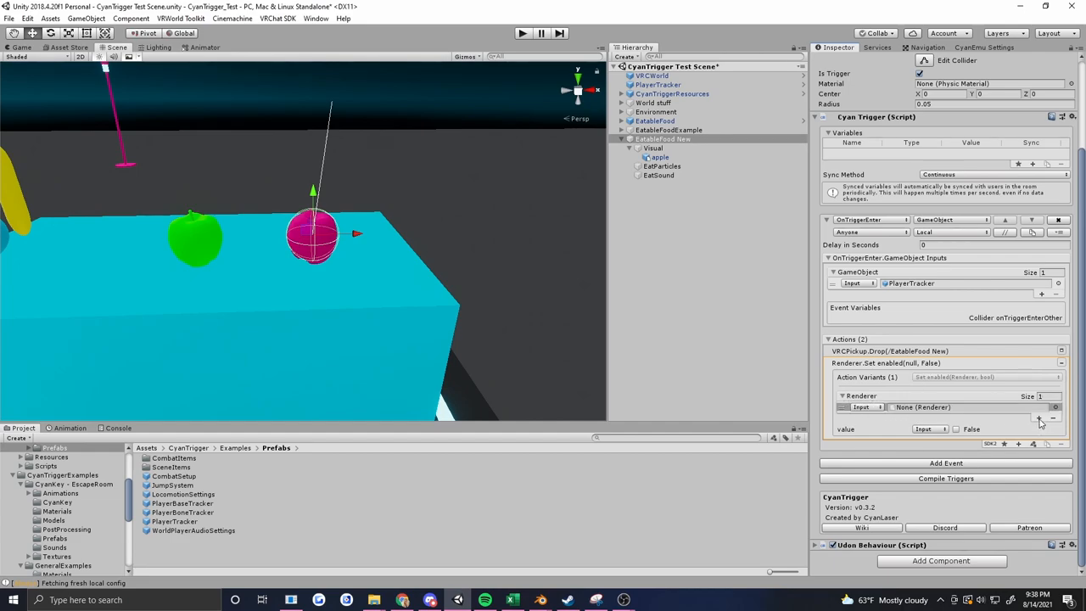
{"action": "mouse_move", "coordinate": [882, 408]}
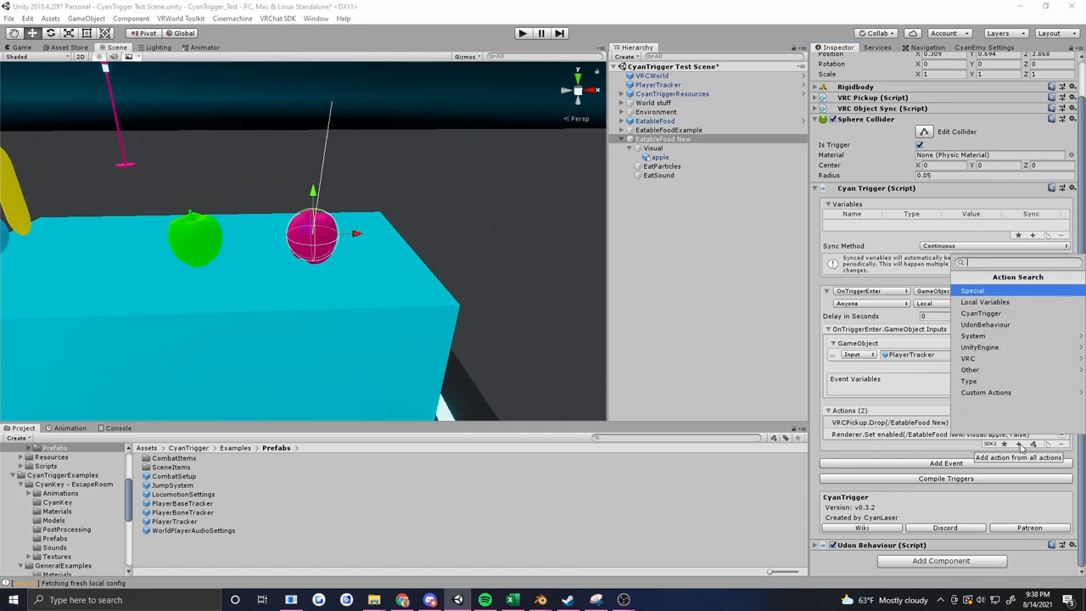
Add an AudioSource.PlayOneShot action using the source-and-clip variant
{"action": "type", "text": "audios"}
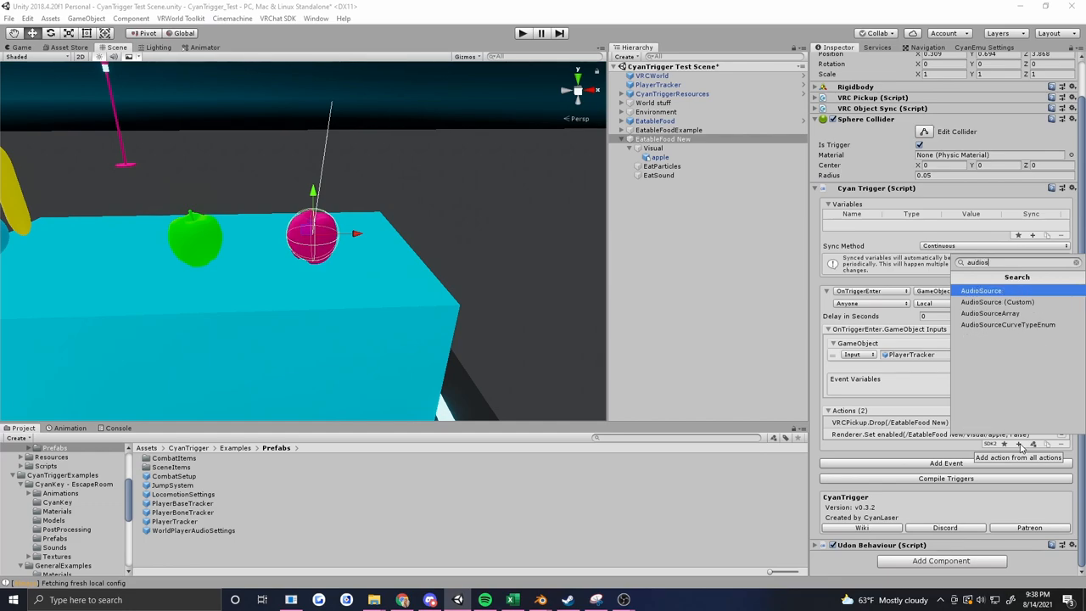
{"action": "left_click", "coordinate": [981, 291]}
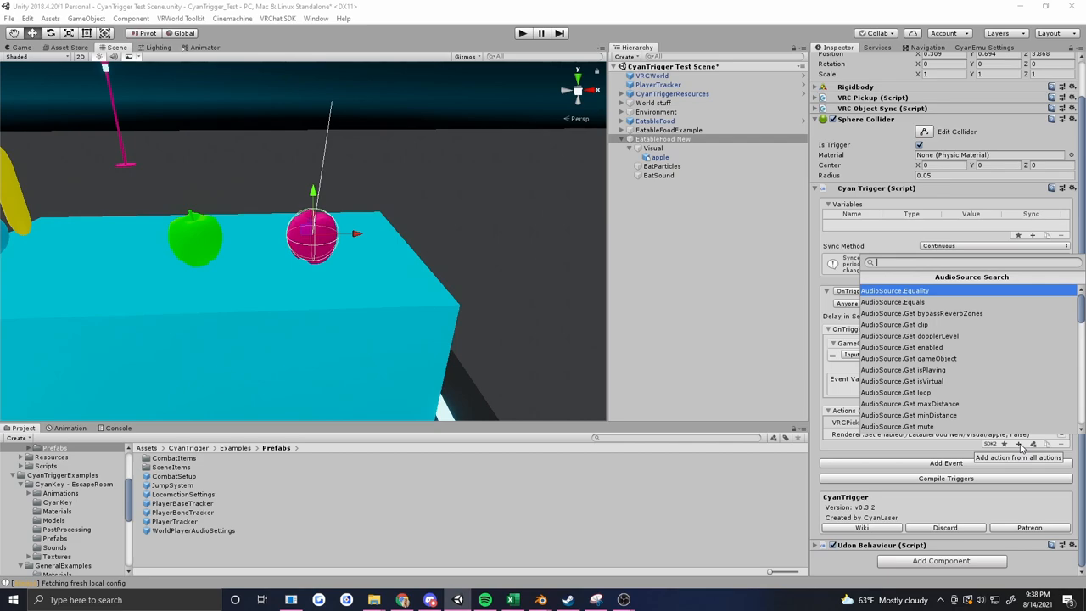
{"action": "type", "text": "pl"}
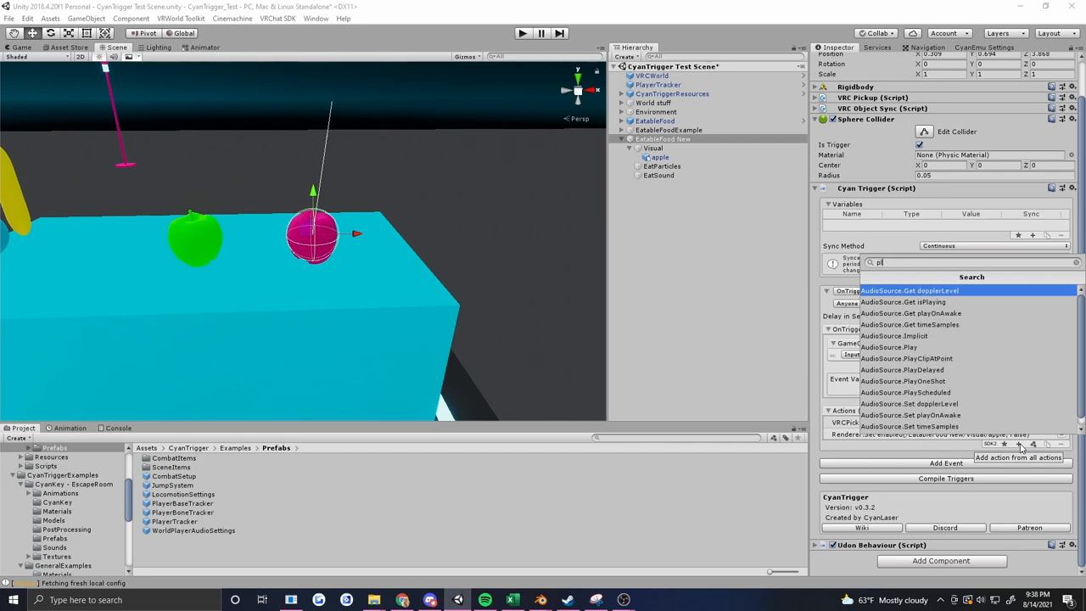
{"action": "type", "text": "ay"}
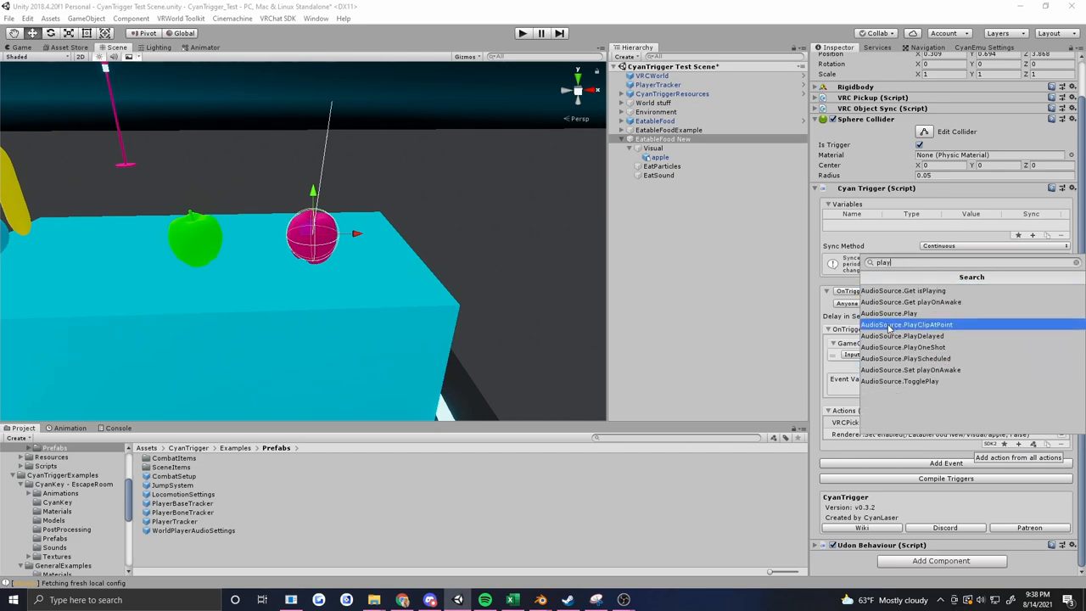
{"action": "left_click", "coordinate": [903, 346]}
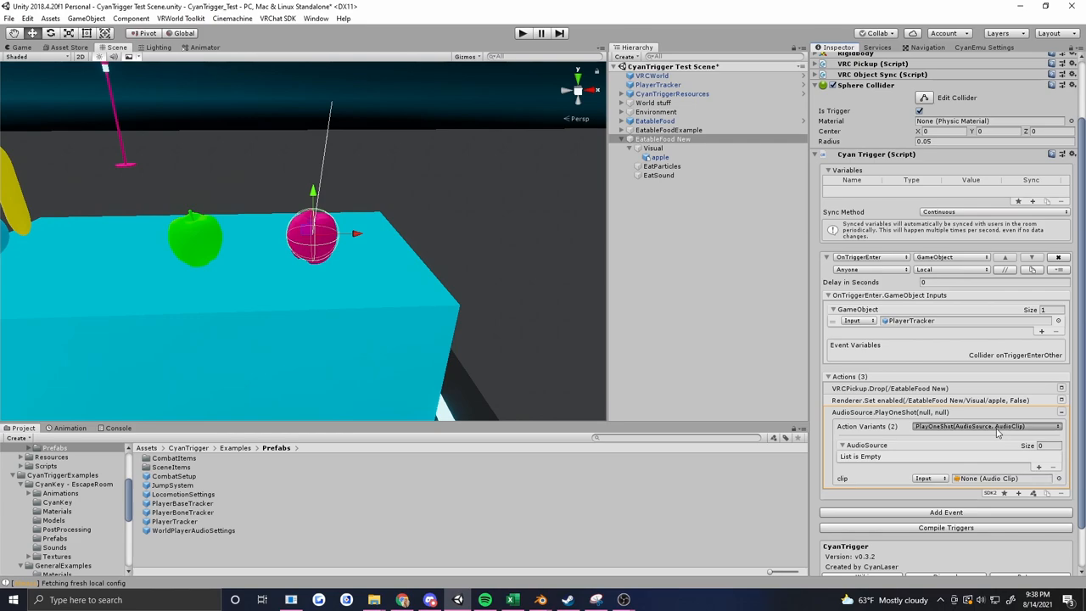
{"action": "left_click", "coordinate": [967, 426]}
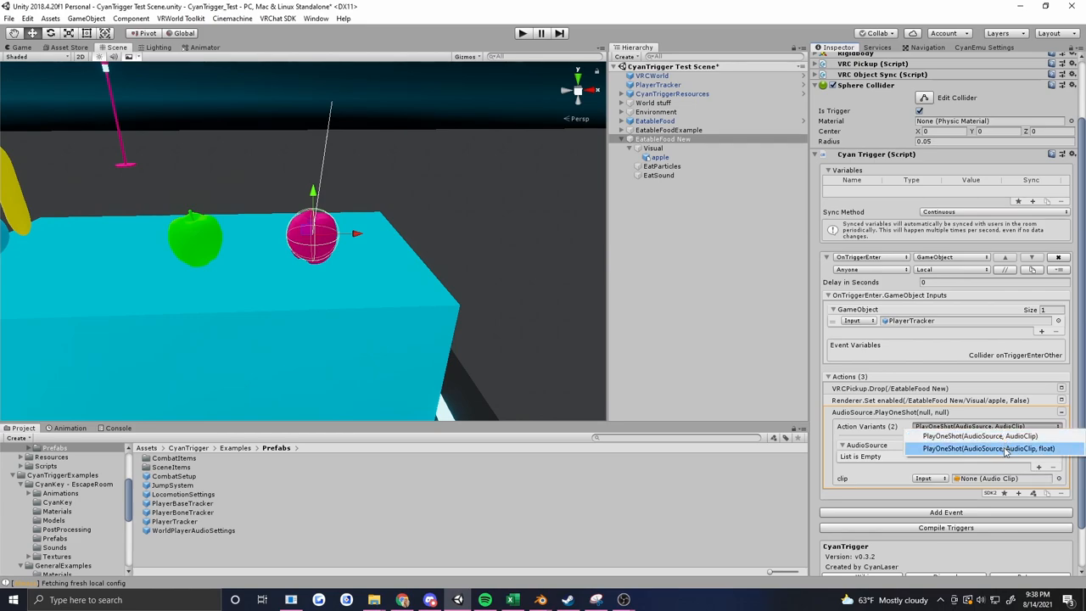
{"action": "mouse_move", "coordinate": [981, 435]}
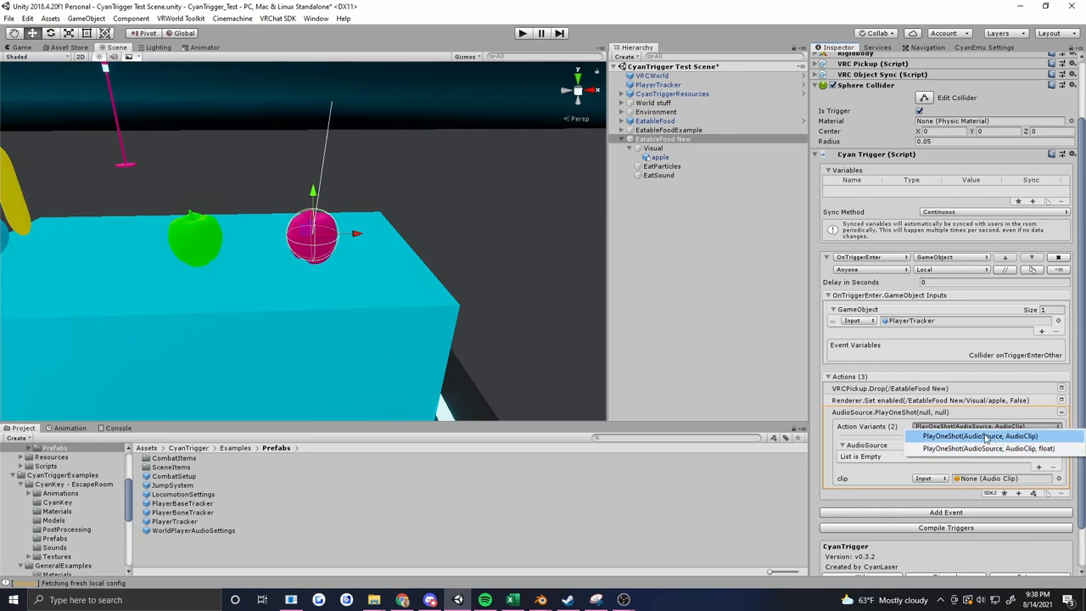
{"action": "left_click", "coordinate": [981, 435]}
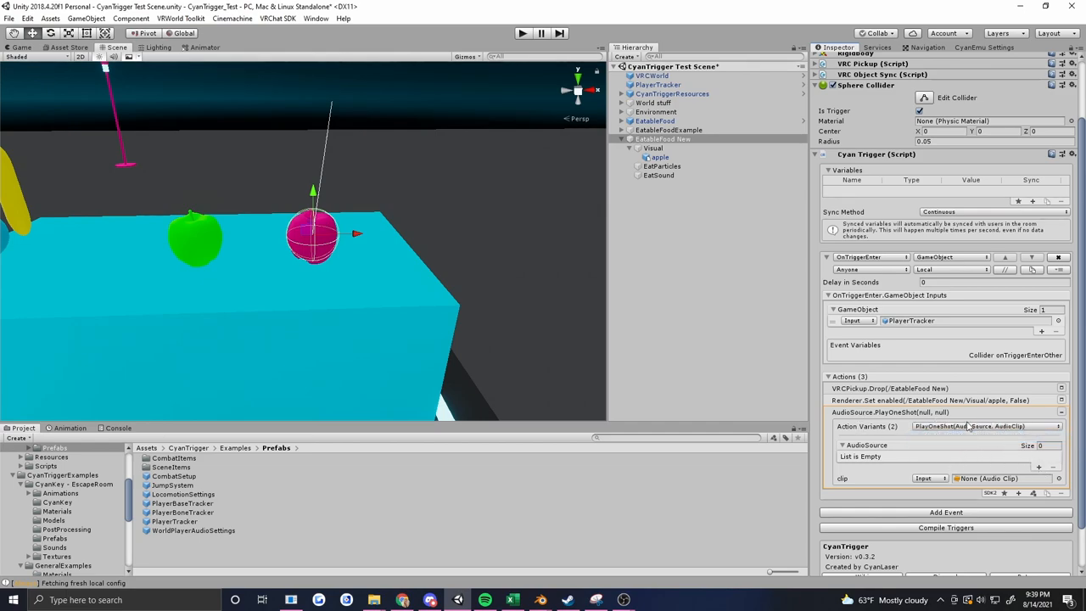
{"action": "left_click", "coordinate": [968, 426]}
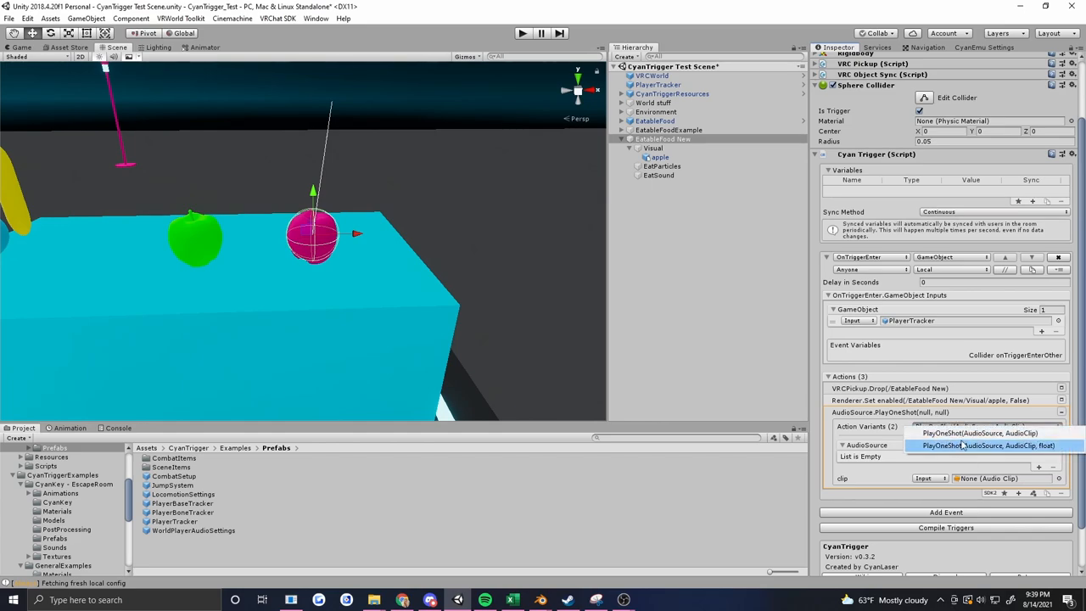
{"action": "left_click", "coordinate": [980, 433]}
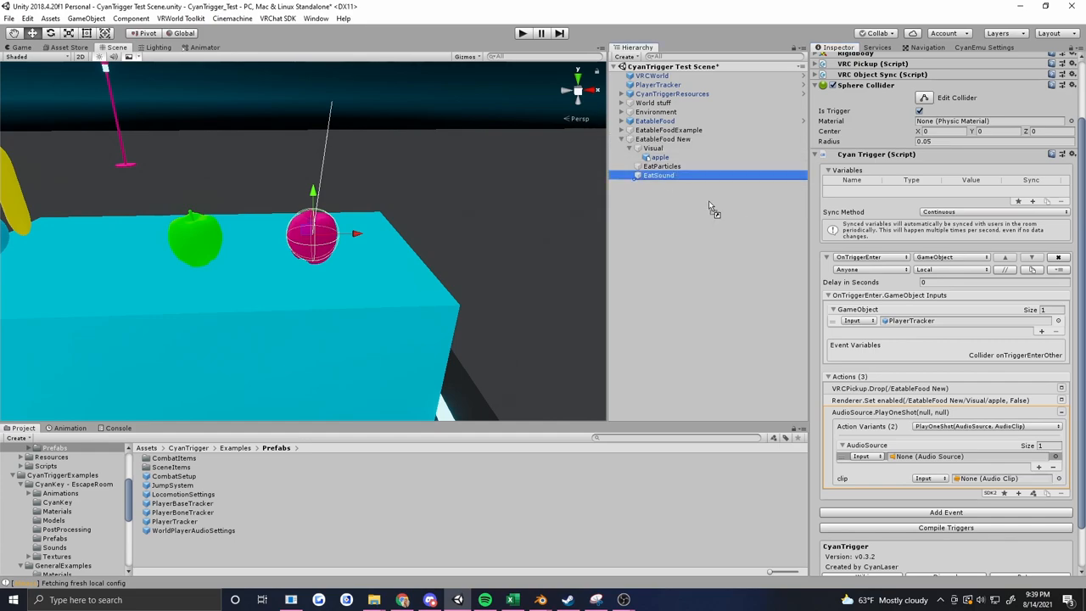
Set EatSound as the audio source and juicycrunch as the clip to play
{"action": "left_click_drag", "start_coordinate": [658, 175], "coordinate": [934, 456]}
{"action": "type", "text": "ju"}
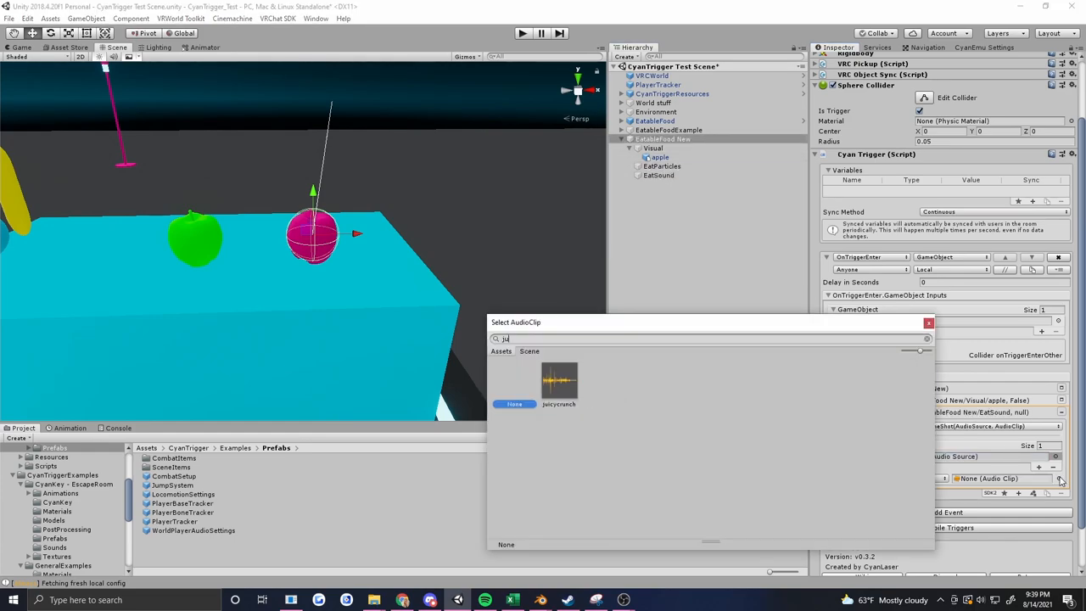
{"action": "left_click", "coordinate": [558, 384]}
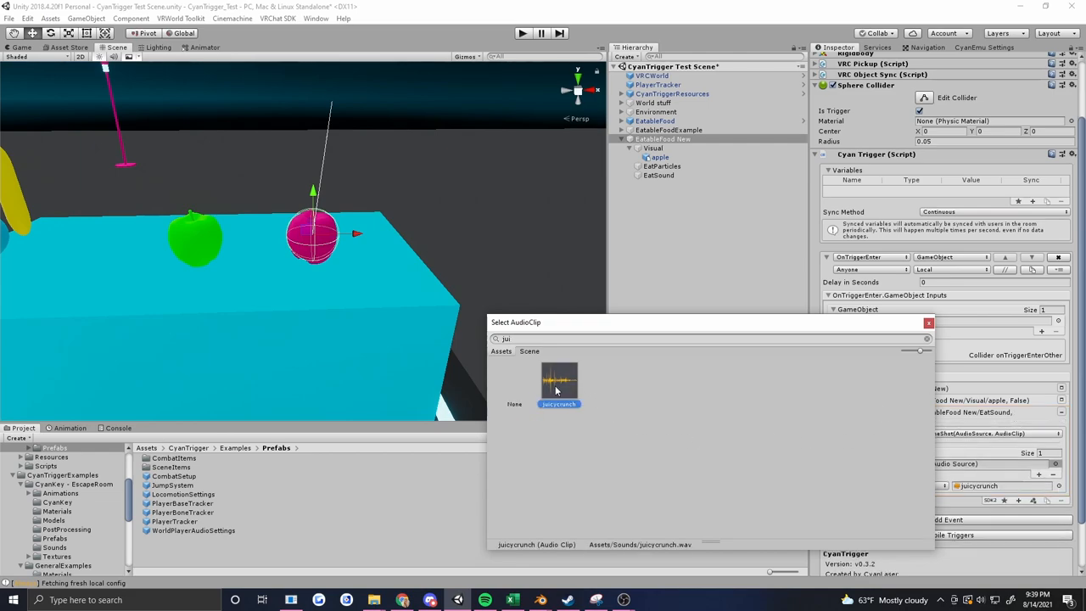
{"action": "double_click", "coordinate": [558, 383]}
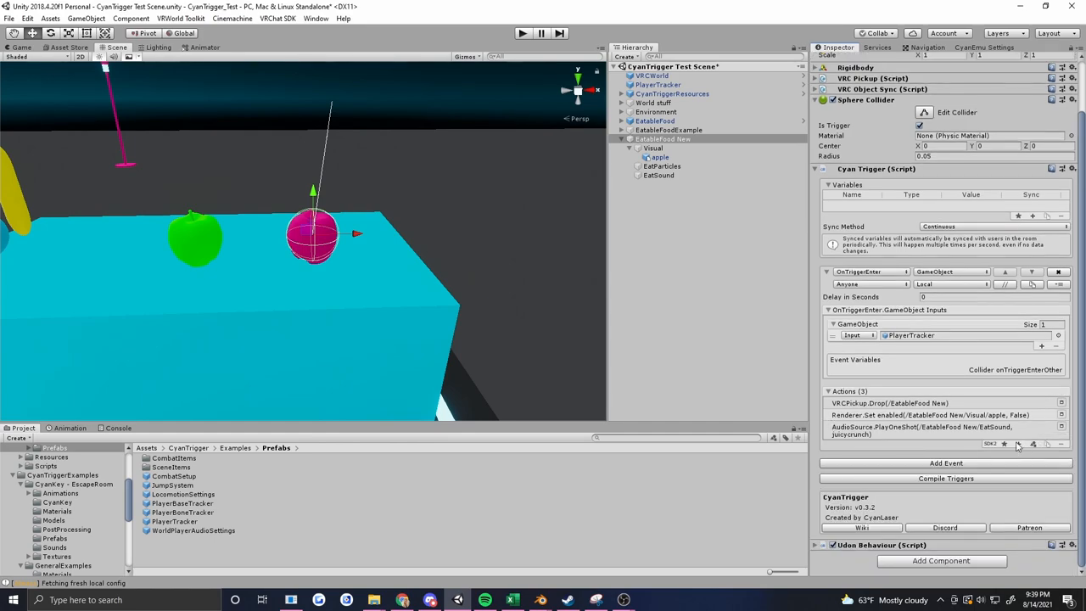
Add a ParticleSystem.Play action for EatParticles with children true, then fold its details away
{"action": "left_click", "coordinate": [1018, 445]}
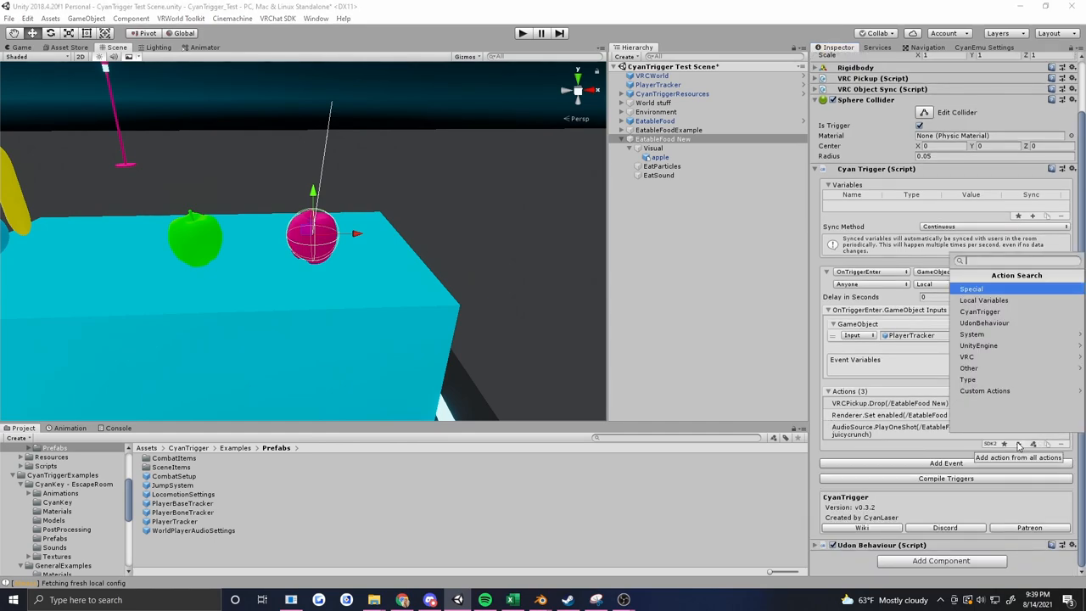
{"action": "type", "text": "parti"}
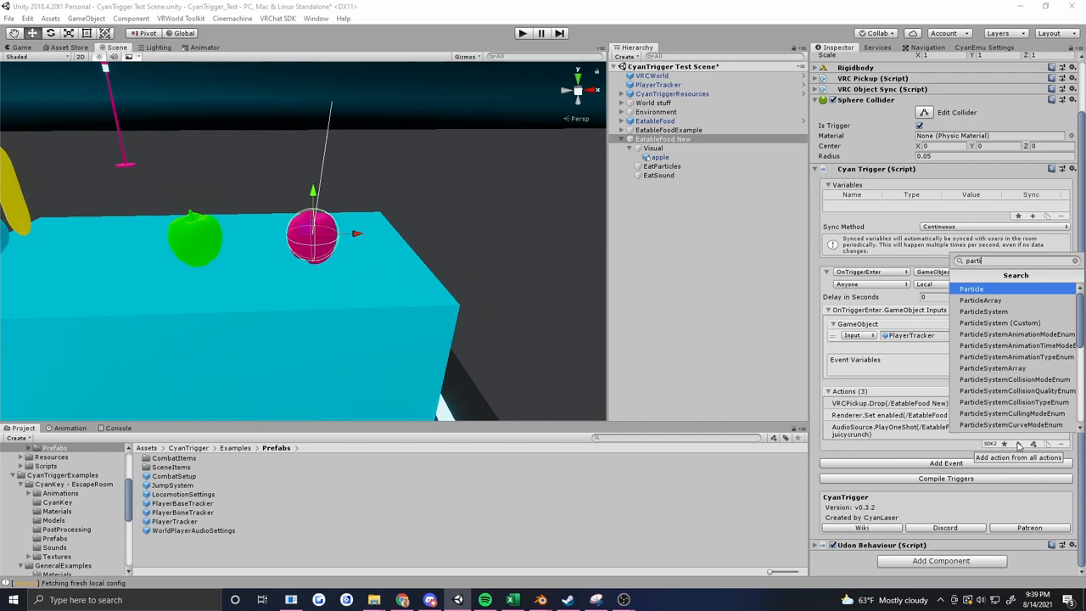
{"action": "left_click", "coordinate": [982, 312]}
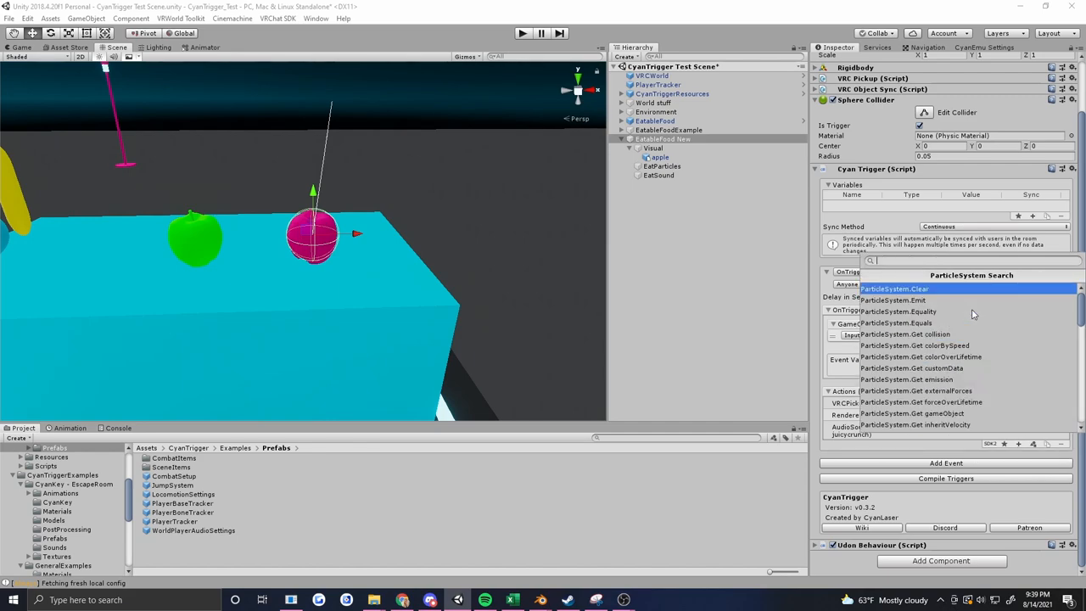
{"action": "type", "text": "pla"}
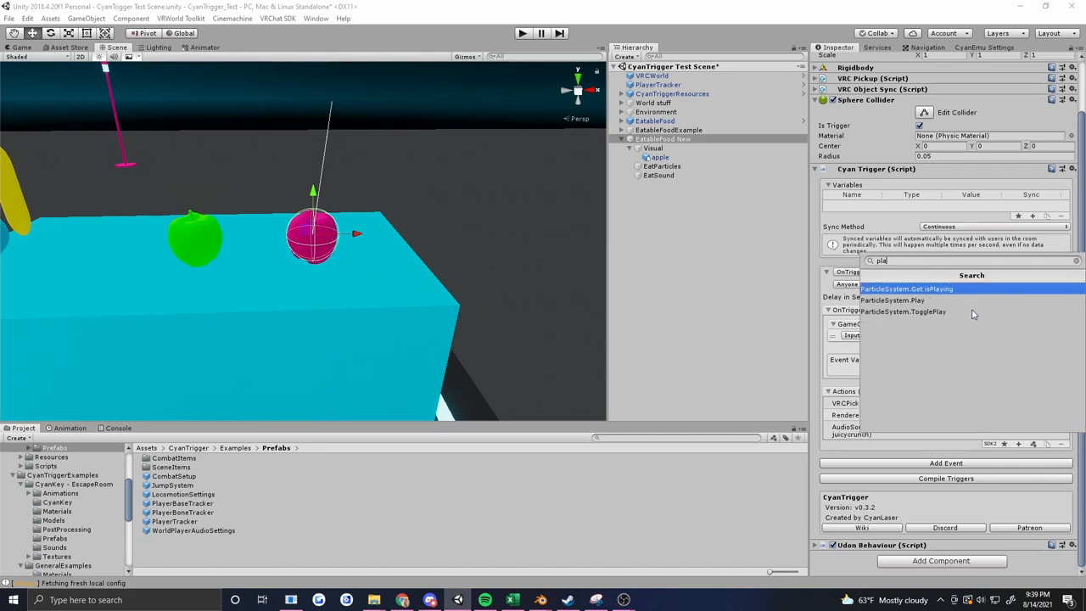
{"action": "left_click", "coordinate": [893, 298]}
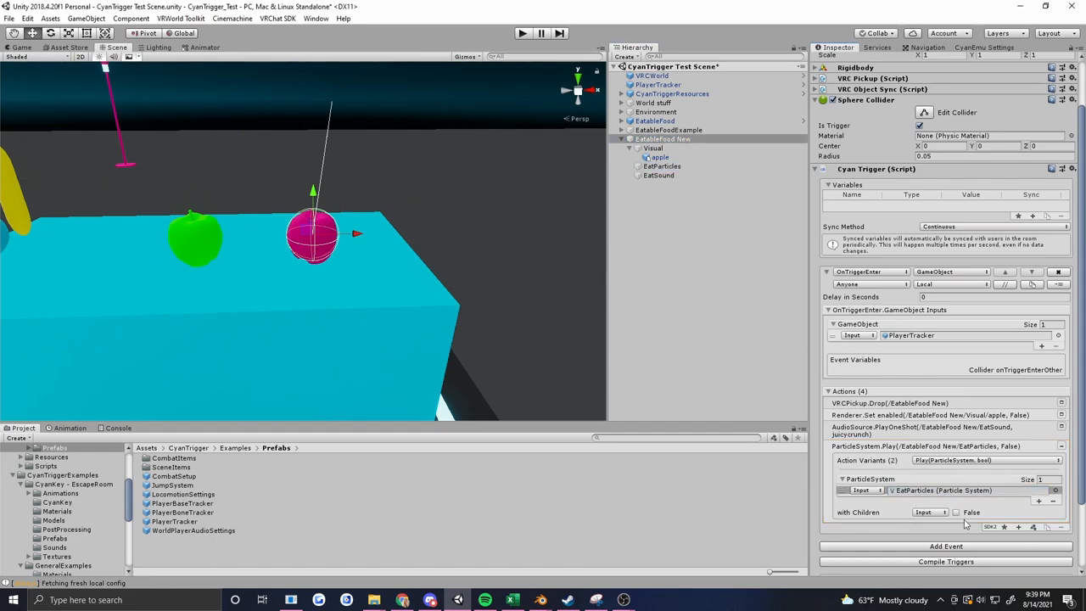
{"action": "left_click", "coordinate": [957, 513]}
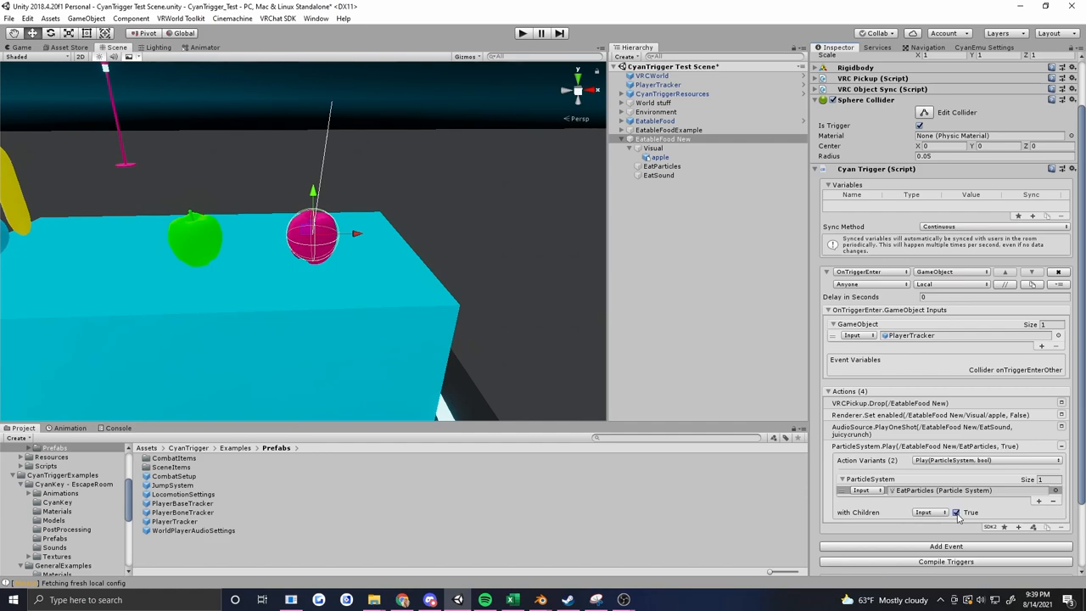
{"action": "mouse_move", "coordinate": [960, 445]}
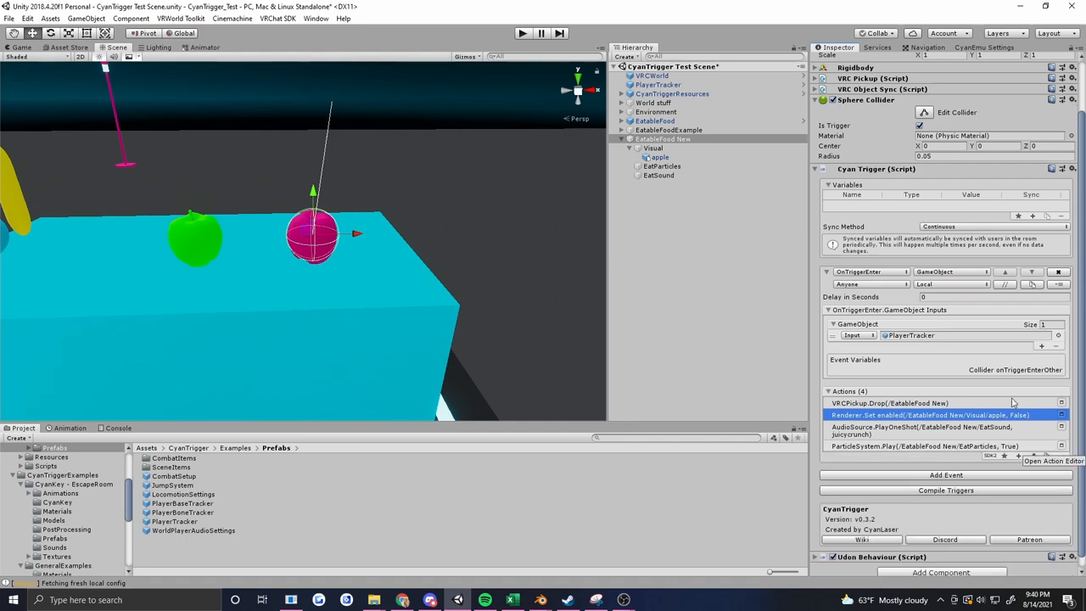
{"action": "mouse_move", "coordinate": [872, 450]}
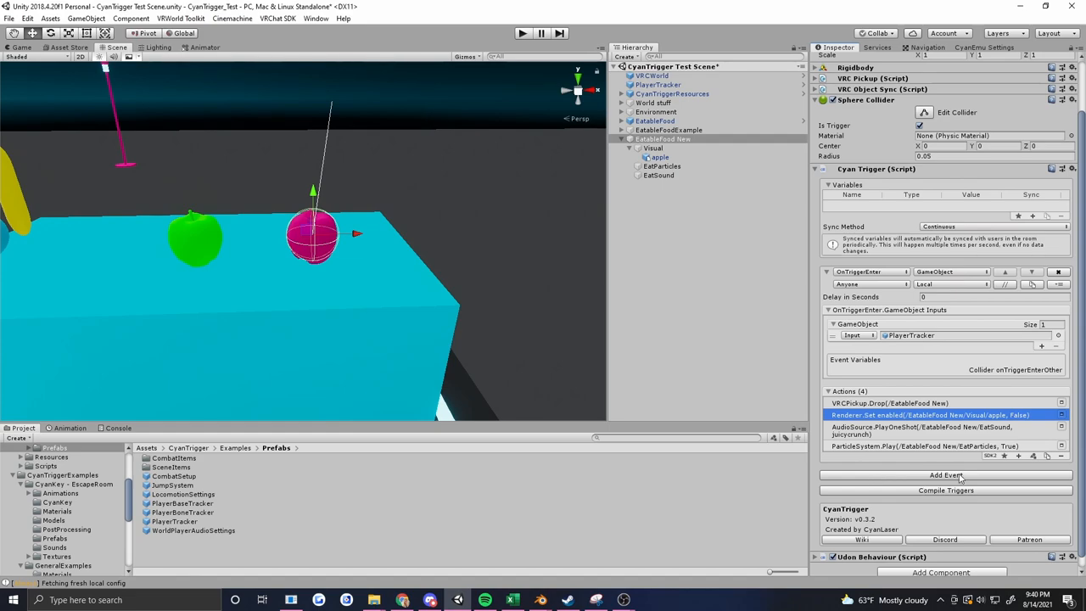
Add a second Custom event to the trigger and name it _Reset
{"action": "left_click", "coordinate": [945, 475]}
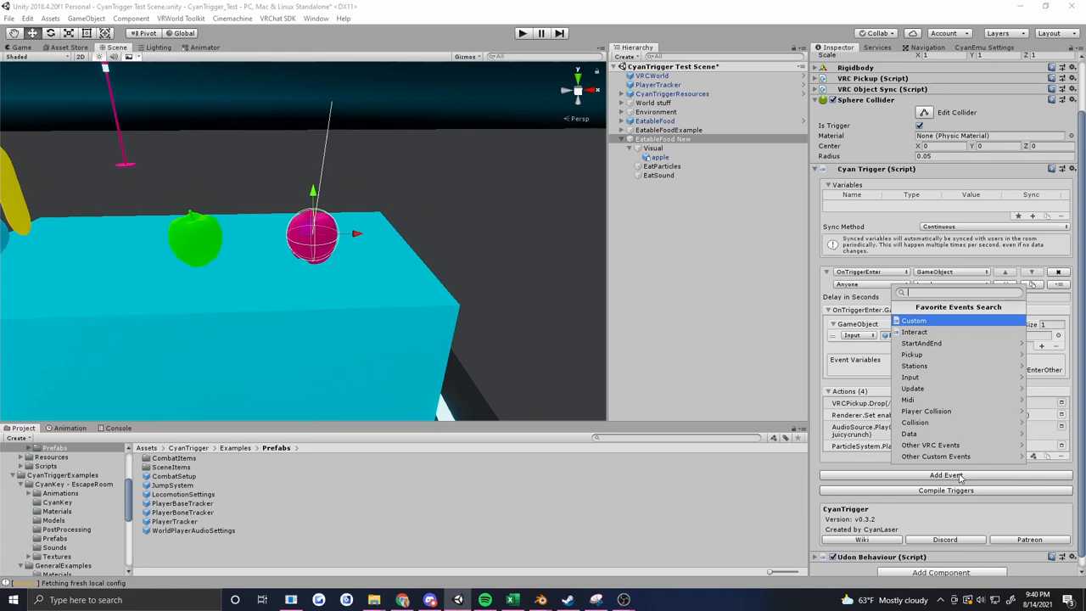
{"action": "left_click", "coordinate": [913, 319]}
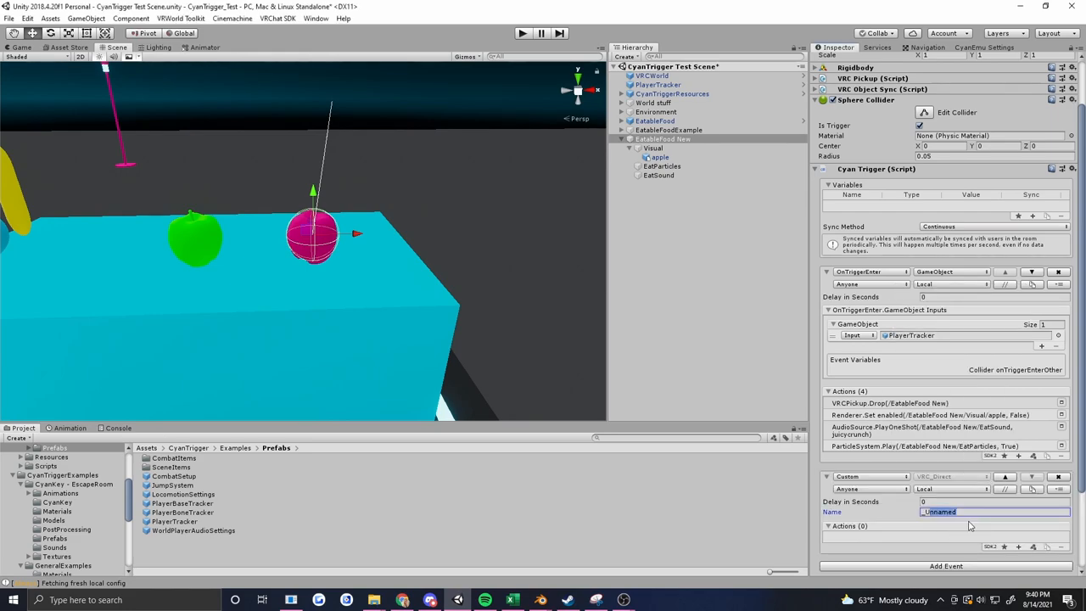
{"action": "type", "text": "Rese"}
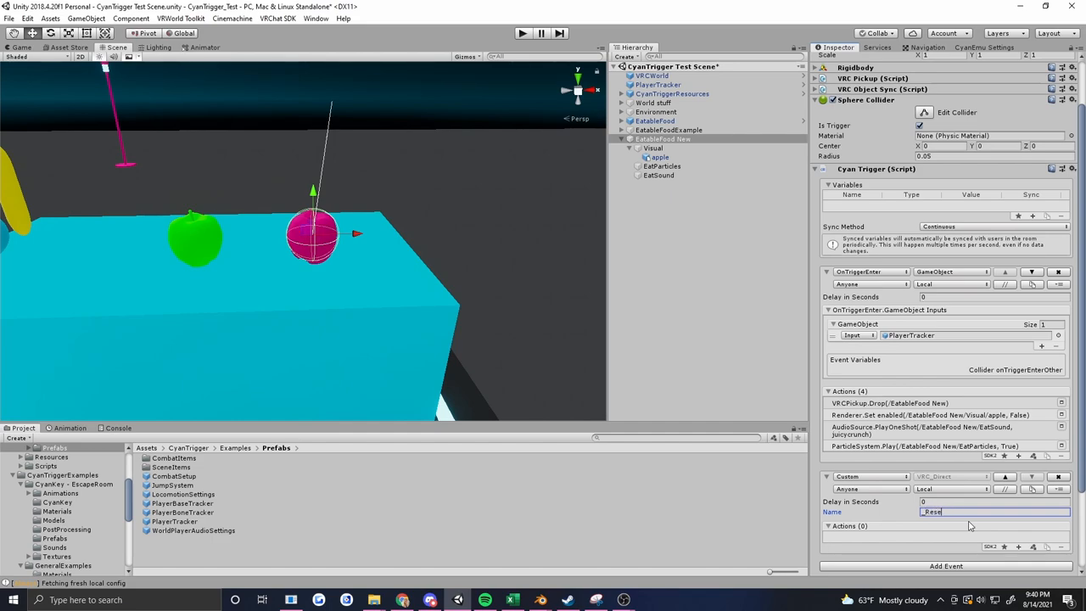
{"action": "type", "text": "g"}
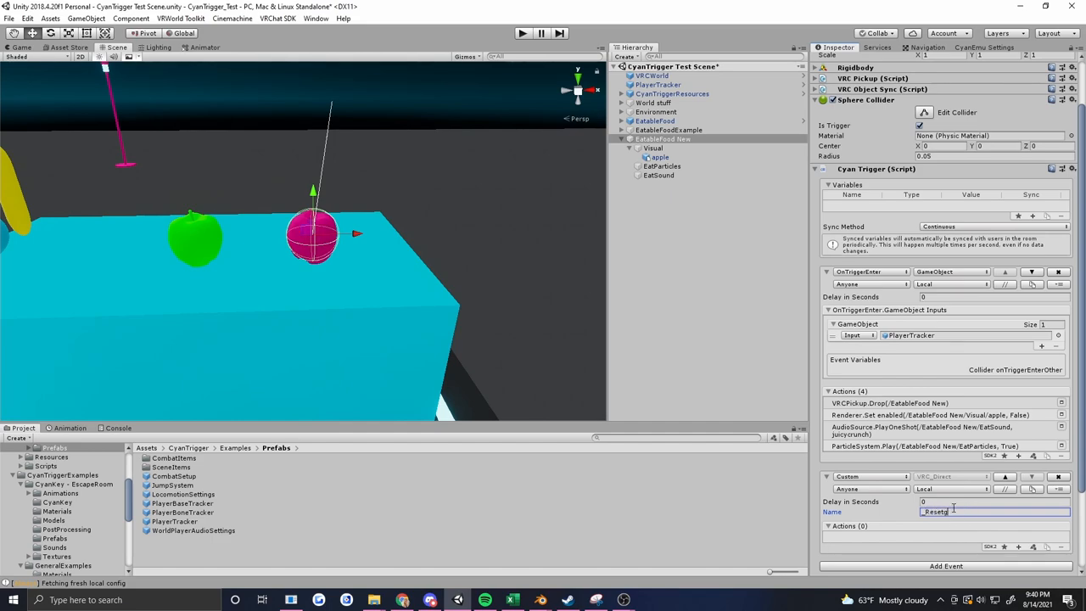
{"action": "scroll", "scroll_direction": "down", "scroll_amount": 3}
{"action": "type", "text": "5"}
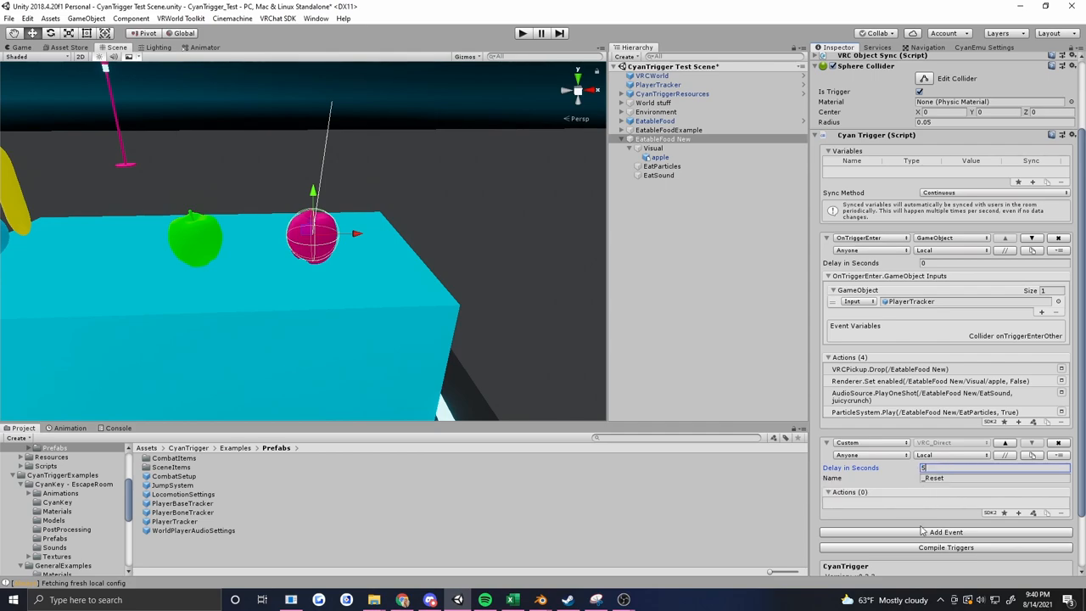
{"action": "mouse_move", "coordinate": [954, 480]}
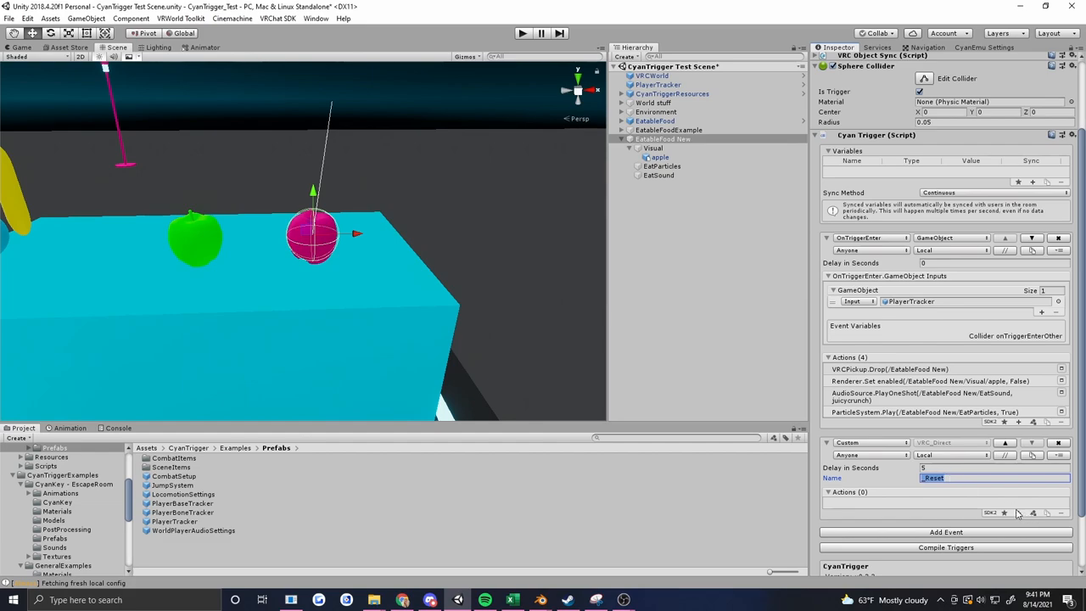
Give _Reset a Renderer.Set enabled action with value True for the apple's renderer
{"action": "left_click", "coordinate": [1018, 512]}
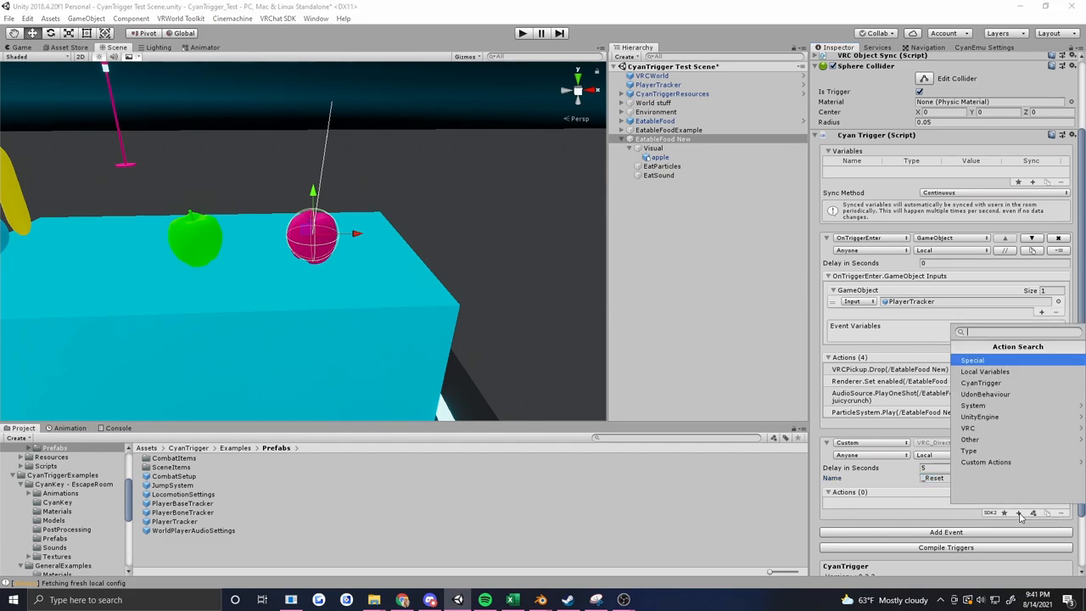
{"action": "type", "text": "rend"}
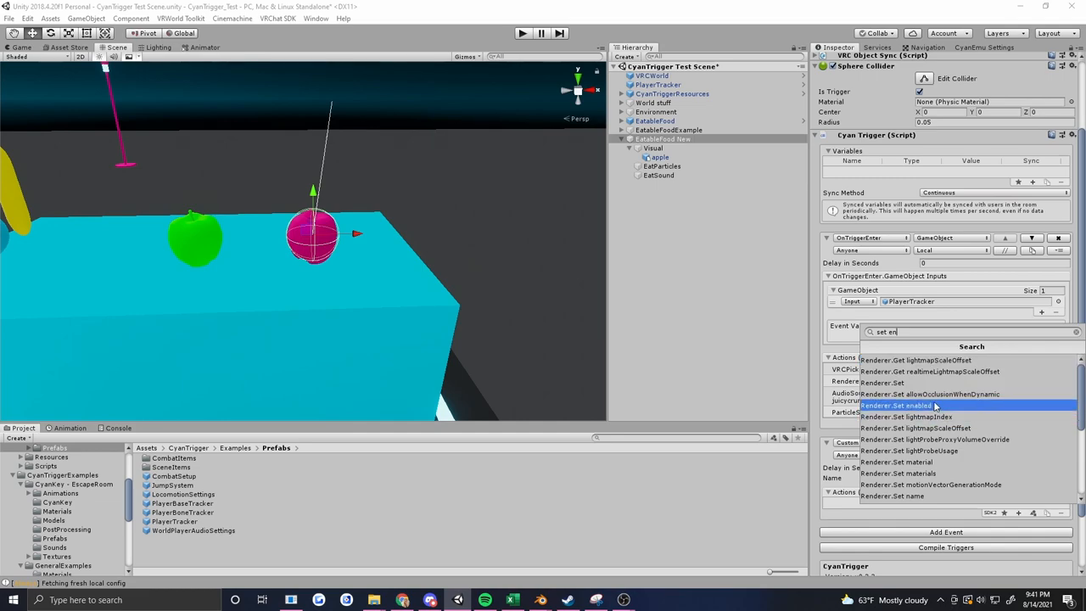
{"action": "left_click", "coordinate": [896, 404]}
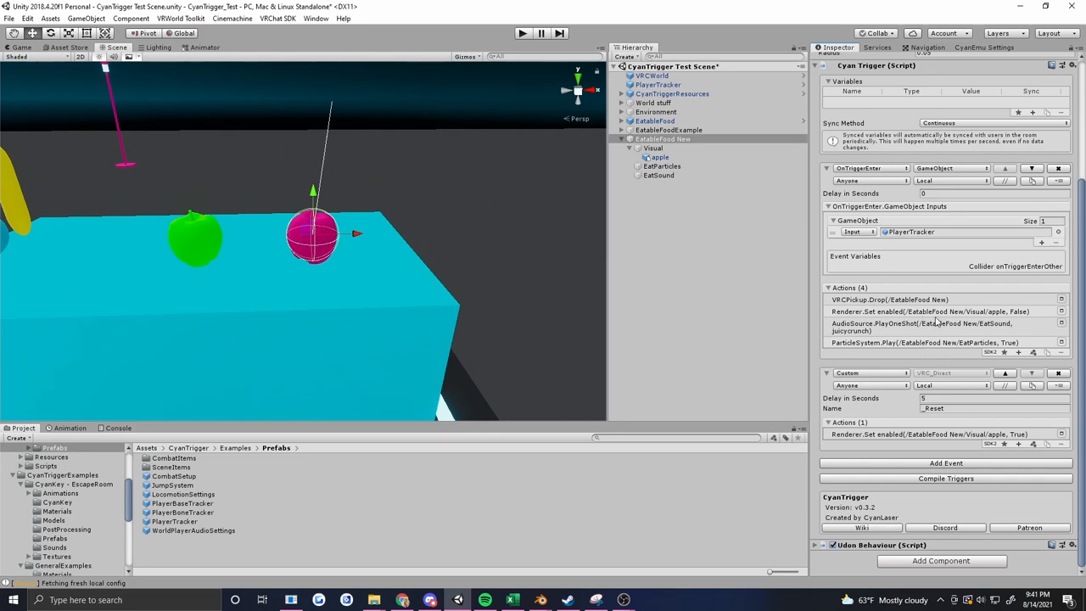
{"action": "mouse_move", "coordinate": [1022, 358]}
{"action": "type", "text": "coll"}
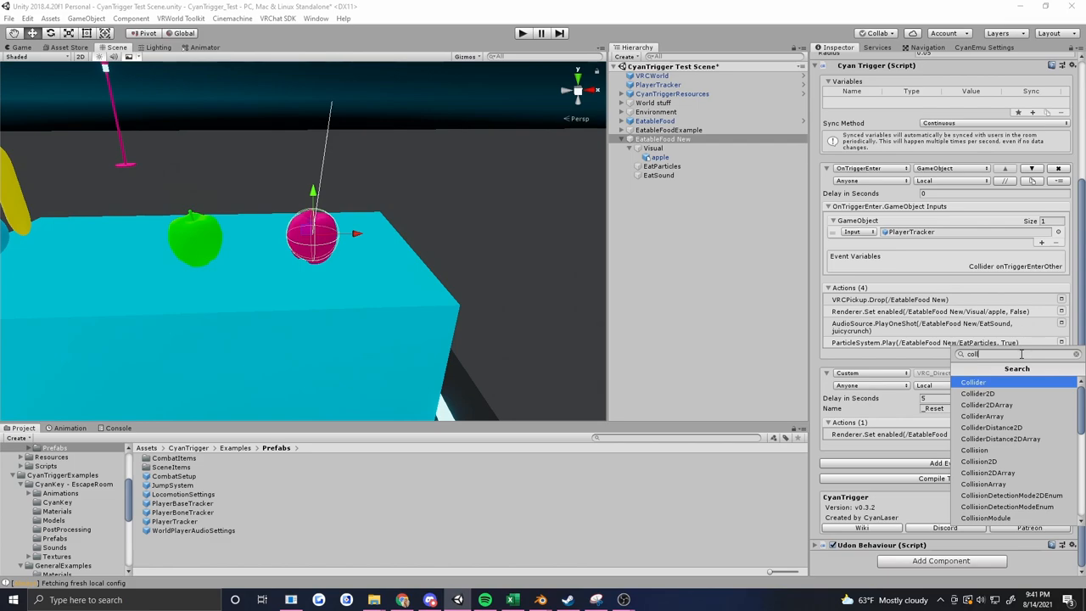
Add a Collider.Set enabled (False) action to OnTriggerEnter and duplicate it
{"action": "type", "text": "set en"}
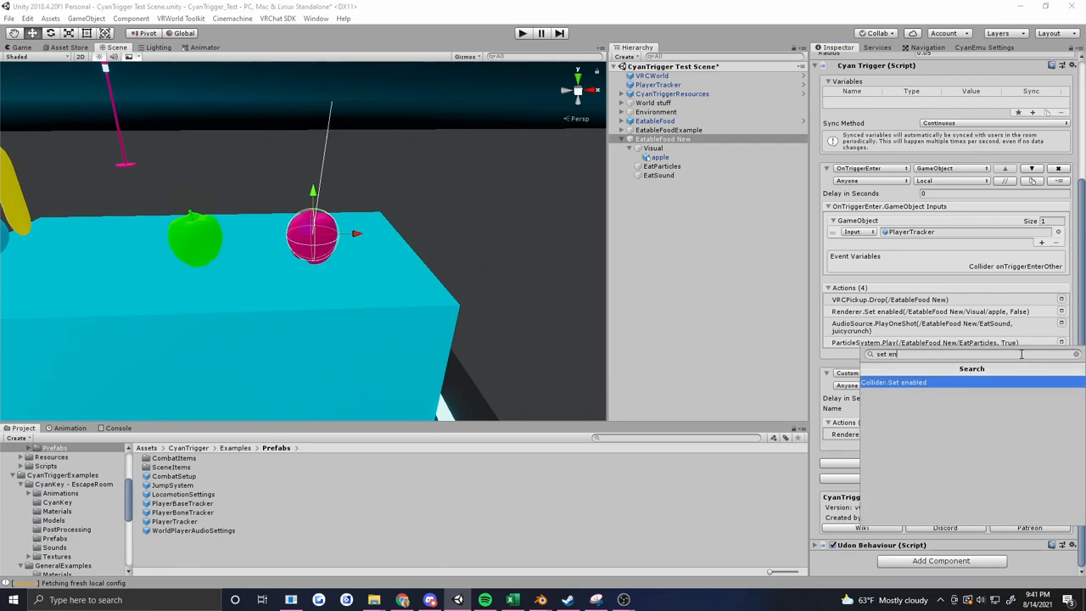
{"action": "left_click", "coordinate": [893, 382]}
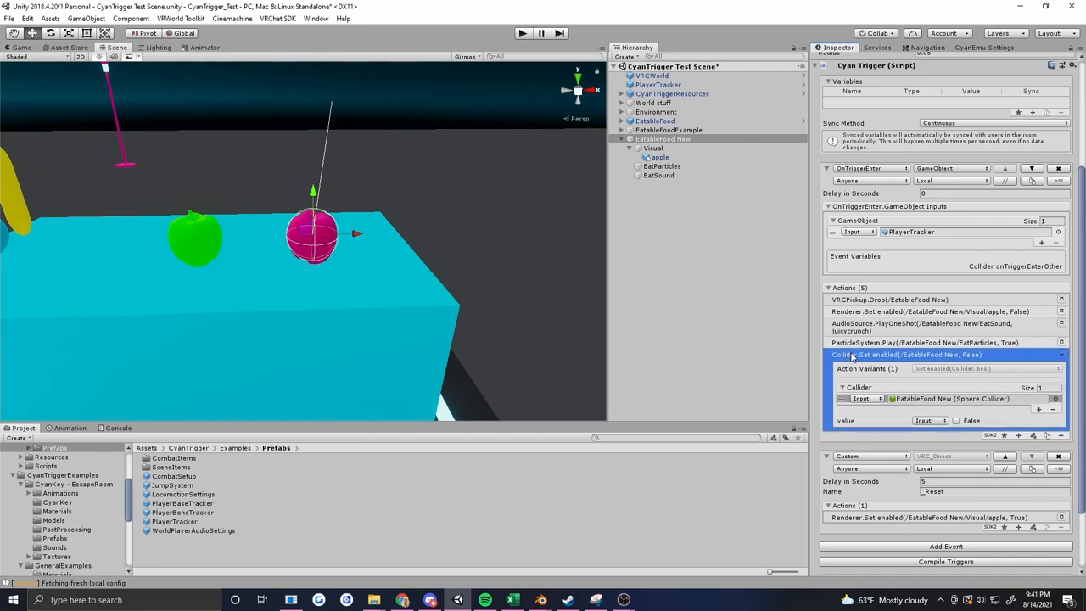
{"action": "right_click", "coordinate": [906, 355]}
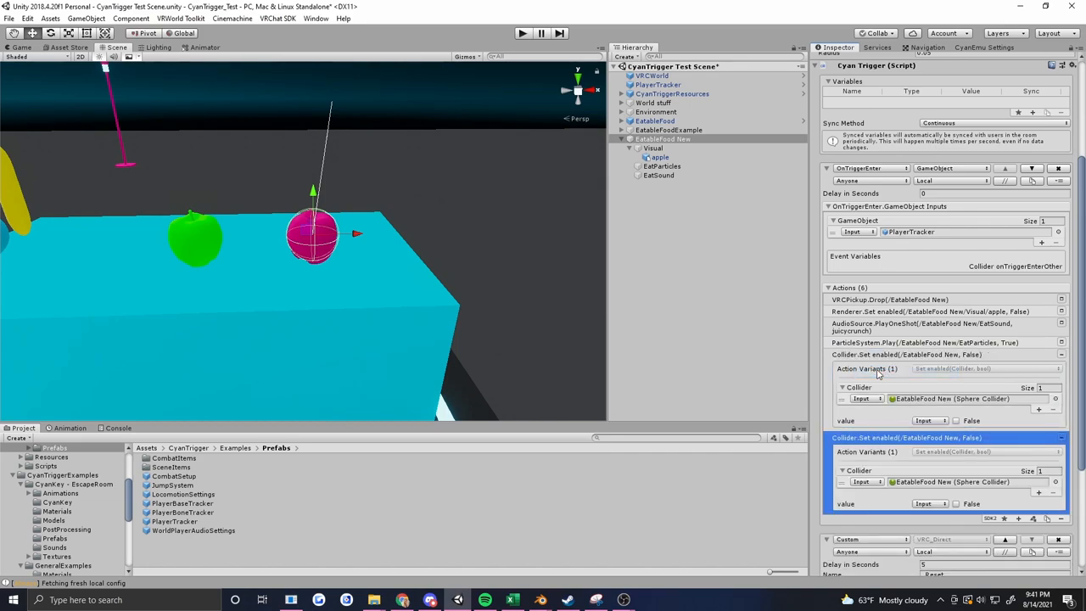
Move the copy into _Reset and set its enabled value to True
{"action": "scroll", "scroll_direction": "down", "scroll_amount": 3}
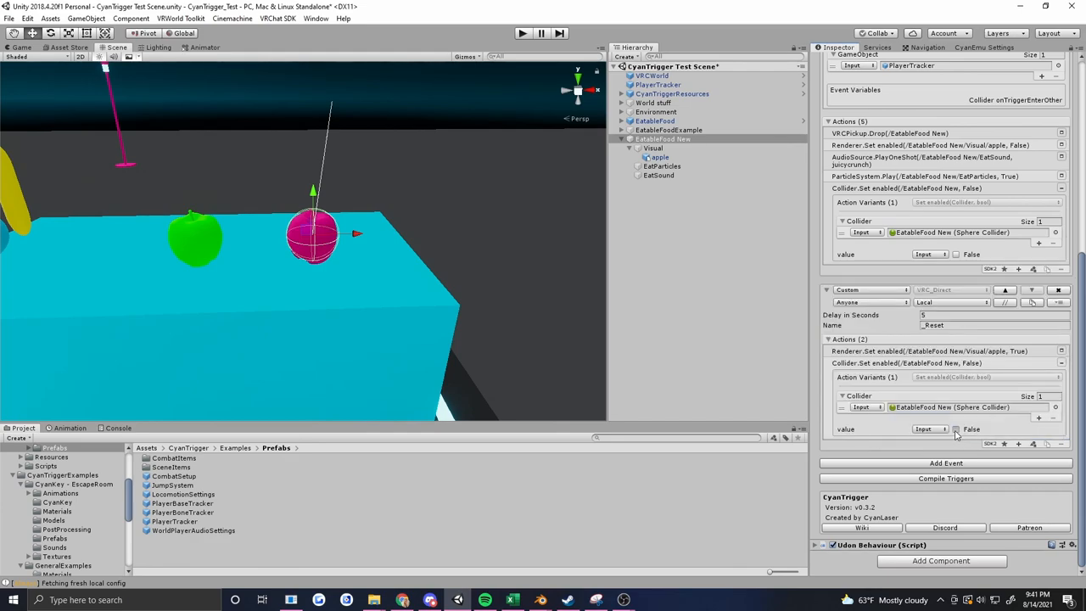
{"action": "left_click", "coordinate": [957, 427]}
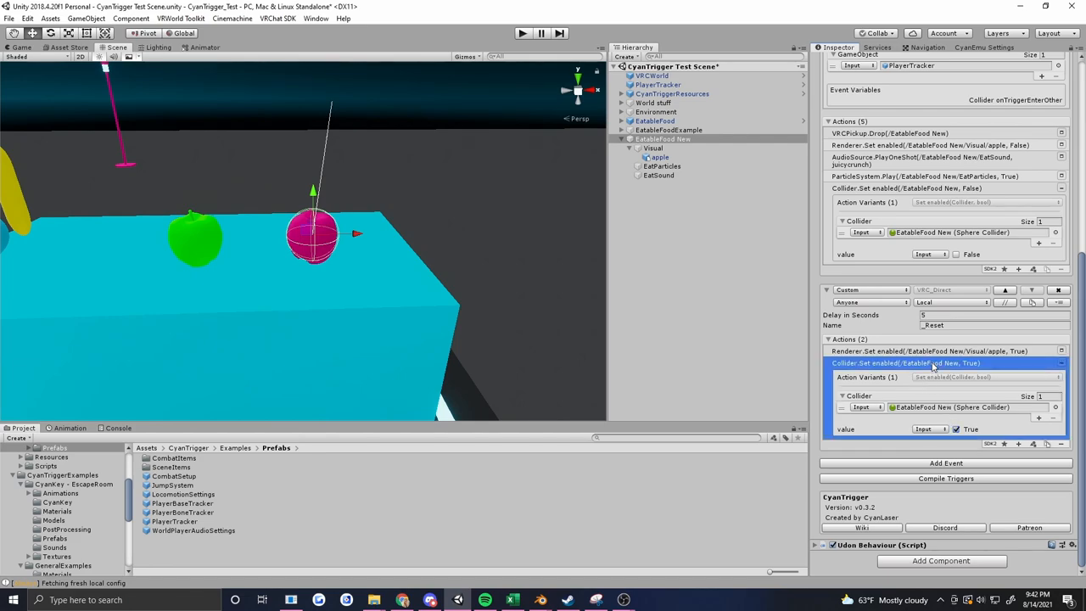
{"action": "right_click", "coordinate": [906, 363]}
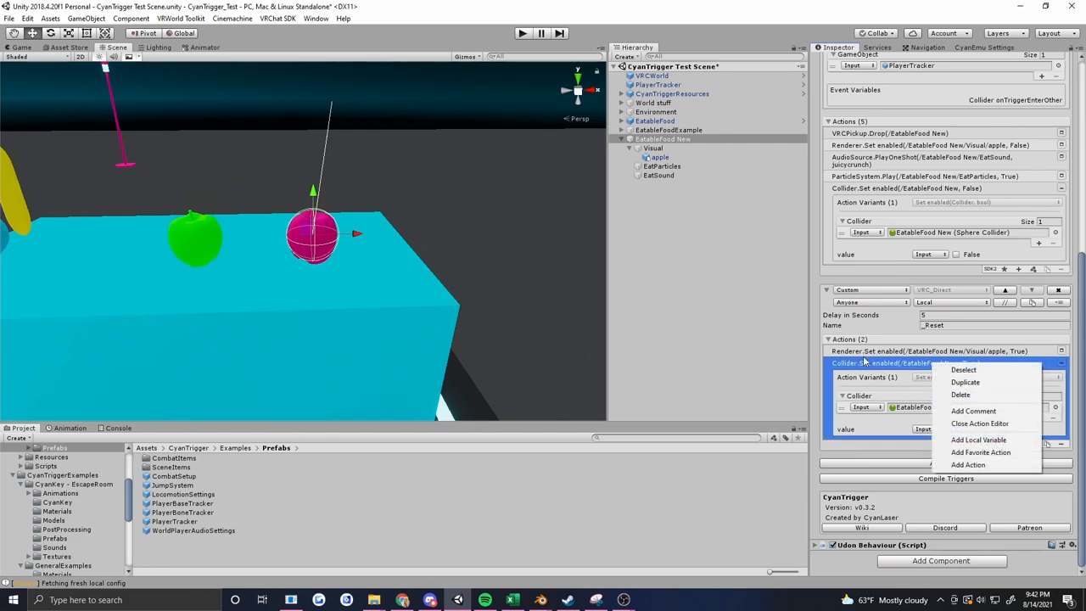
{"action": "mouse_move", "coordinate": [975, 394]}
{"action": "type", "text": "// Optional--respawns food after a certain time"}
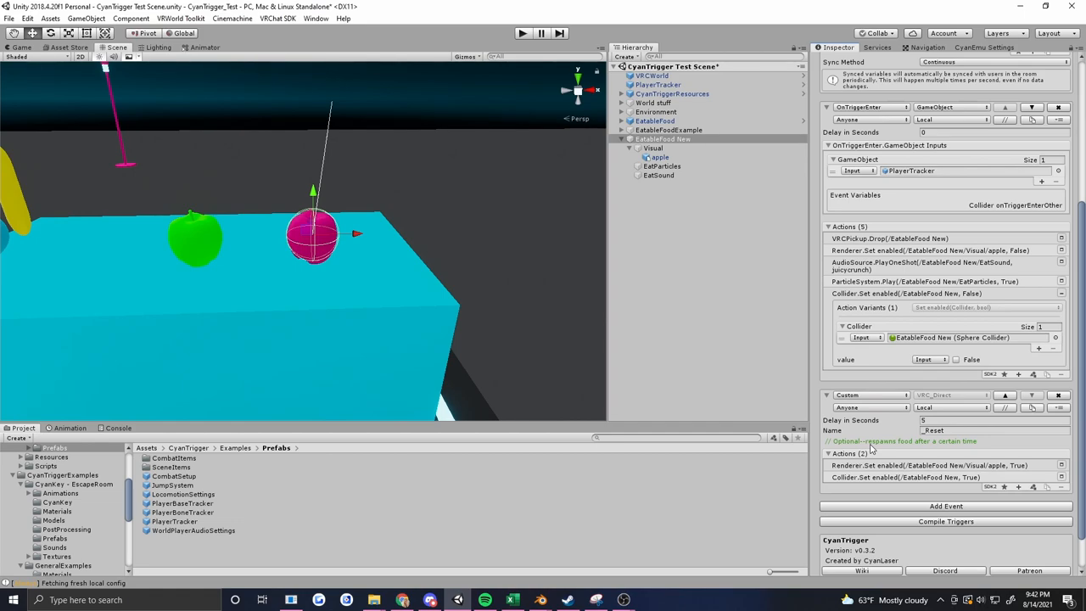
{"action": "mouse_move", "coordinate": [879, 507]}
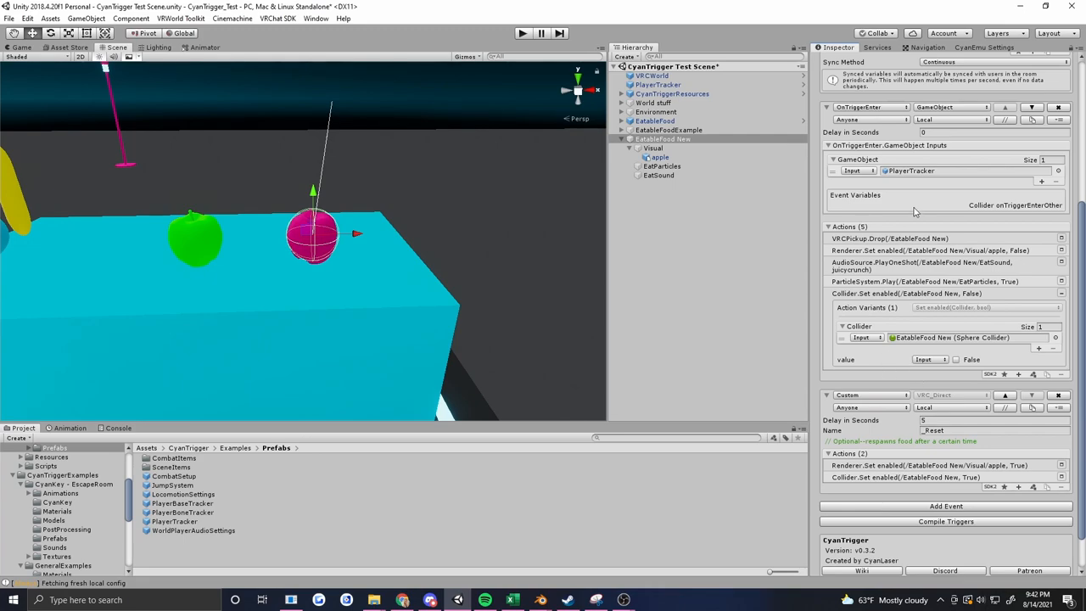
{"action": "mouse_move", "coordinate": [909, 218]}
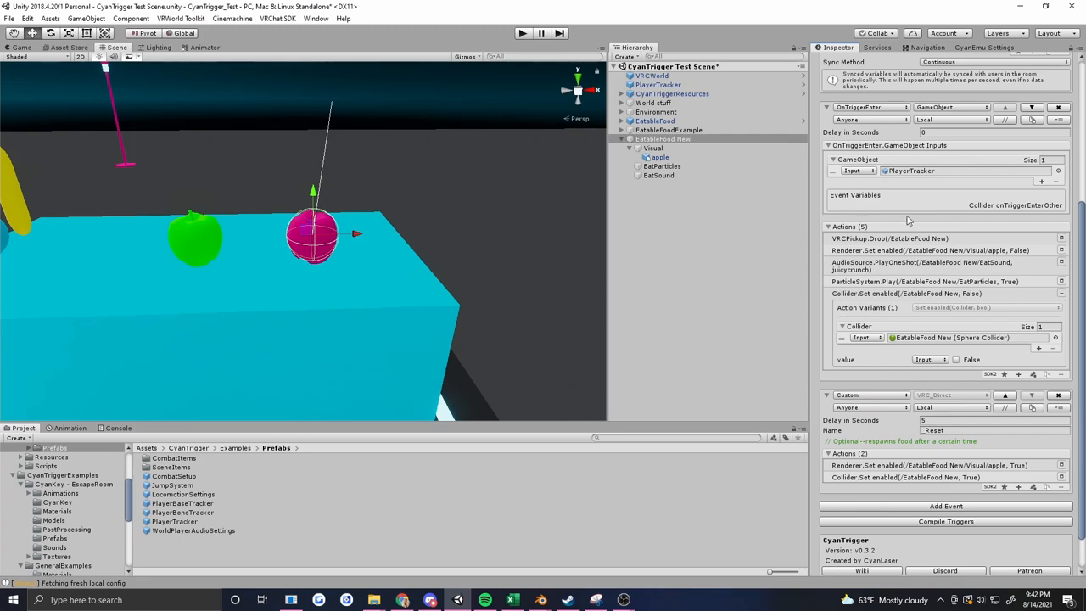
{"action": "mouse_move", "coordinate": [924, 392]}
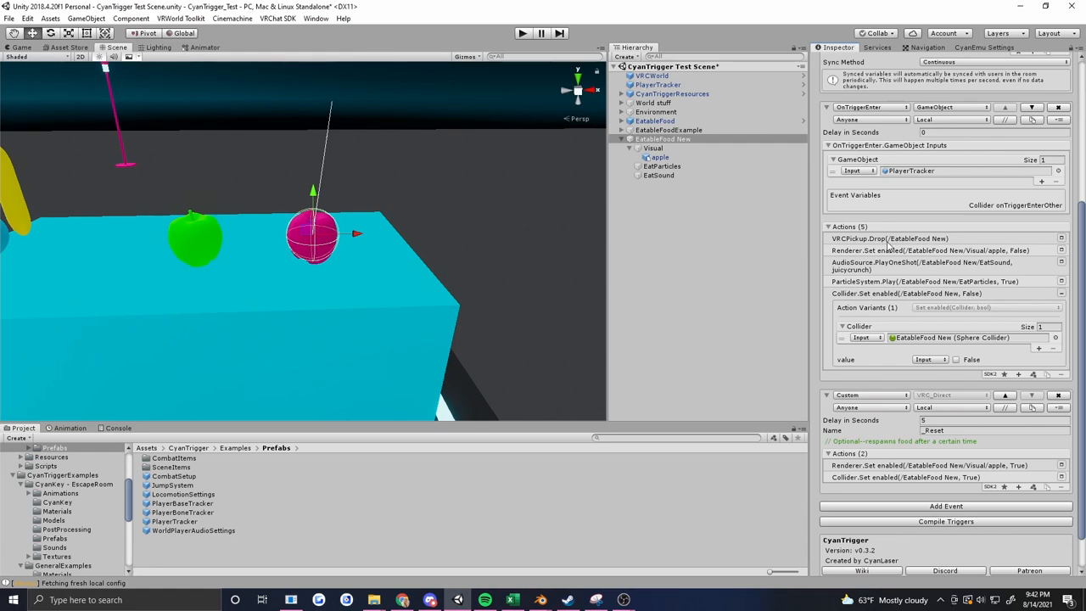
{"action": "mouse_move", "coordinate": [930, 373]}
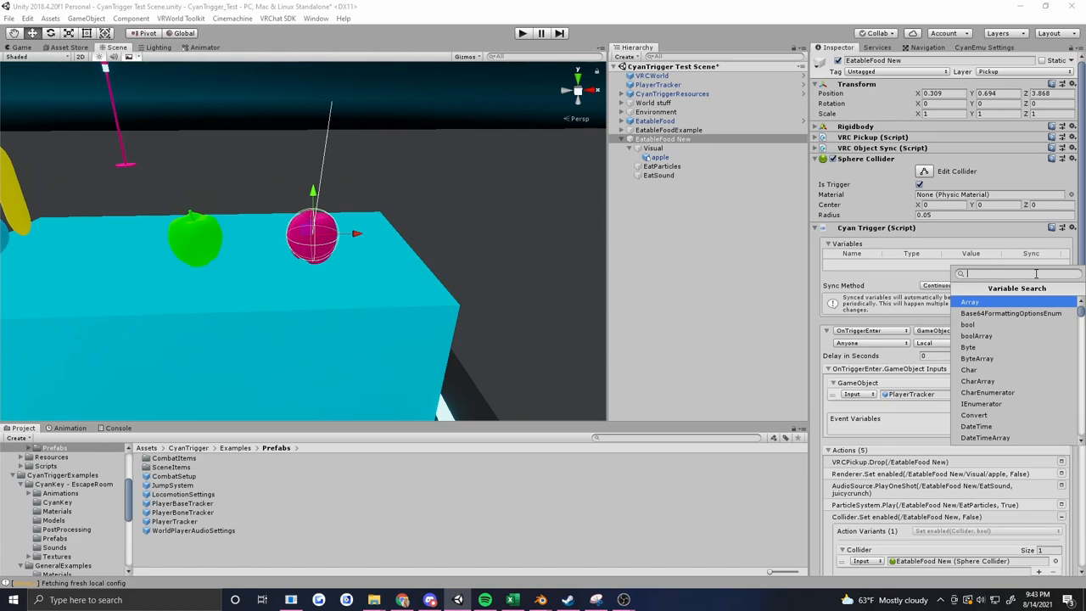
Add a Vector3 variable named homePosition to the trigger
{"action": "type", "text": "vec"}
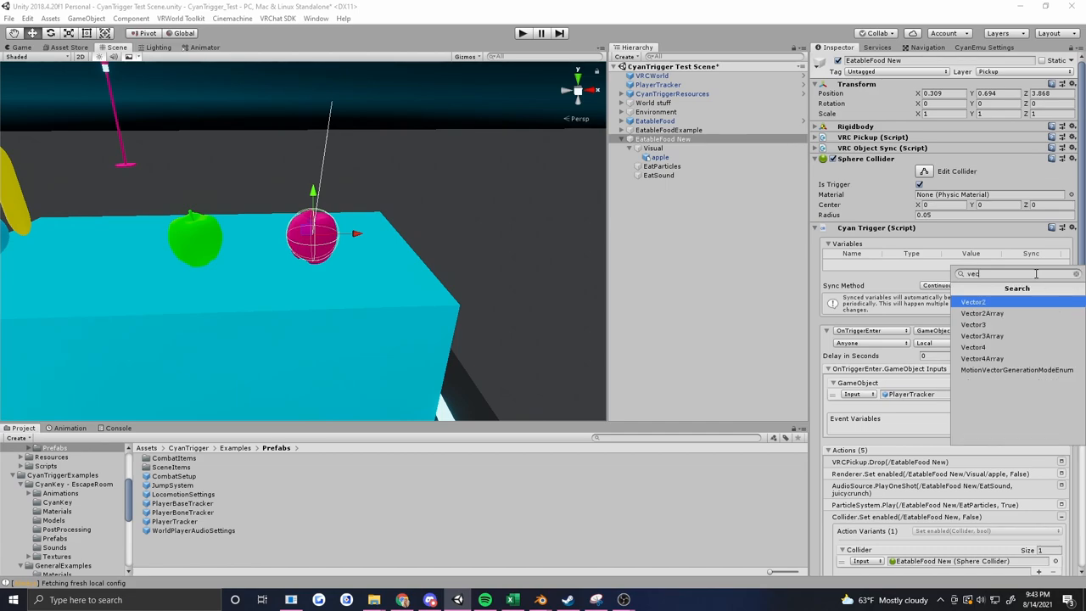
{"action": "type", "text": "o"}
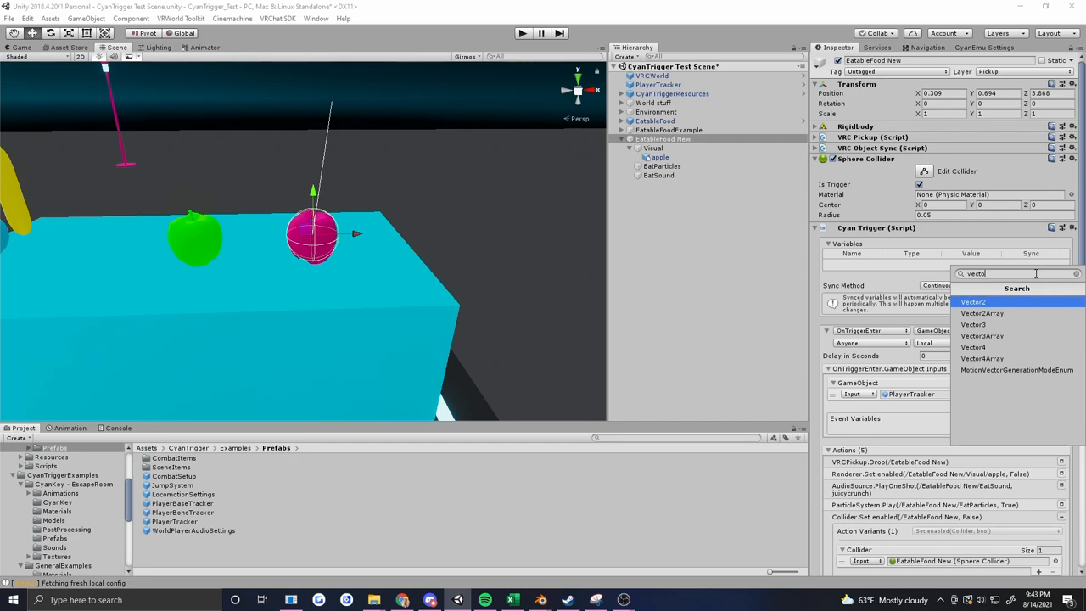
{"action": "left_click", "coordinate": [972, 324]}
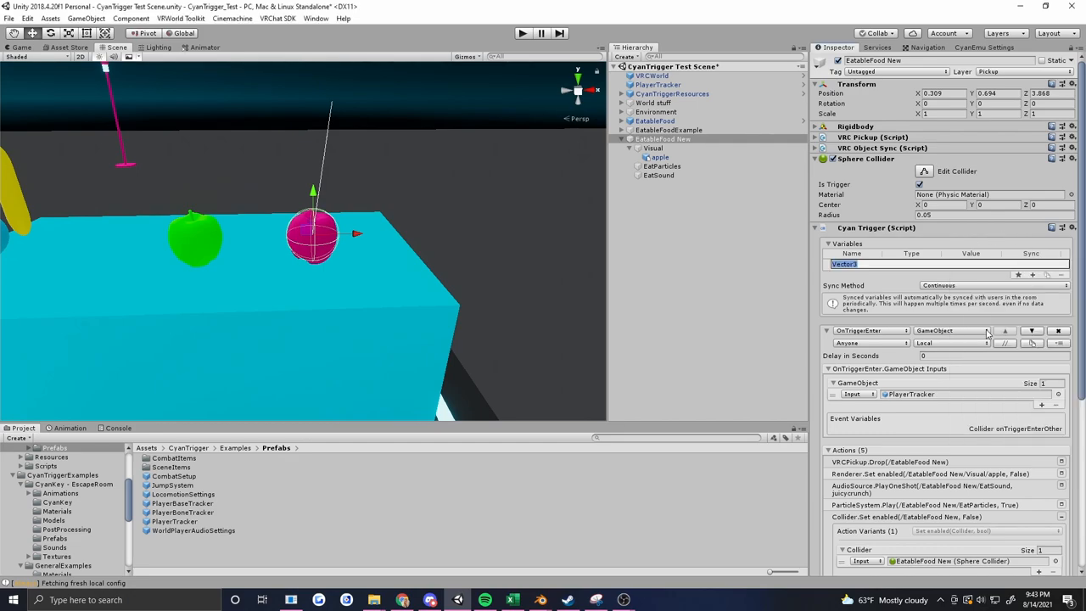
{"action": "type", "text": "homePosition"}
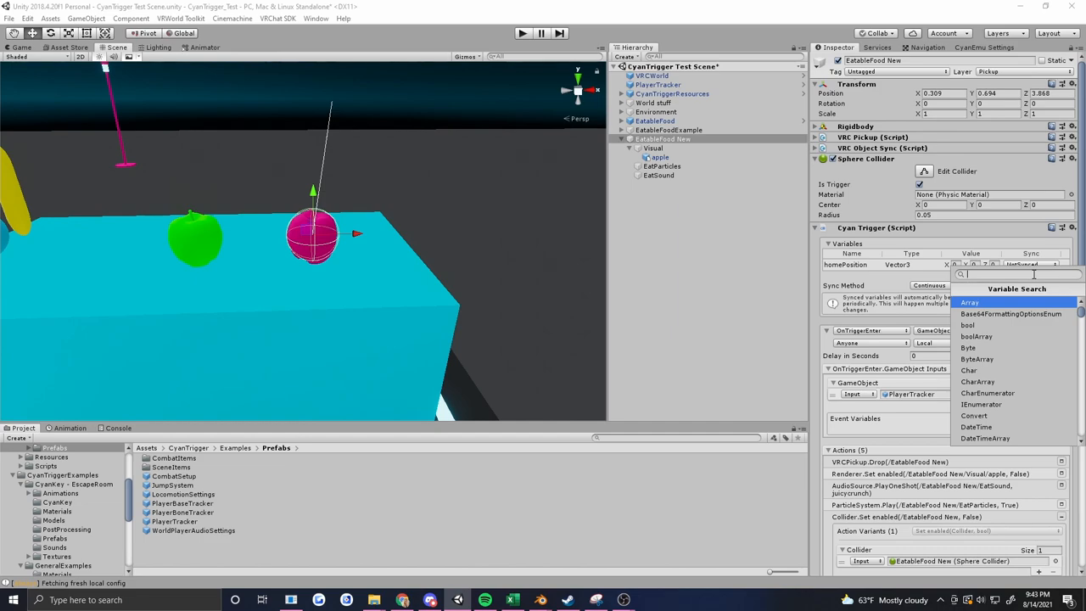
Add a Quaternion variable for homeRotation
{"action": "type", "text": "qu"}
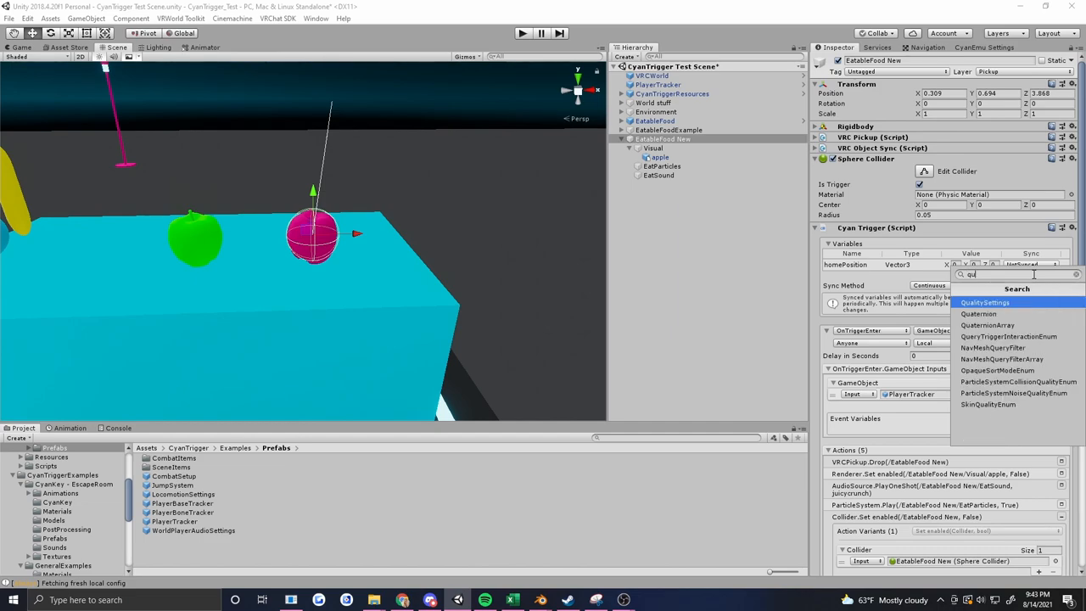
{"action": "left_click", "coordinate": [977, 312]}
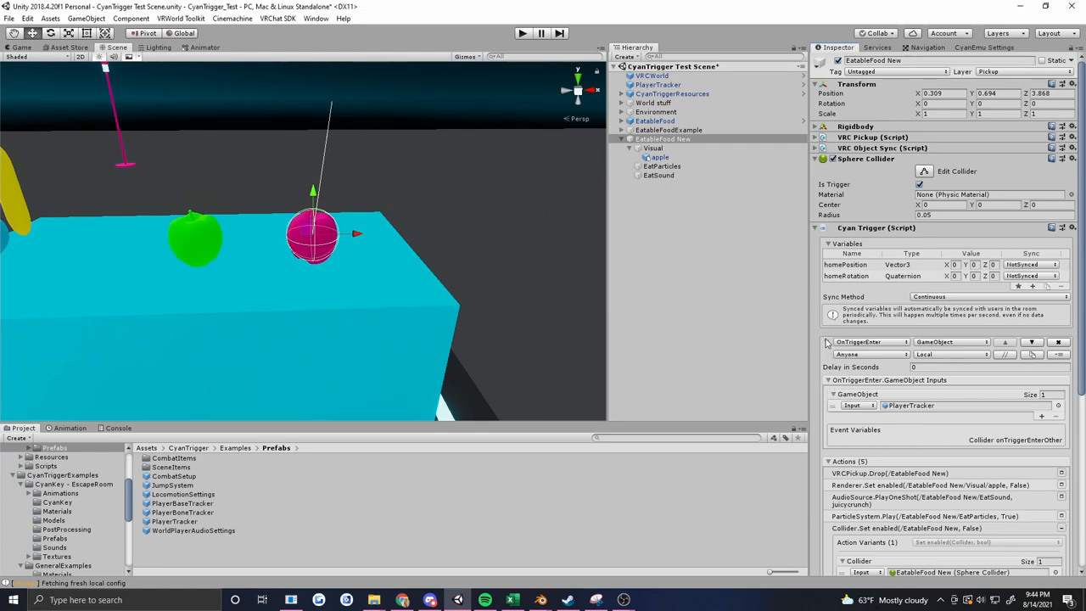
Add a Start event with Transform.Get position from This Transform into homePosition
{"action": "left_click", "coordinate": [827, 341]}
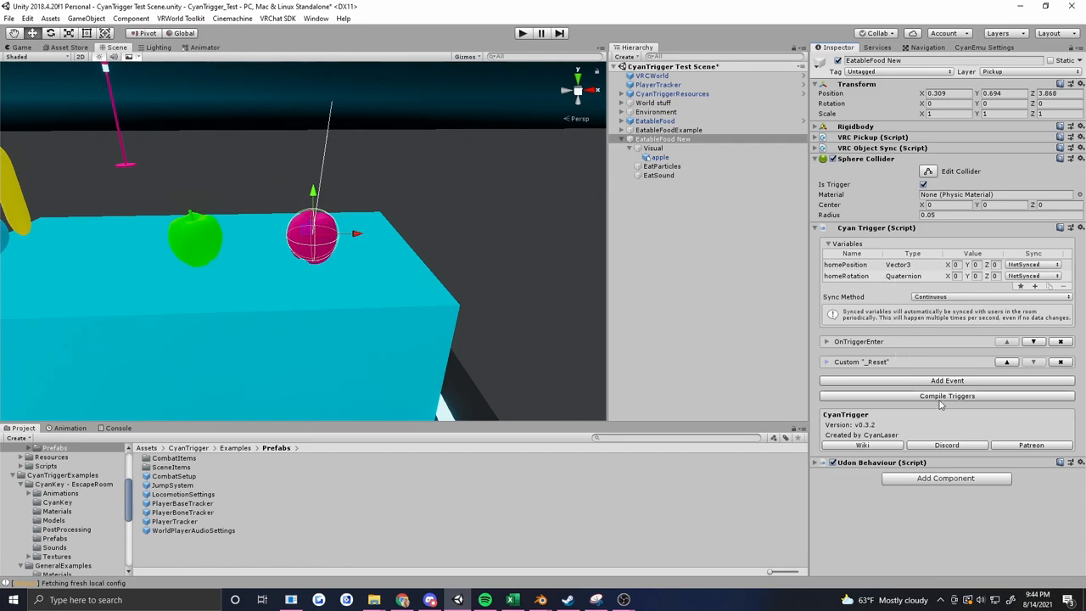
{"action": "mouse_move", "coordinate": [959, 389]}
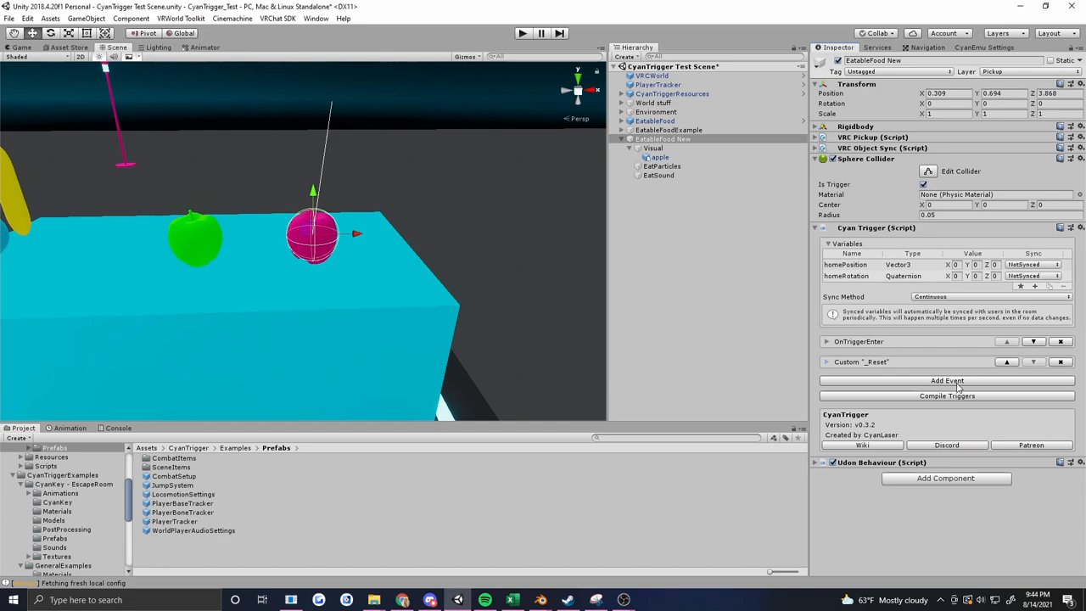
{"action": "left_click", "coordinate": [947, 380]}
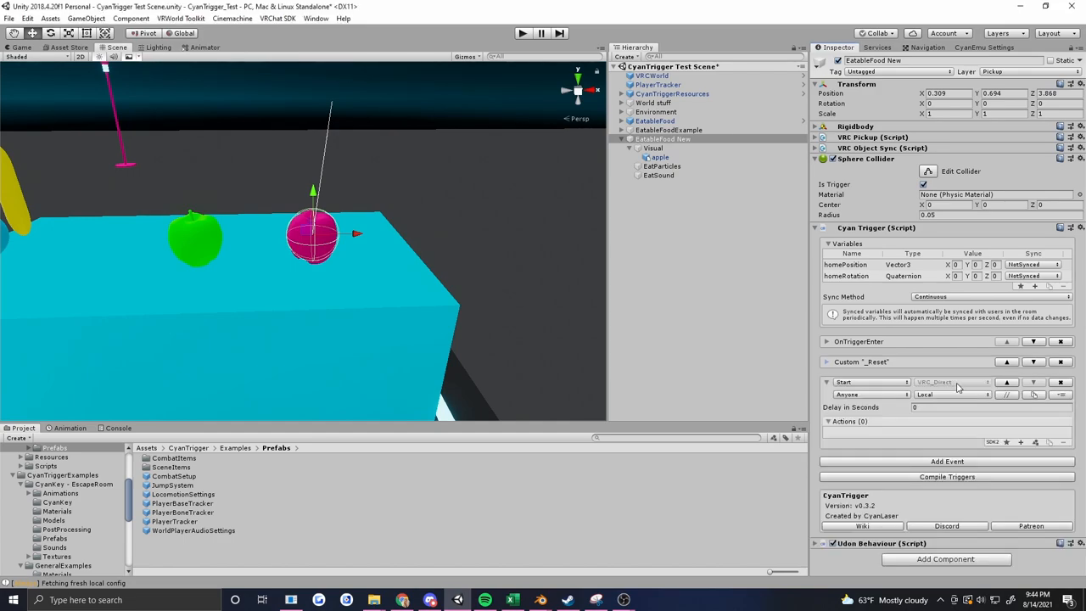
{"action": "left_click", "coordinate": [1022, 441]}
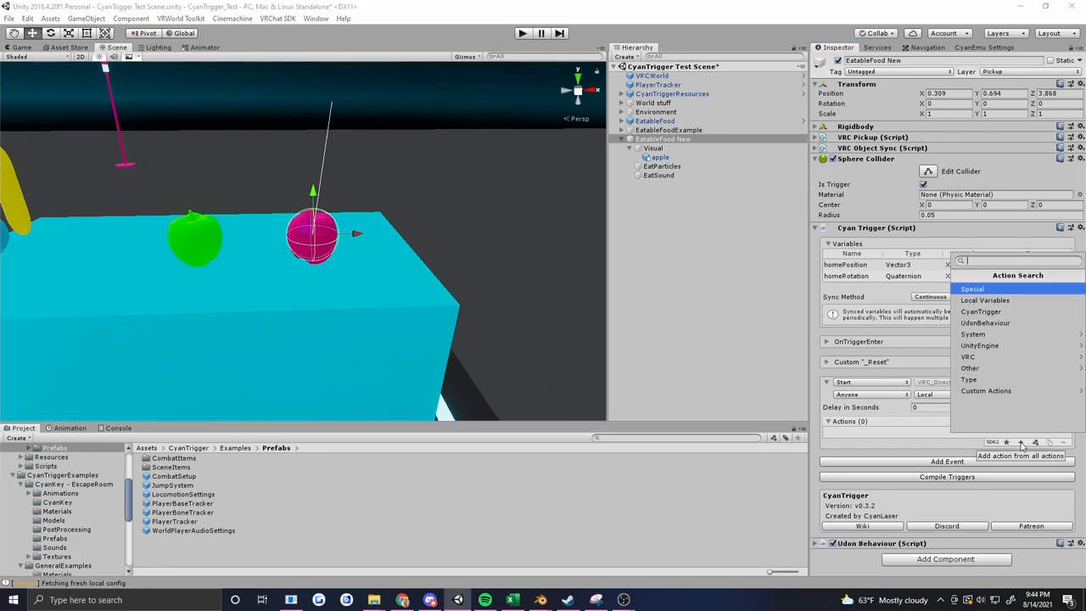
{"action": "type", "text": "tran"}
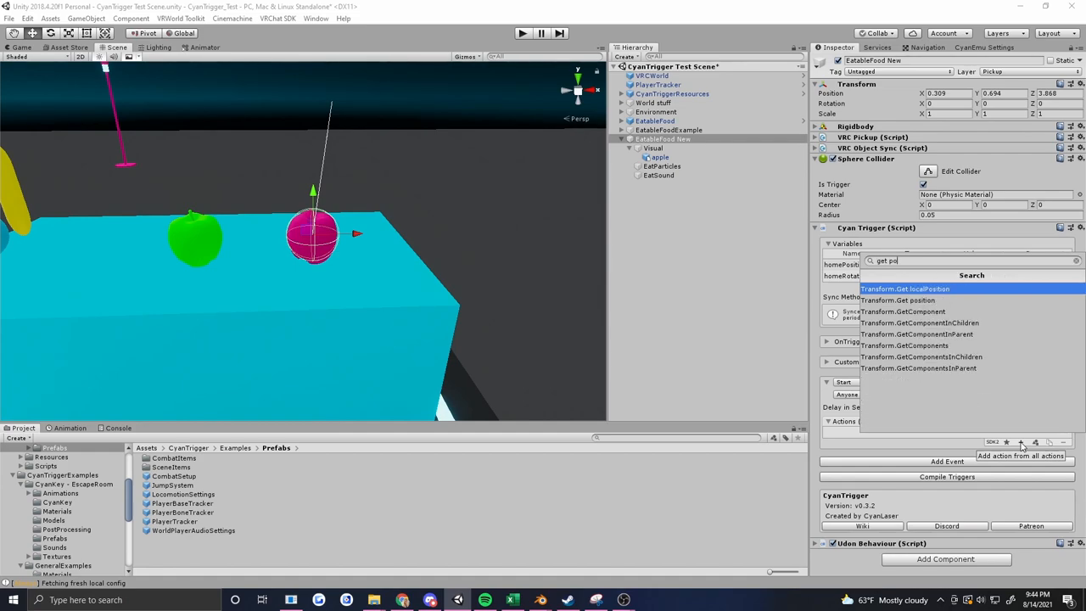
{"action": "left_click", "coordinate": [897, 300]}
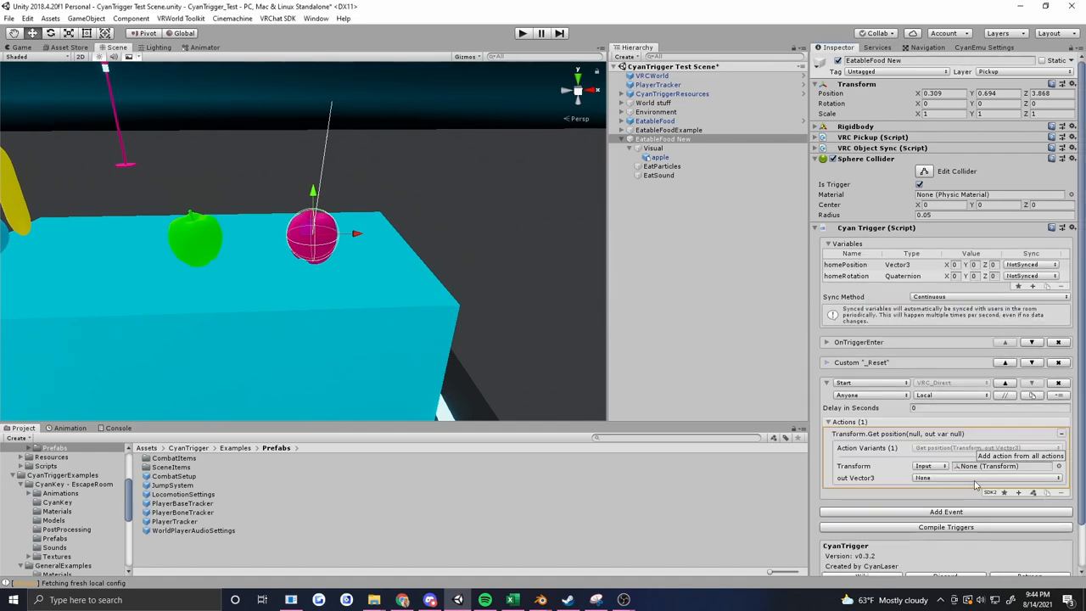
{"action": "left_click", "coordinate": [930, 465]}
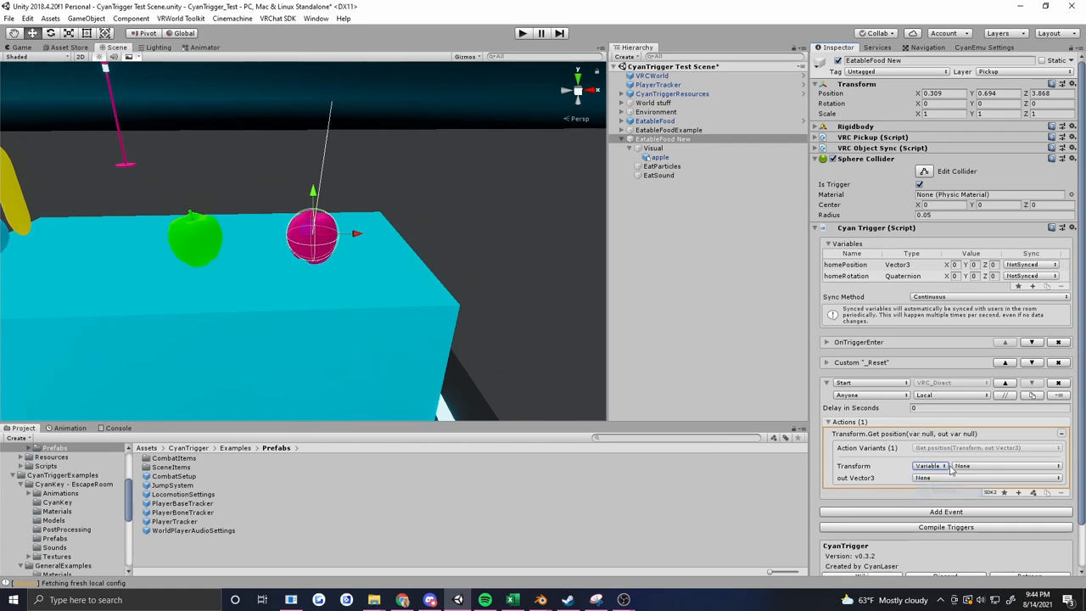
{"action": "left_click", "coordinate": [1005, 465]}
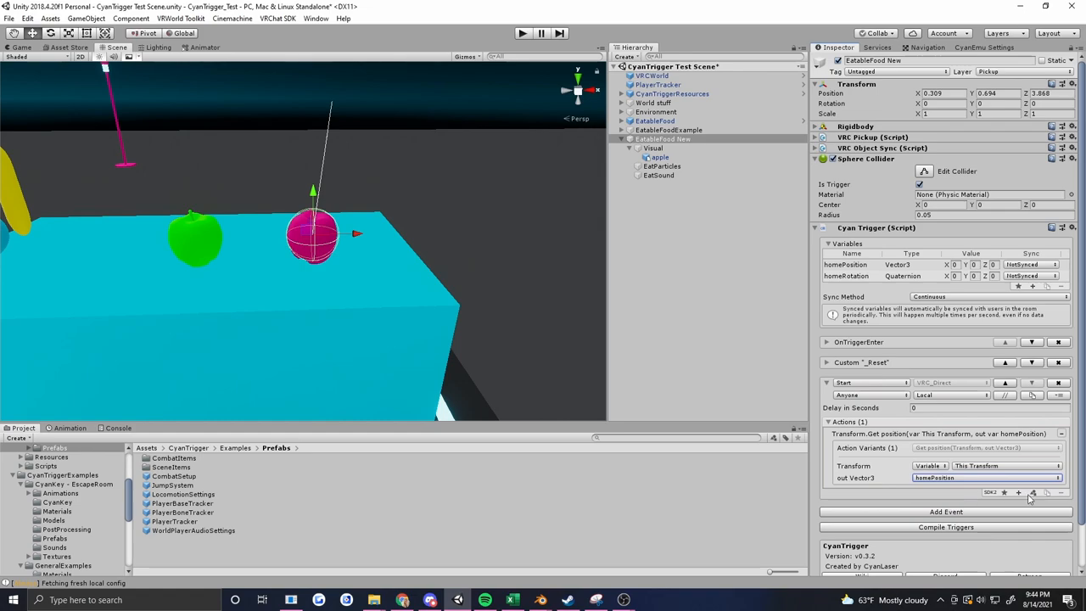
Add Transform.Get rotation from This Transform into homeRotation
{"action": "left_click", "coordinate": [1019, 492]}
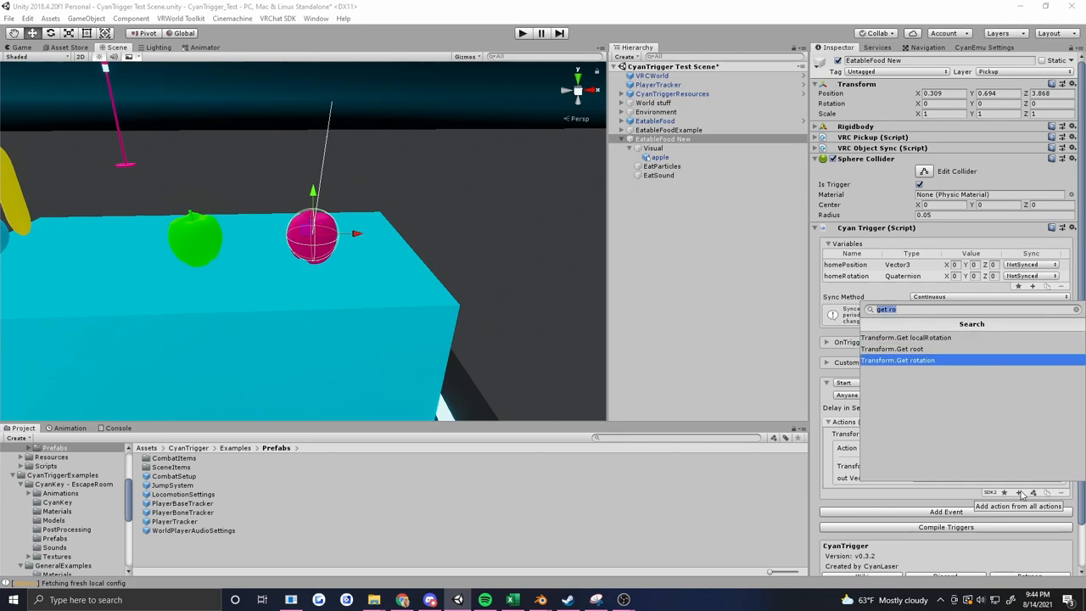
{"action": "left_click", "coordinate": [898, 360]}
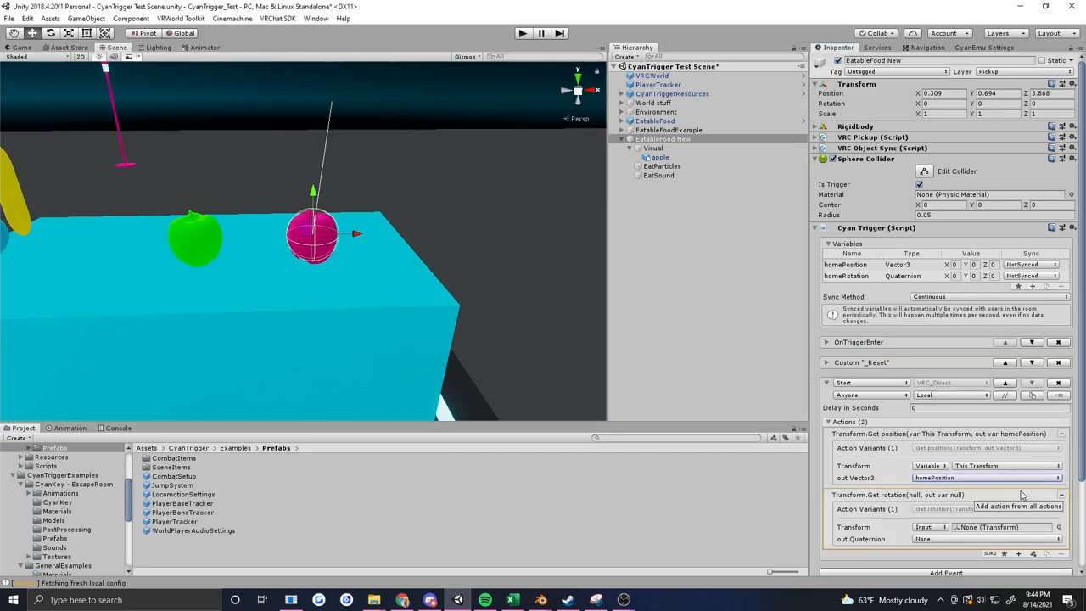
{"action": "left_click", "coordinate": [930, 526]}
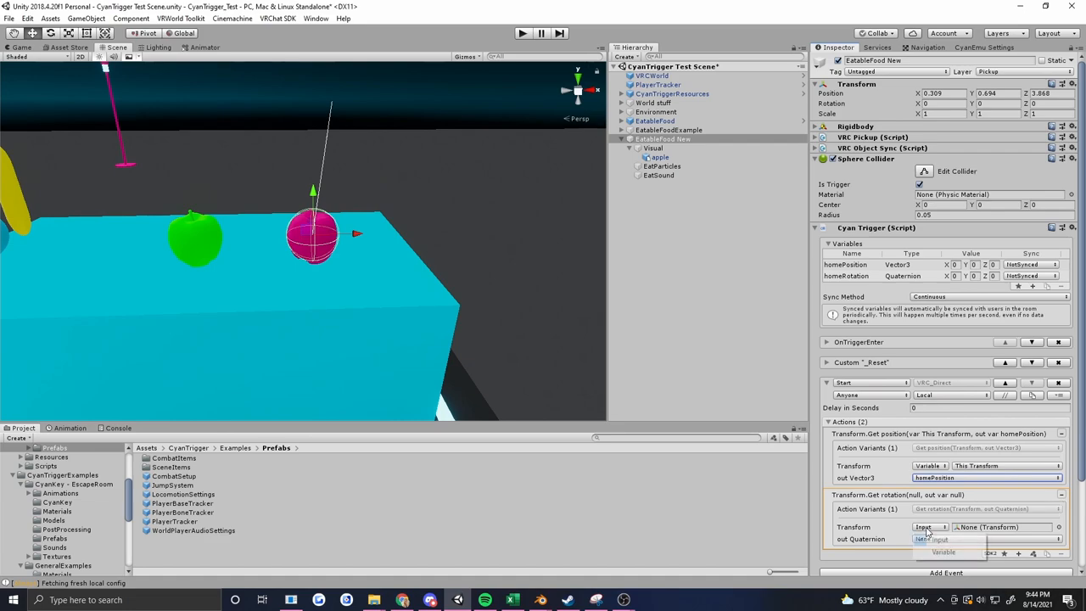
{"action": "left_click", "coordinate": [930, 526]}
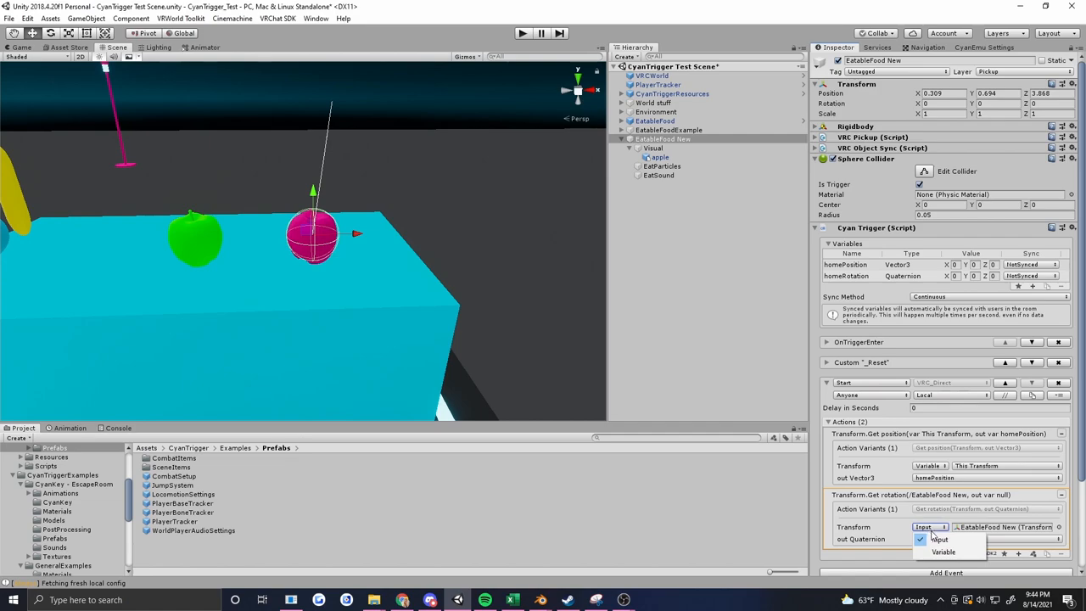
{"action": "left_click", "coordinate": [944, 552]}
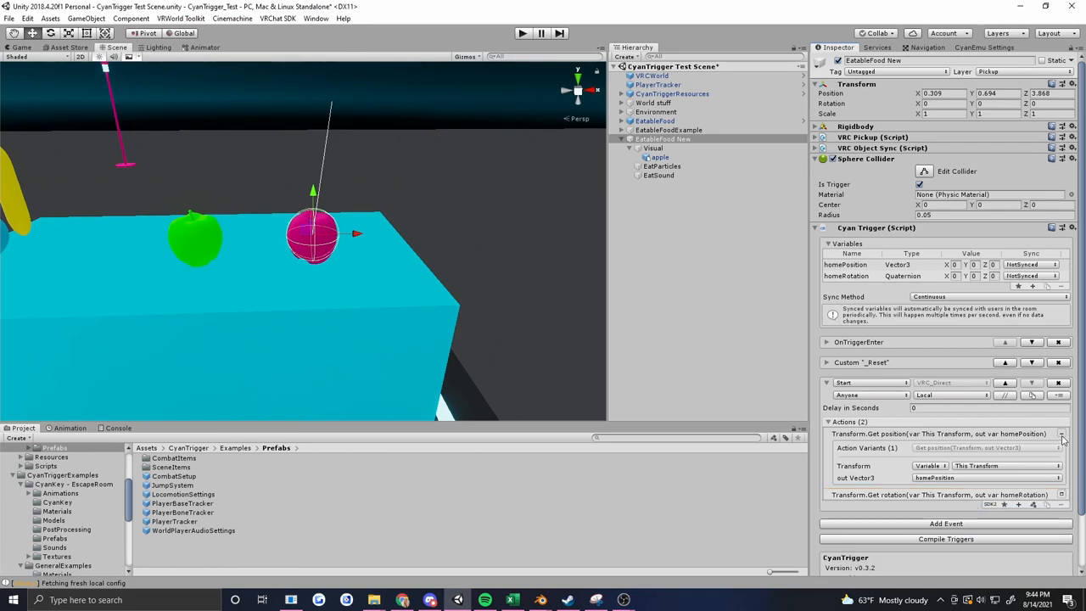
{"action": "left_click", "coordinate": [1062, 434]}
{"action": "type", "text": "trans"}
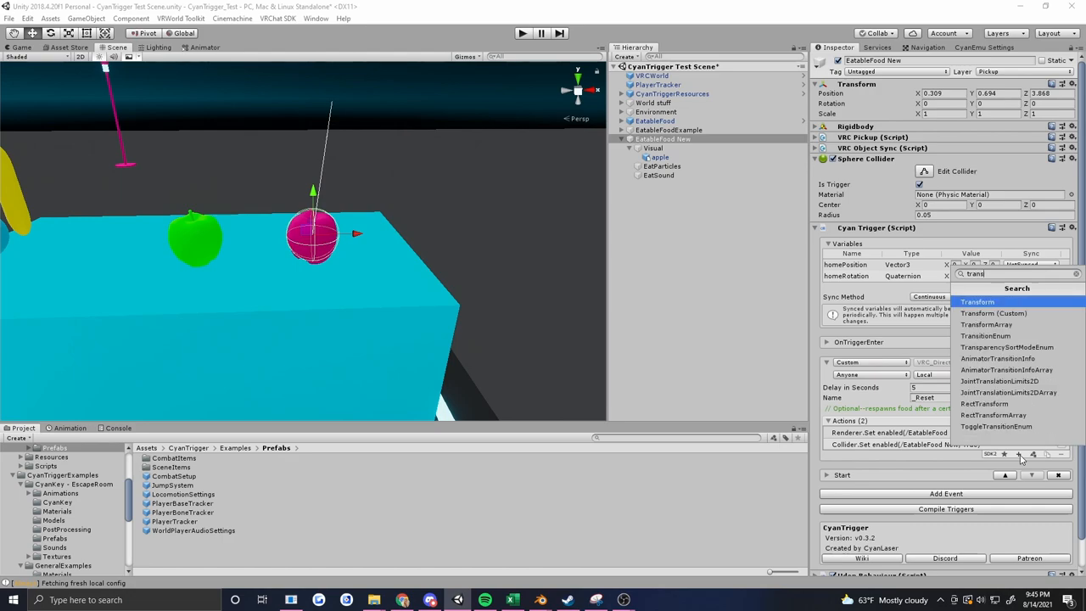
Add Transform.SetPositionAndRotation to _Reset using This Transform, homePosition and homeRotation
{"action": "left_click", "coordinate": [978, 302]}
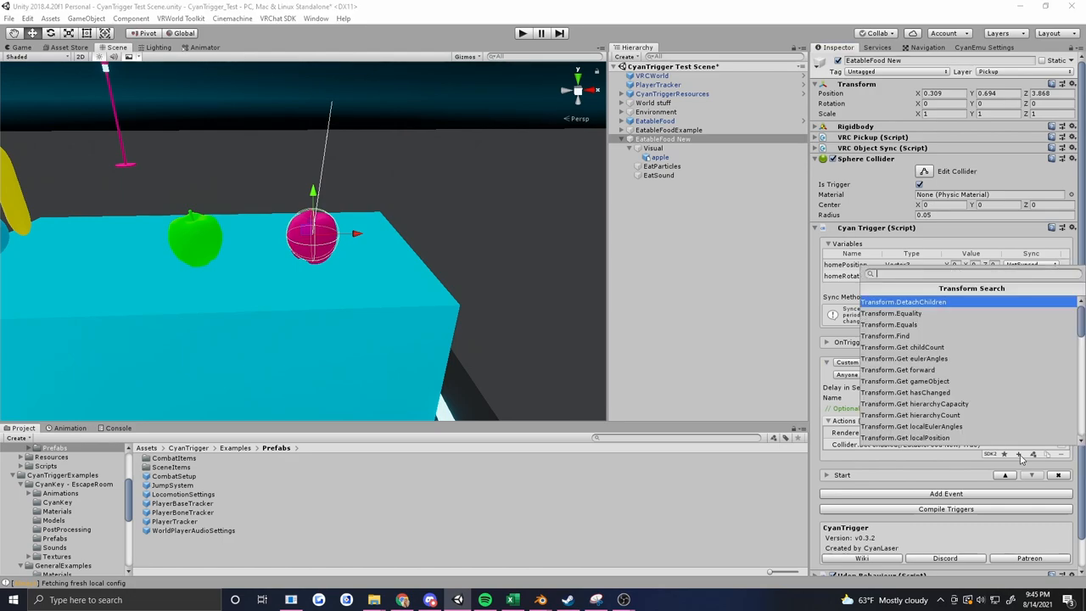
{"action": "type", "text": "set"}
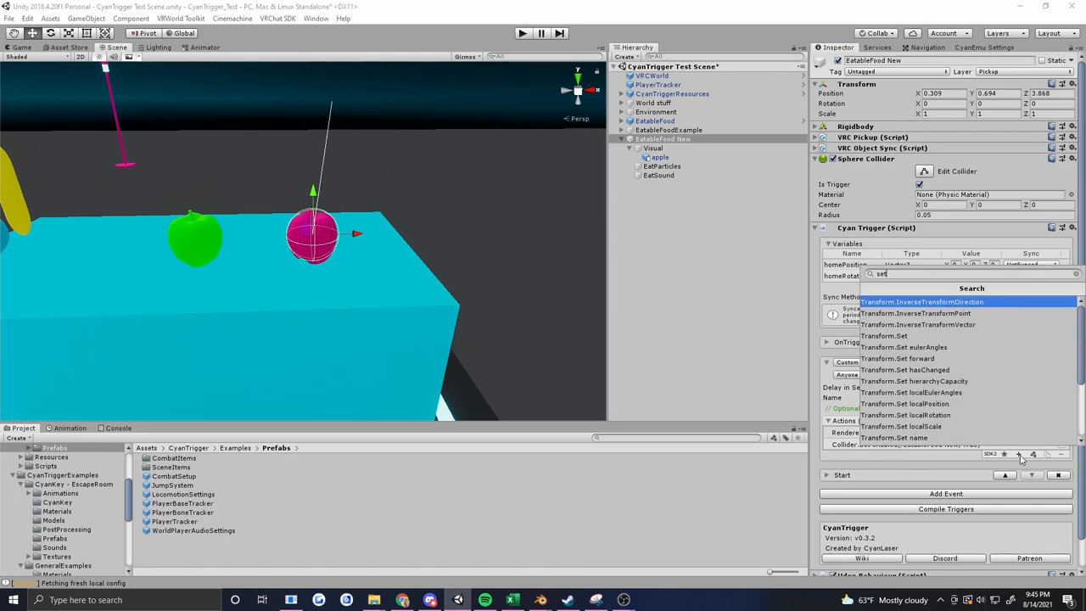
{"action": "type", "text": "po"}
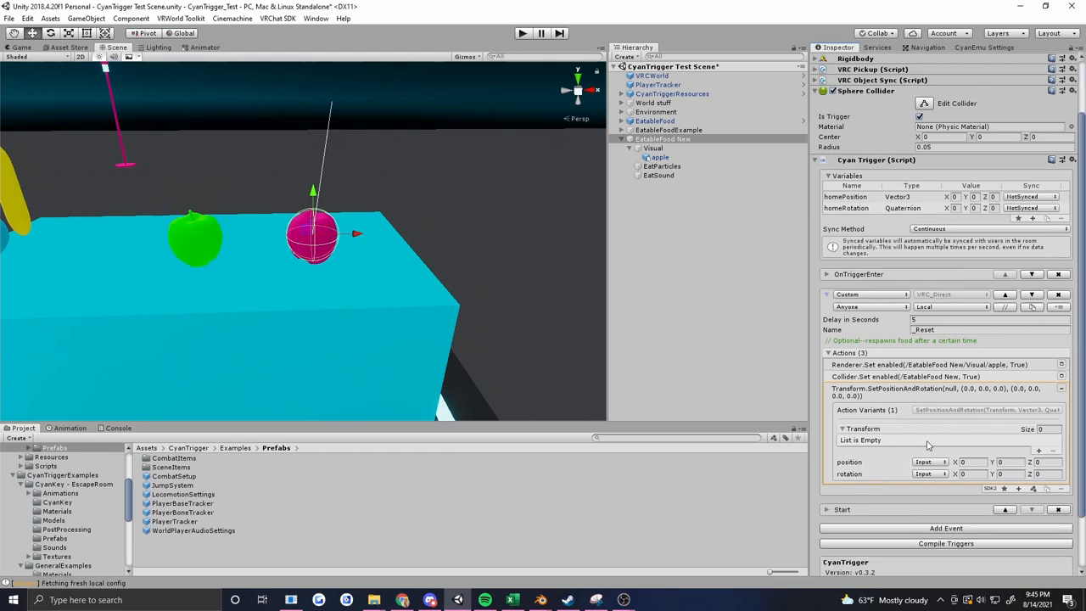
{"action": "scroll", "scroll_direction": "down", "scroll_amount": 3}
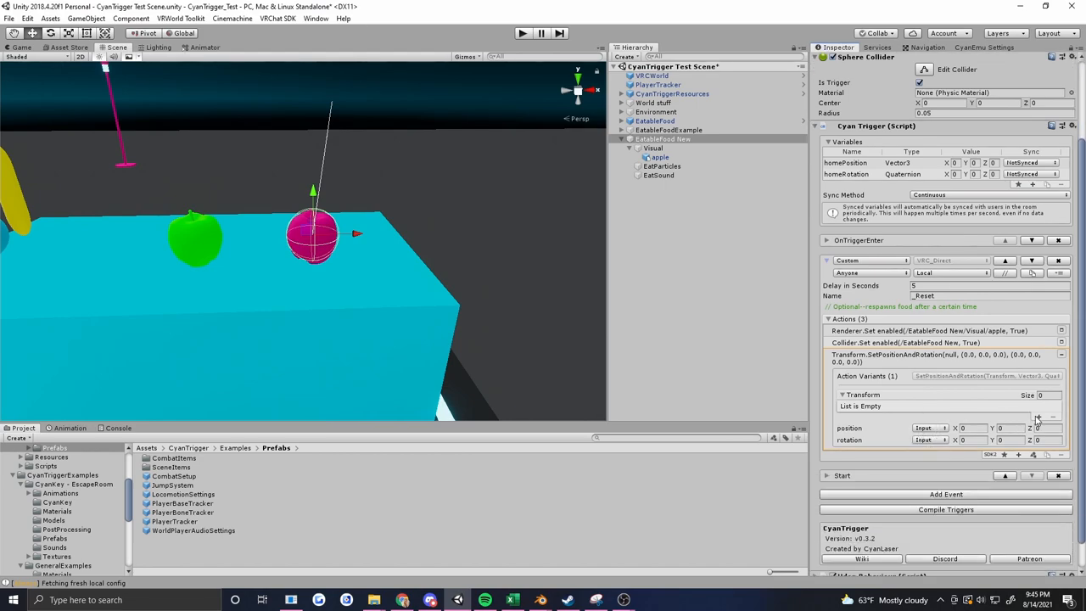
{"action": "left_click", "coordinate": [1038, 395]}
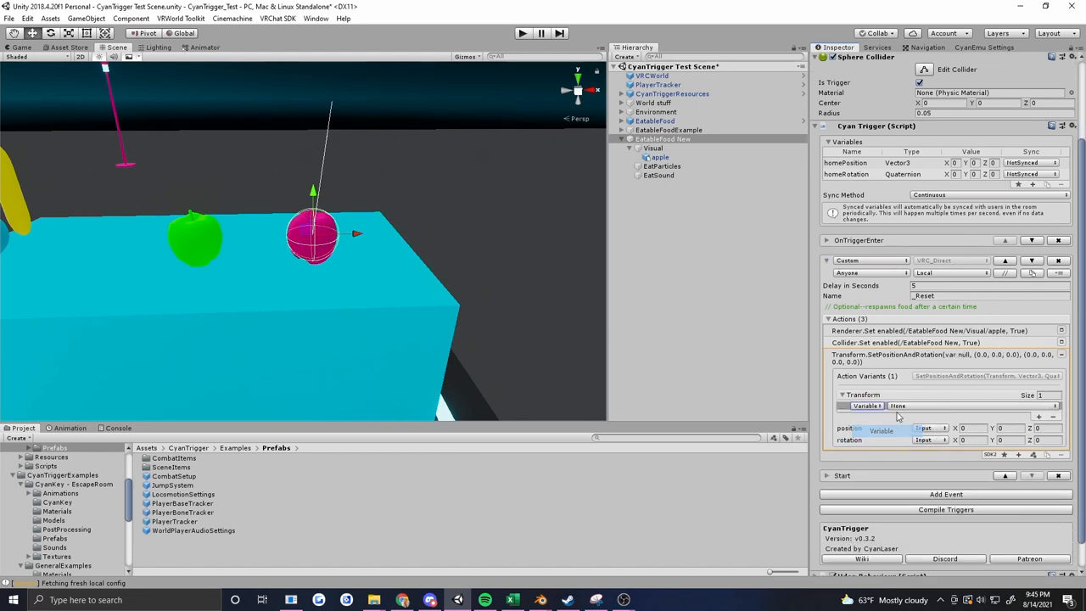
{"action": "left_click", "coordinate": [975, 405]}
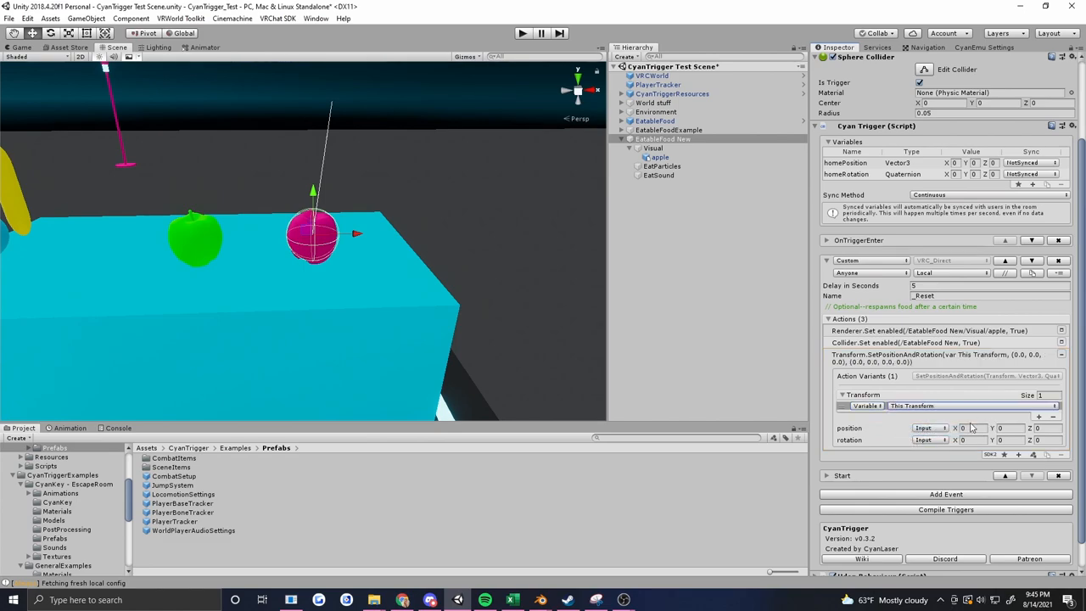
{"action": "left_click", "coordinate": [930, 440]}
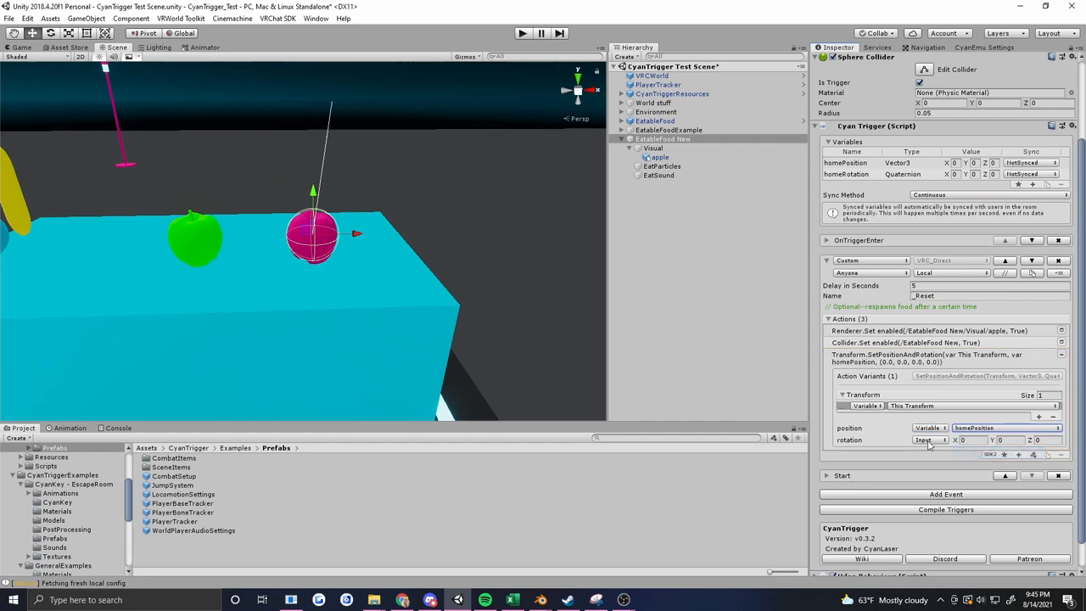
{"action": "left_click", "coordinate": [930, 440]}
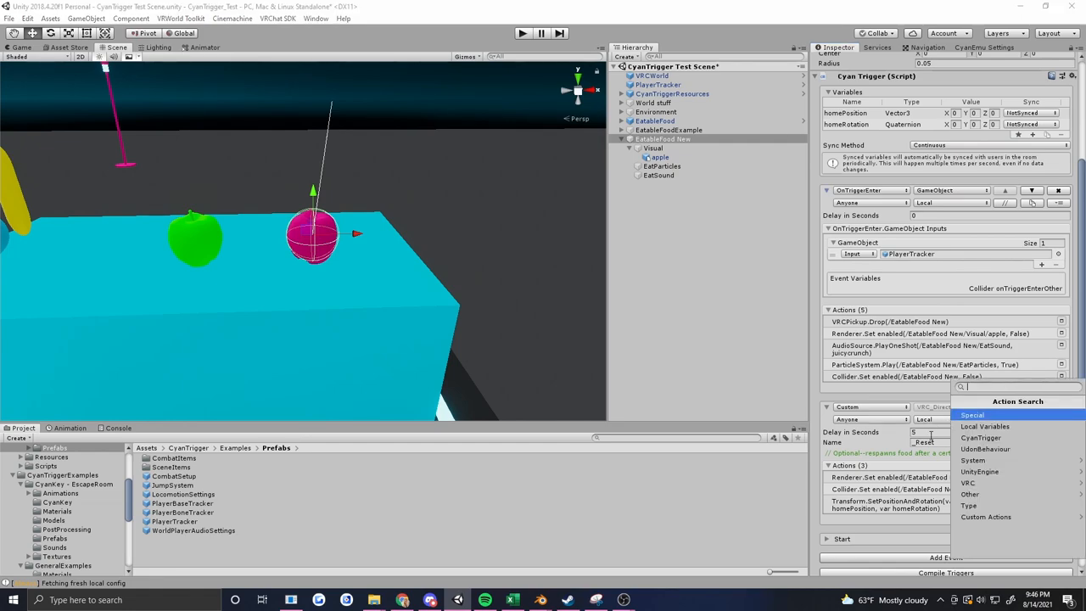
Add a CyanTrigger.SendCustomEvent action to OnTriggerEnter calling _Reset
{"action": "left_click", "coordinate": [981, 437]}
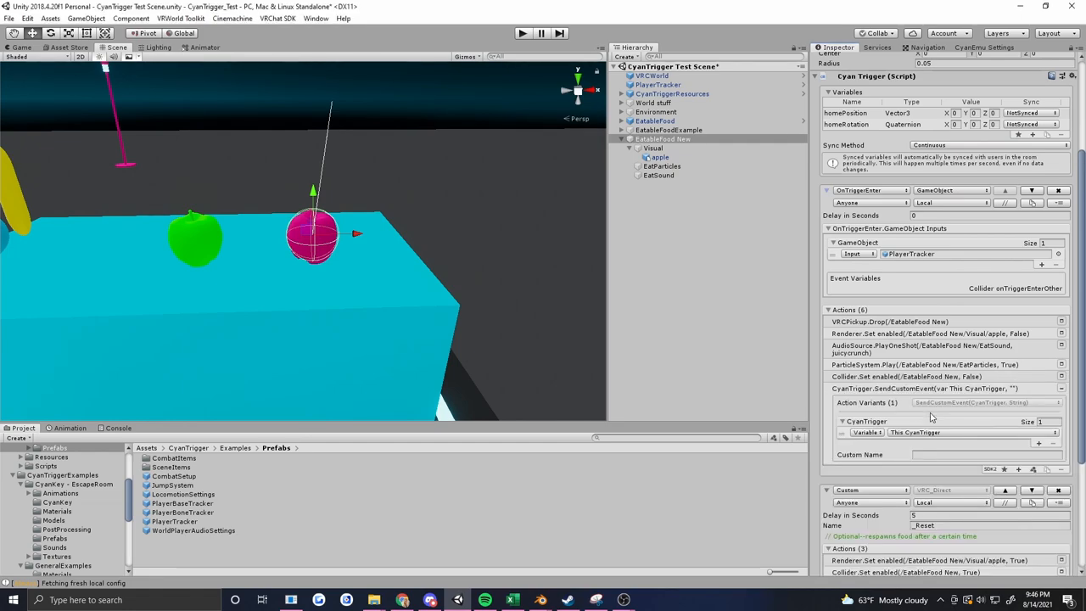
{"action": "mouse_move", "coordinate": [933, 440]}
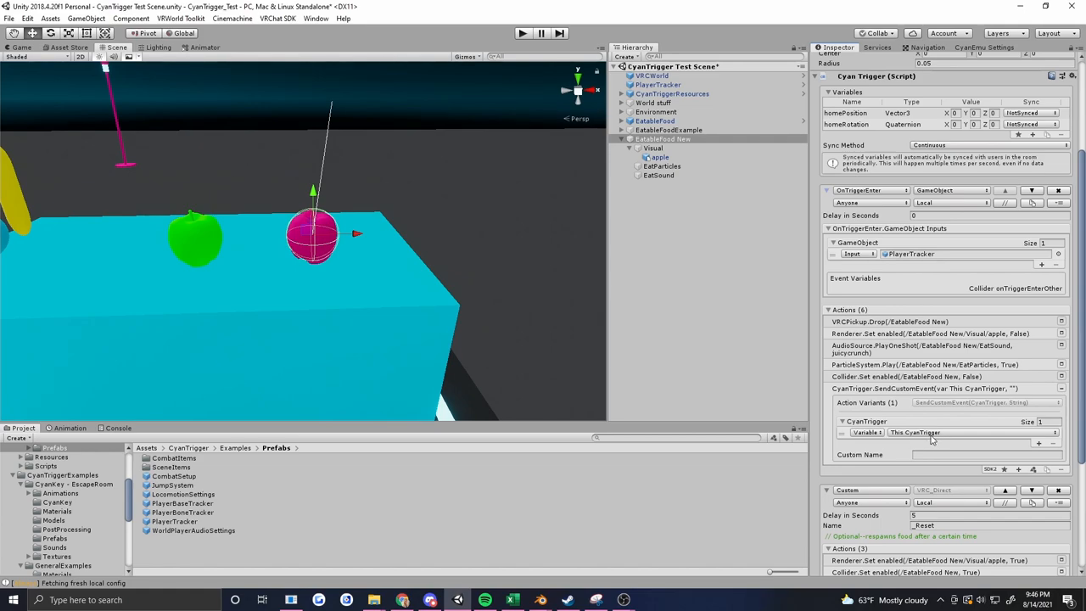
{"action": "scroll", "scroll_direction": "down", "scroll_amount": 3}
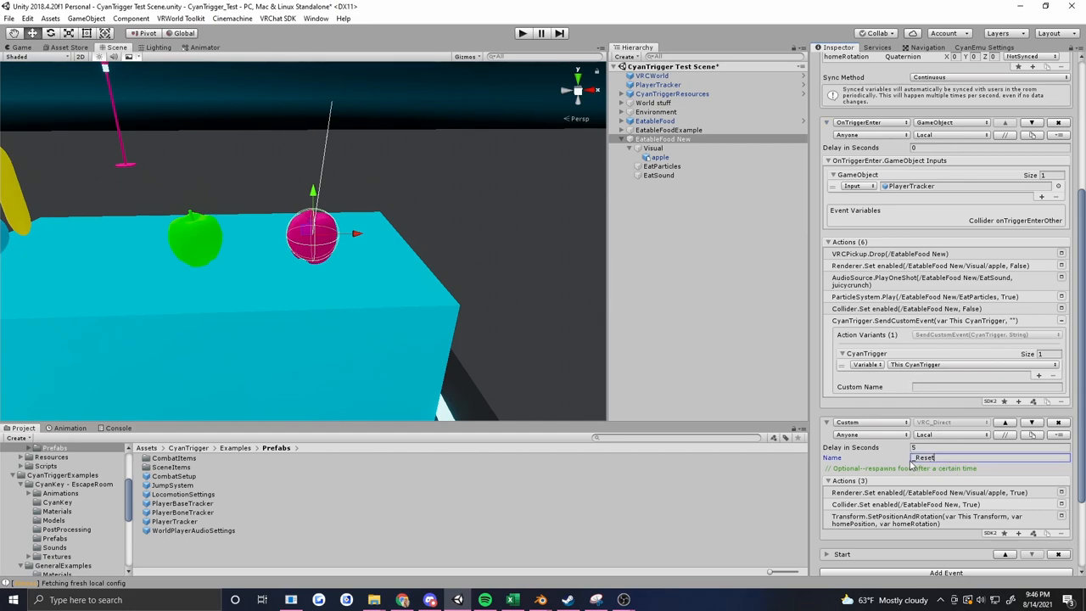
{"action": "left_click", "coordinate": [985, 387]}
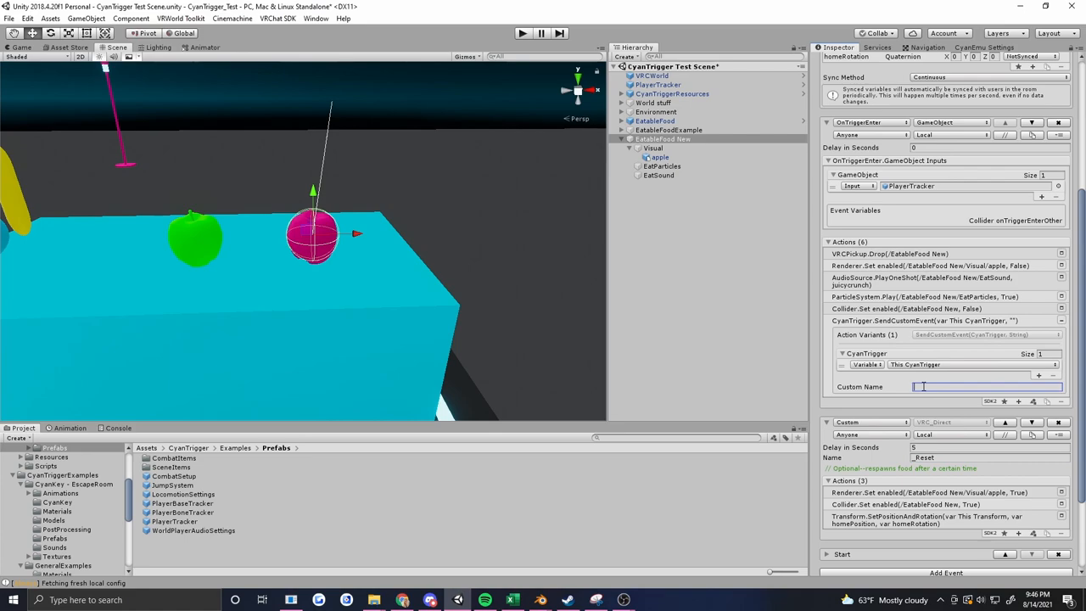
{"action": "type", "text": "_Reset"}
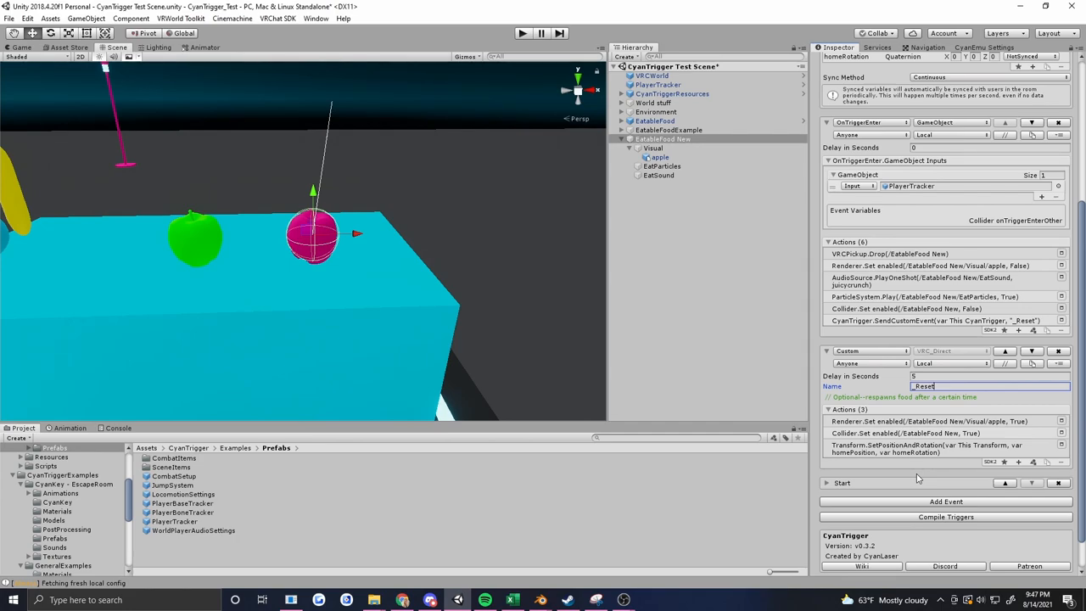
{"action": "mouse_move", "coordinate": [913, 479]}
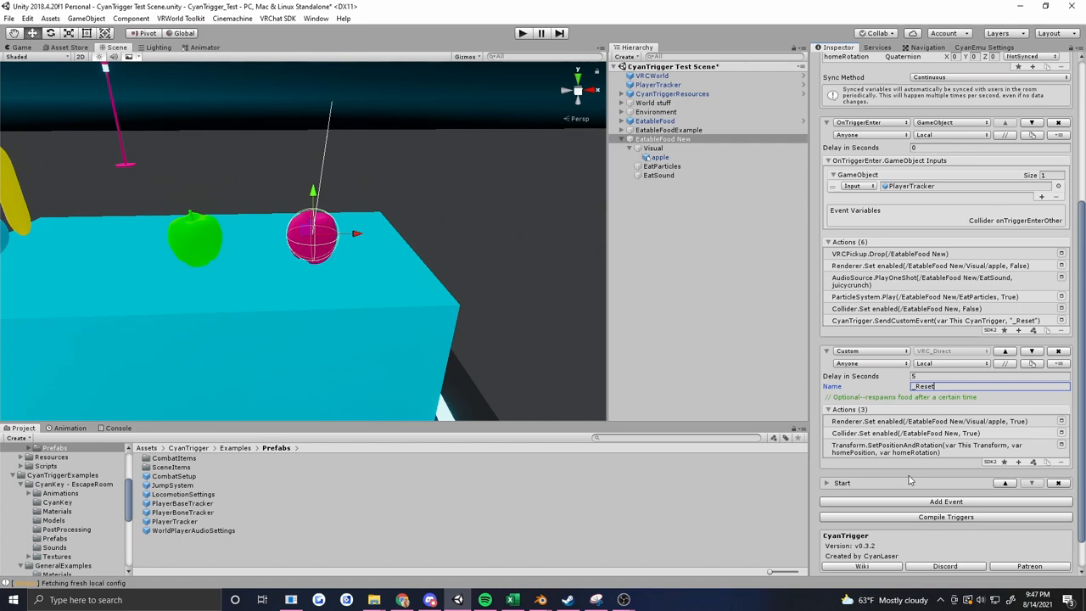
{"action": "mouse_move", "coordinate": [1021, 468]}
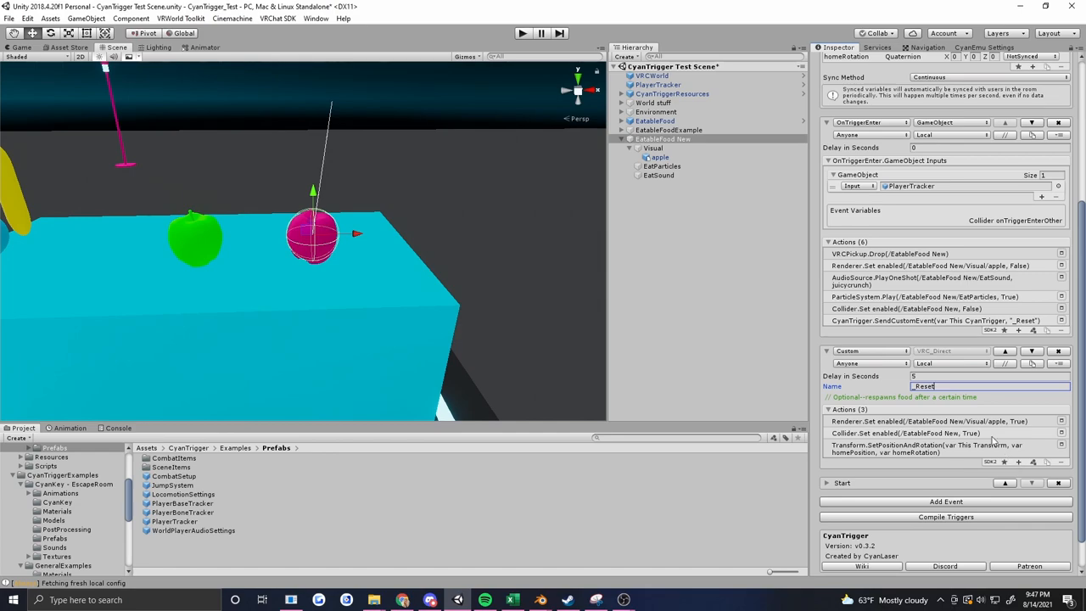
{"action": "mouse_move", "coordinate": [1022, 333]}
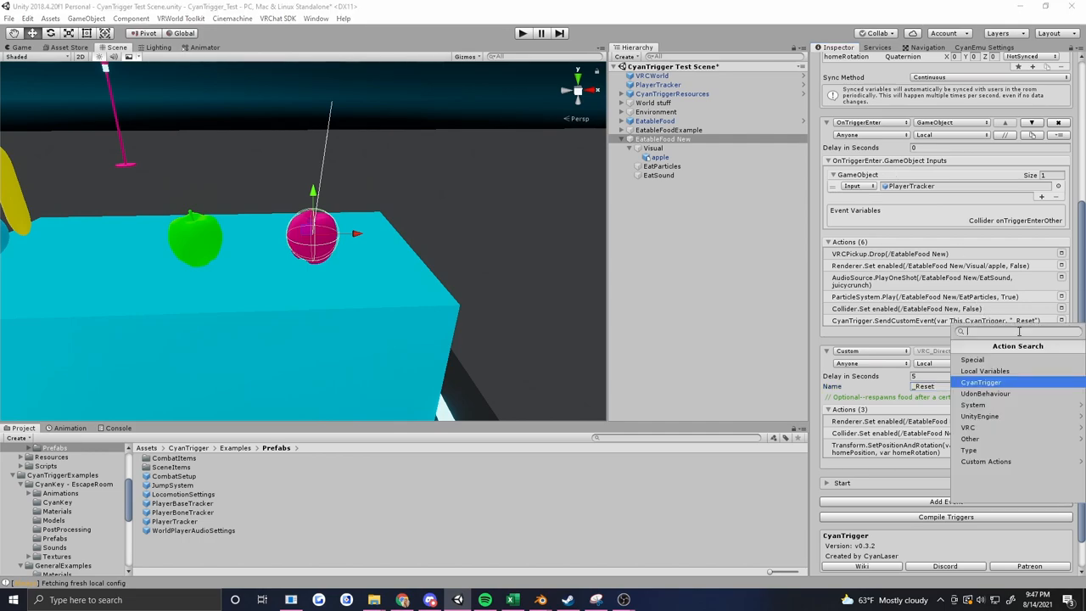
Add a Debug.Log(String) action 'Food Collision detected' to OnTriggerEnter
{"action": "type", "text": "debug"}
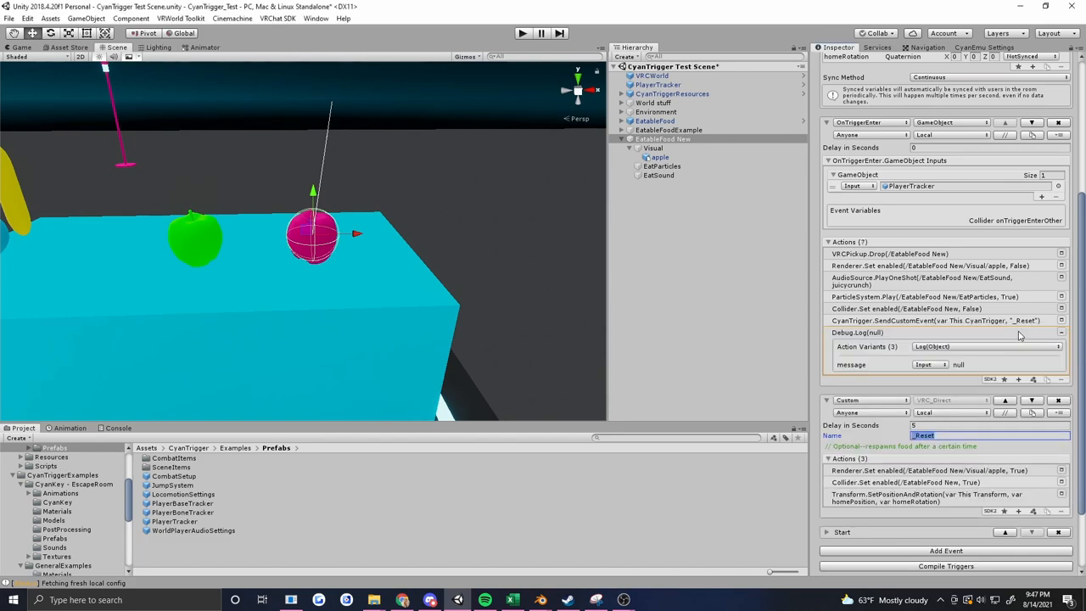
{"action": "left_click", "coordinate": [985, 346]}
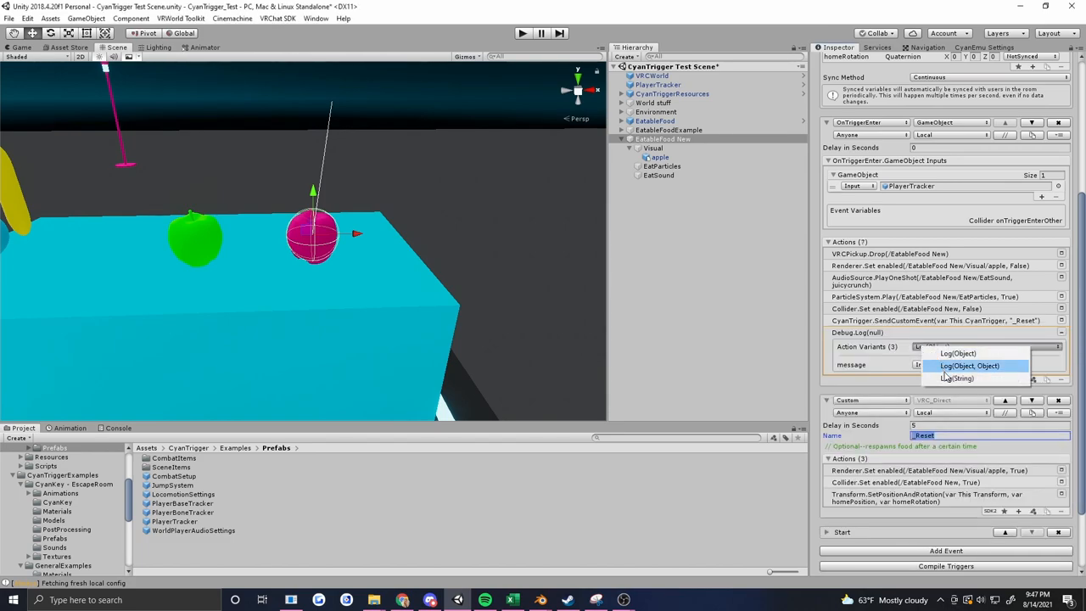
{"action": "left_click", "coordinate": [960, 377]}
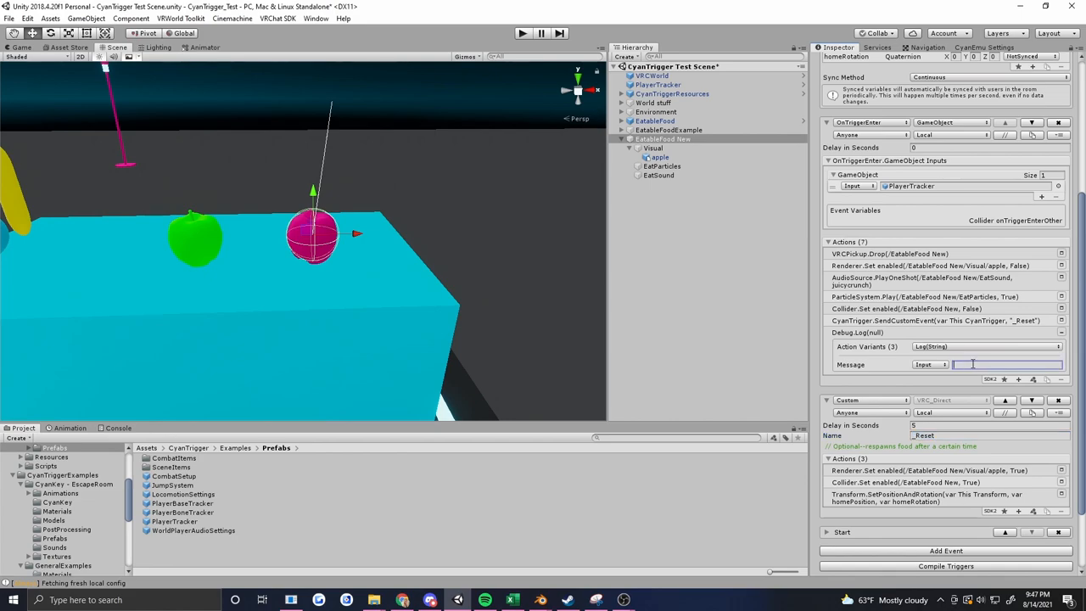
{"action": "type", "text": "Food Collision"}
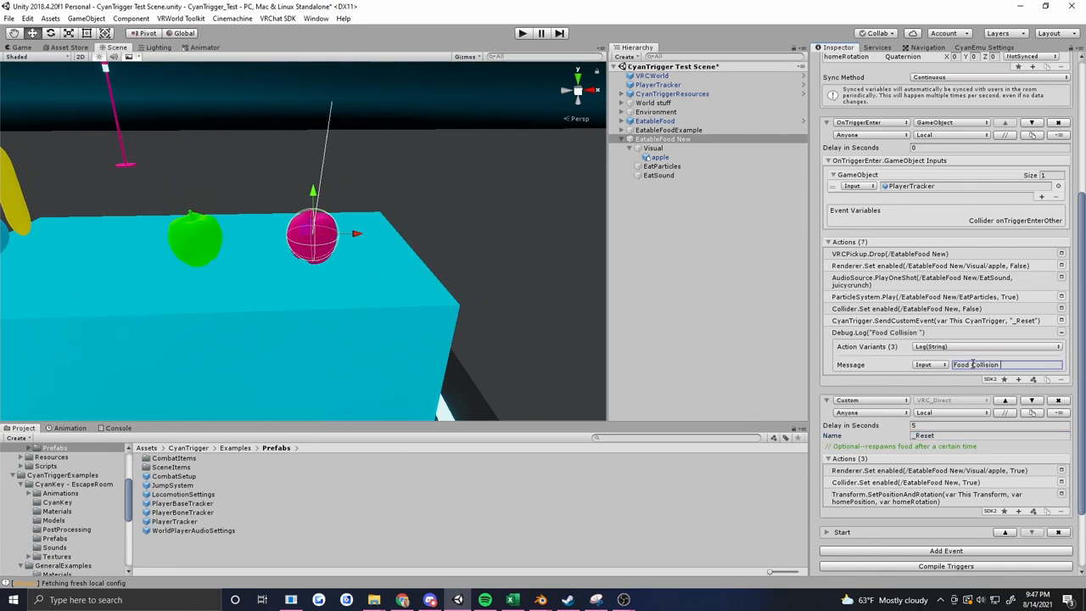
{"action": "type", "text": "detected"}
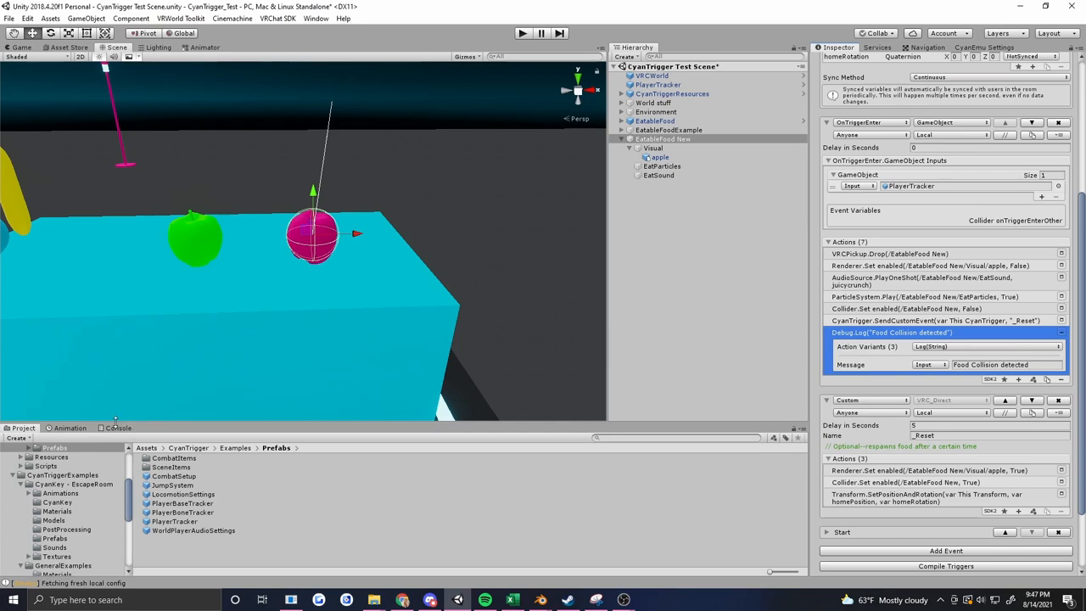
Add a Debug.Log 'Food Reset' action to the _Reset event
{"action": "left_click", "coordinate": [119, 427]}
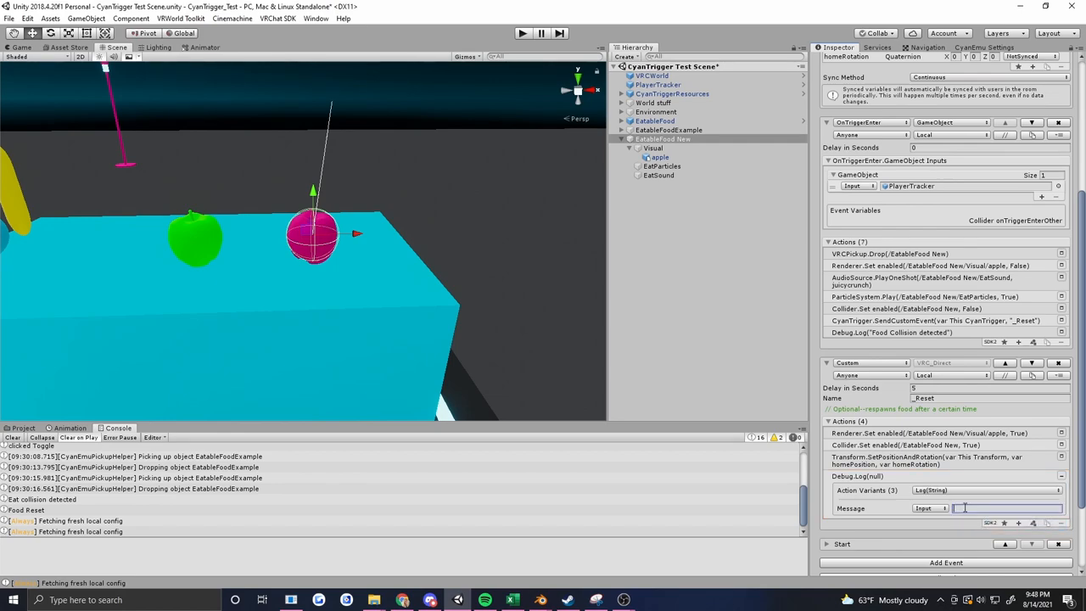
{"action": "type", "text": "Food Reset"}
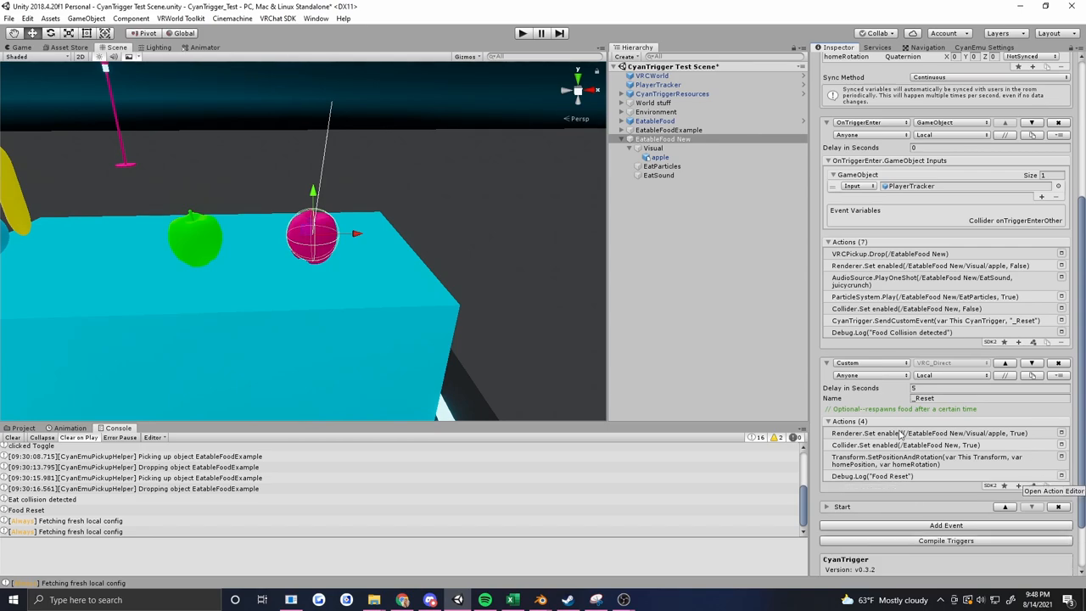
{"action": "mouse_move", "coordinate": [417, 72]}
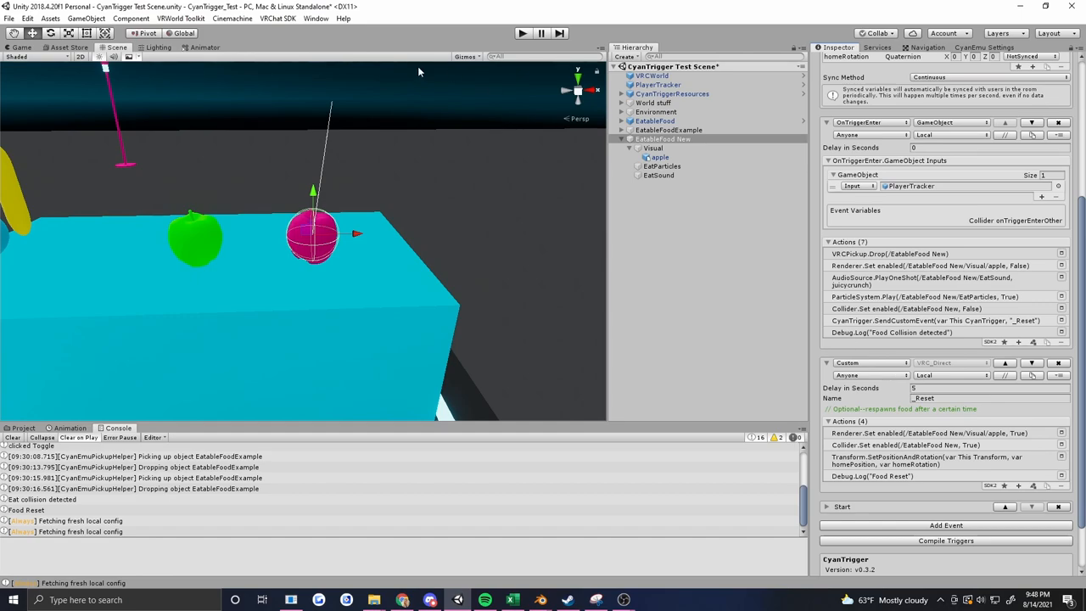
{"action": "mouse_move", "coordinate": [932, 487]}
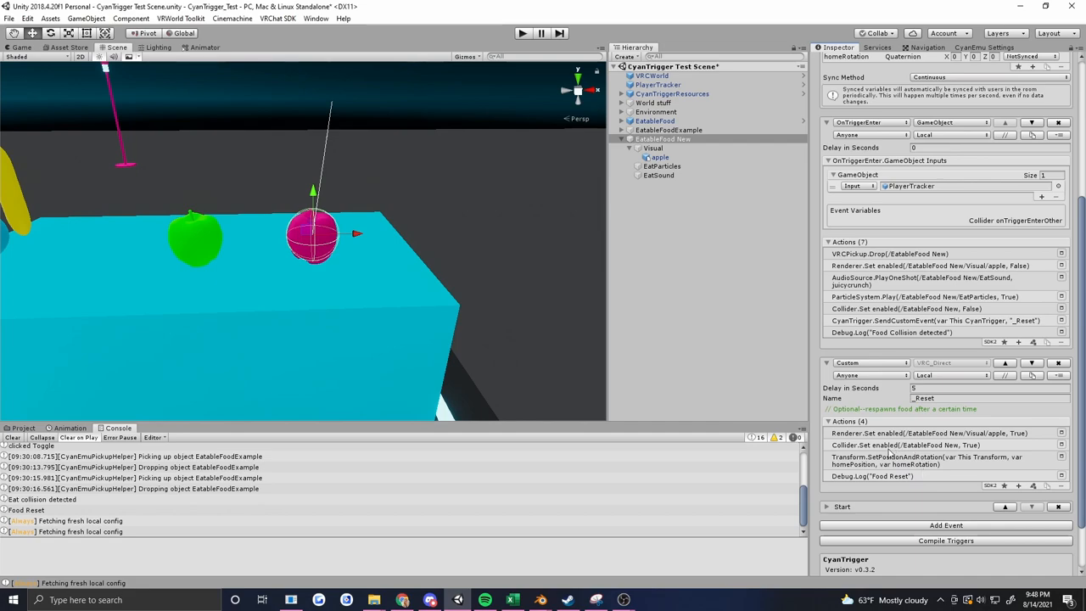
{"action": "mouse_move", "coordinate": [311, 492]}
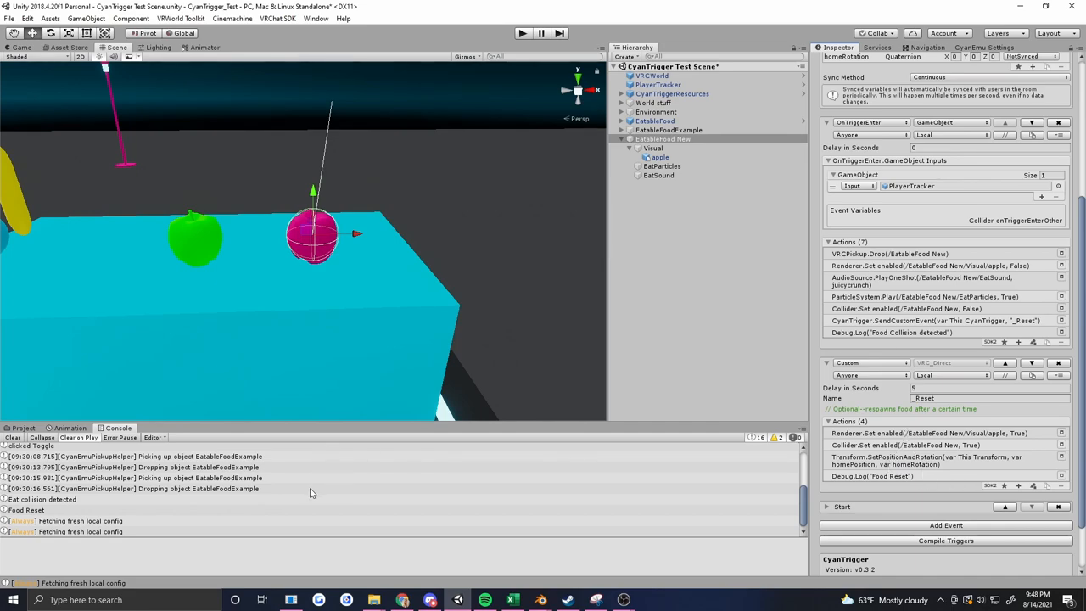
{"action": "scroll", "scroll_direction": "up", "scroll_amount": 3}
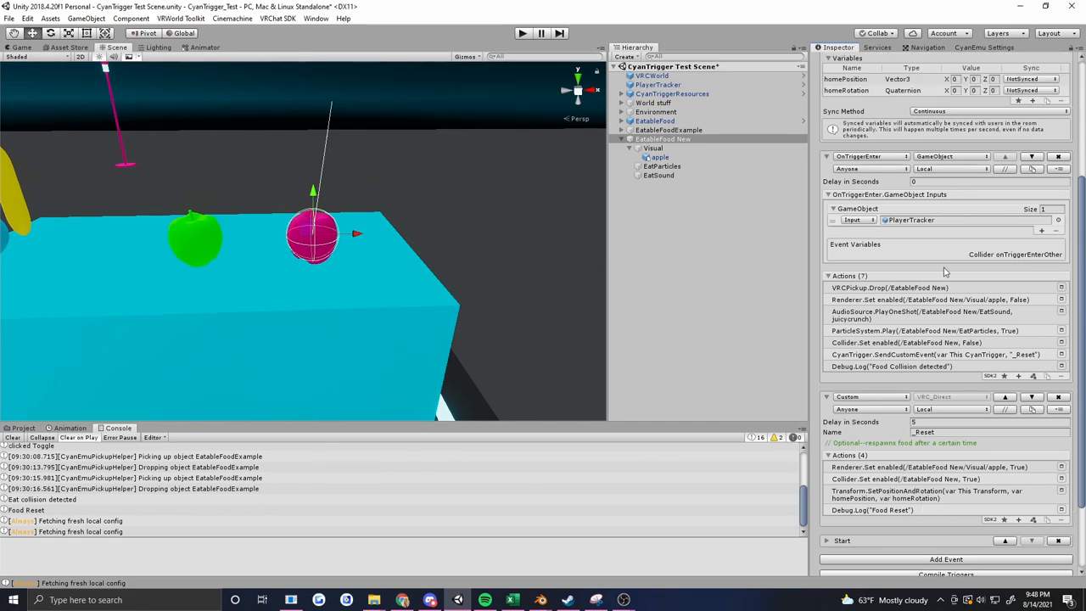
Run a quick play session, stop it and check the sphere collider settings
{"action": "left_click", "coordinate": [629, 139]}
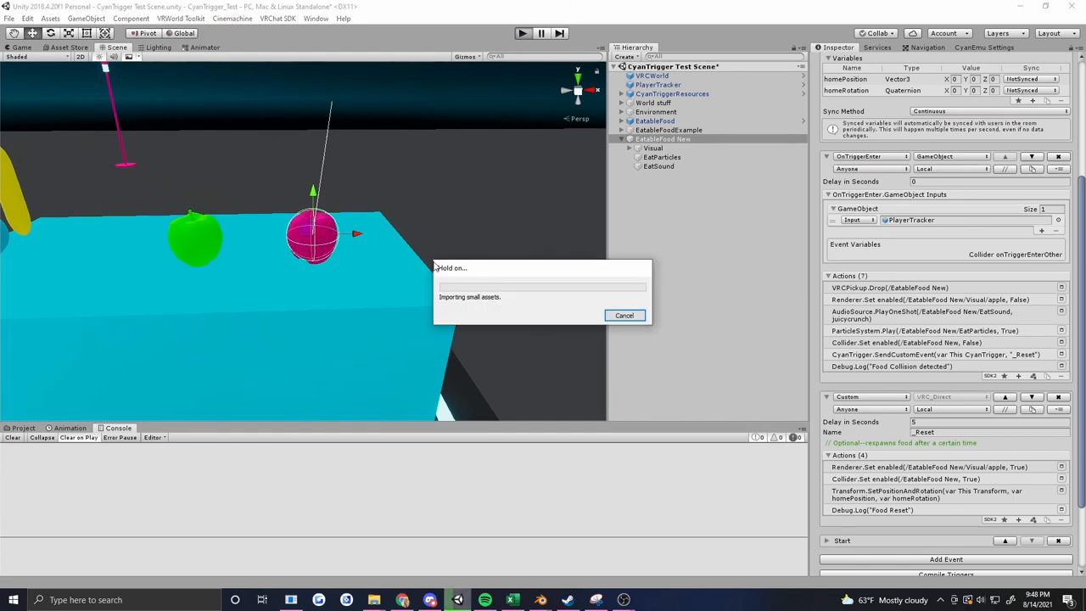
{"action": "left_click", "coordinate": [523, 33]}
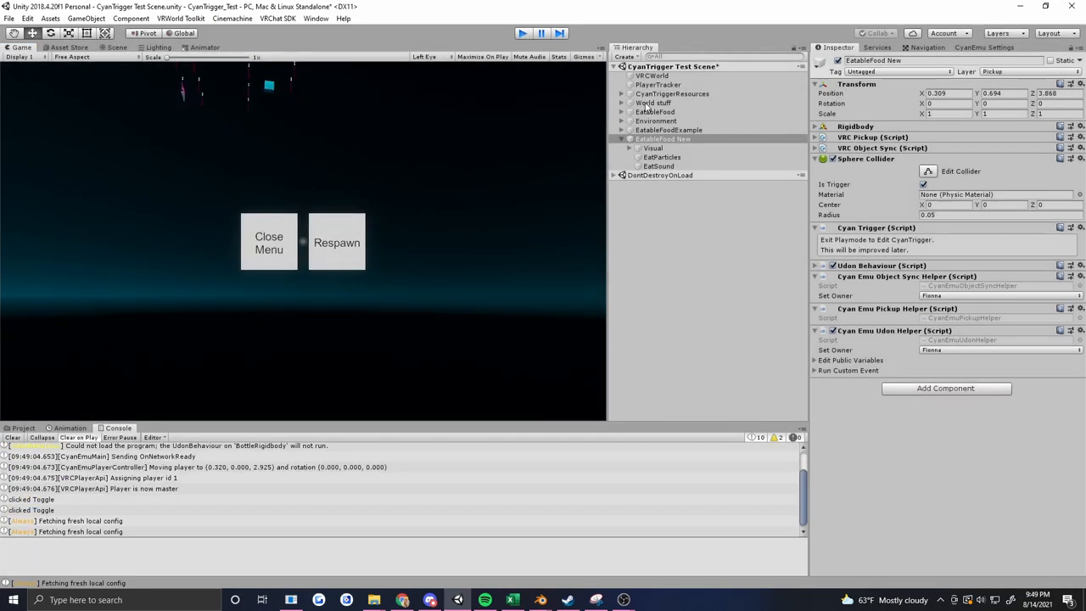
{"action": "left_click", "coordinate": [542, 34]}
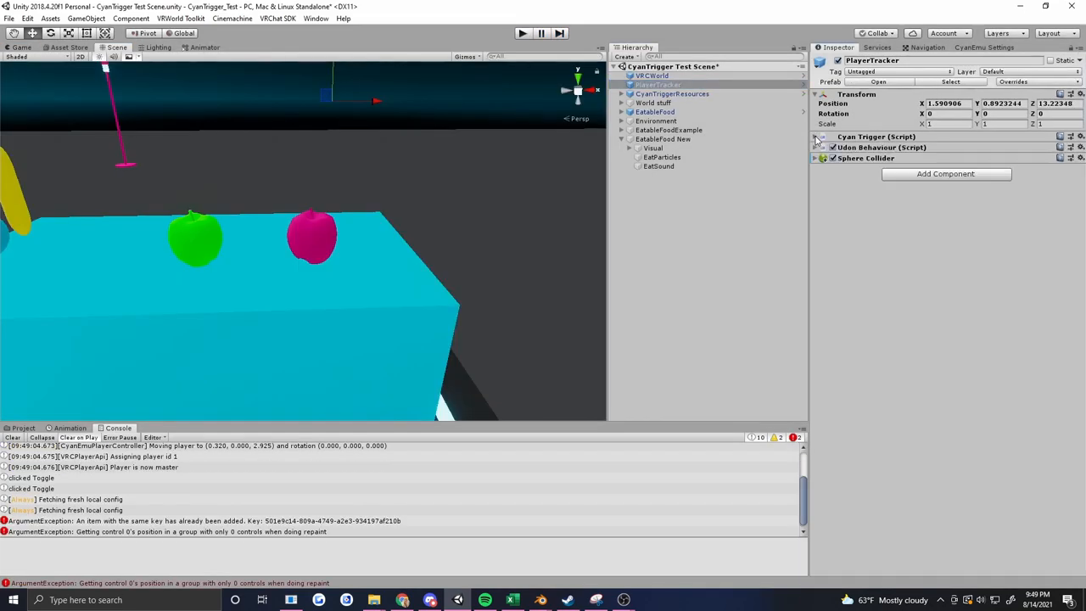
{"action": "left_click", "coordinate": [814, 159]}
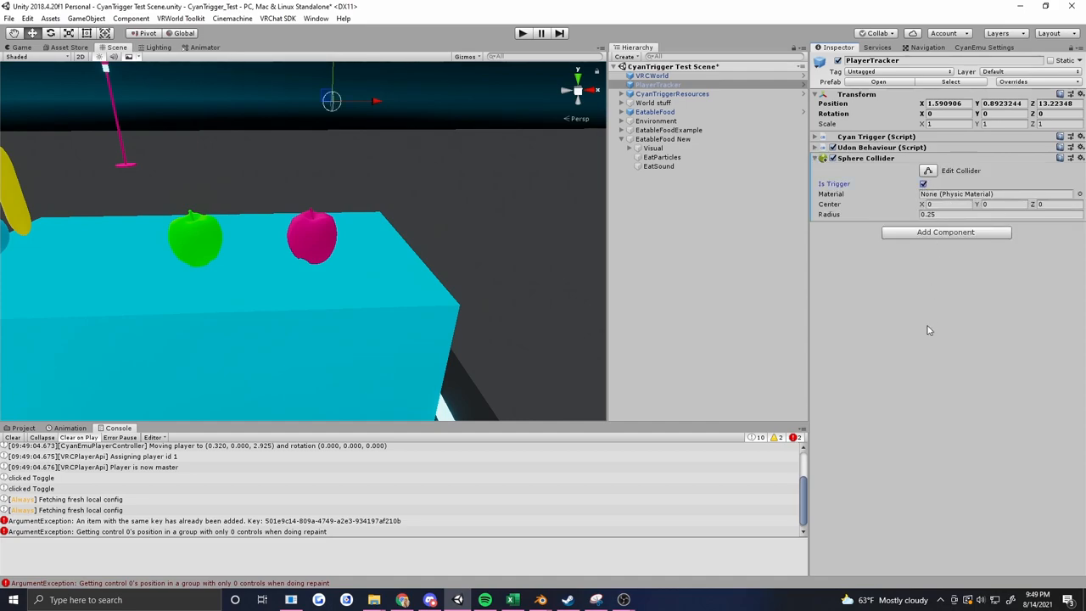
{"action": "left_click", "coordinate": [814, 159]}
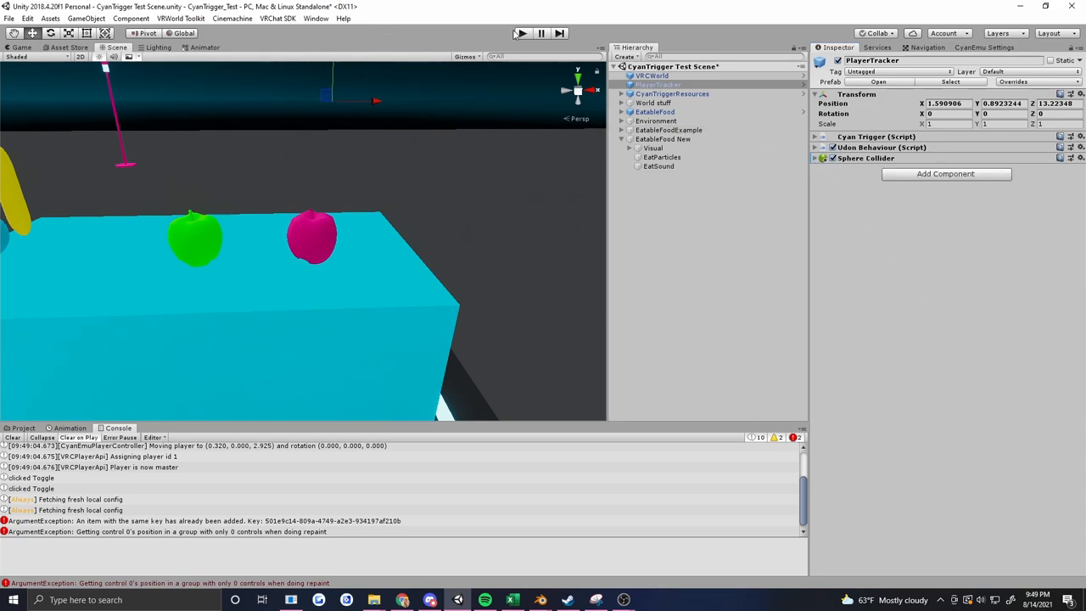
Re-enter play mode, close the emulator menu and test picking up the apple
{"action": "left_click", "coordinate": [521, 34]}
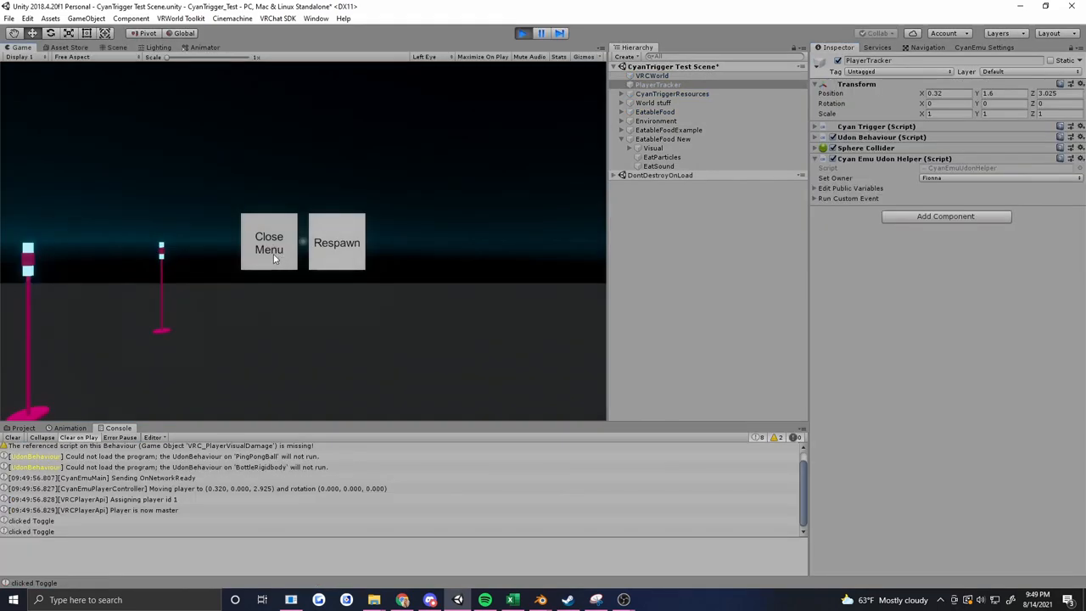
{"action": "left_click", "coordinate": [336, 241]}
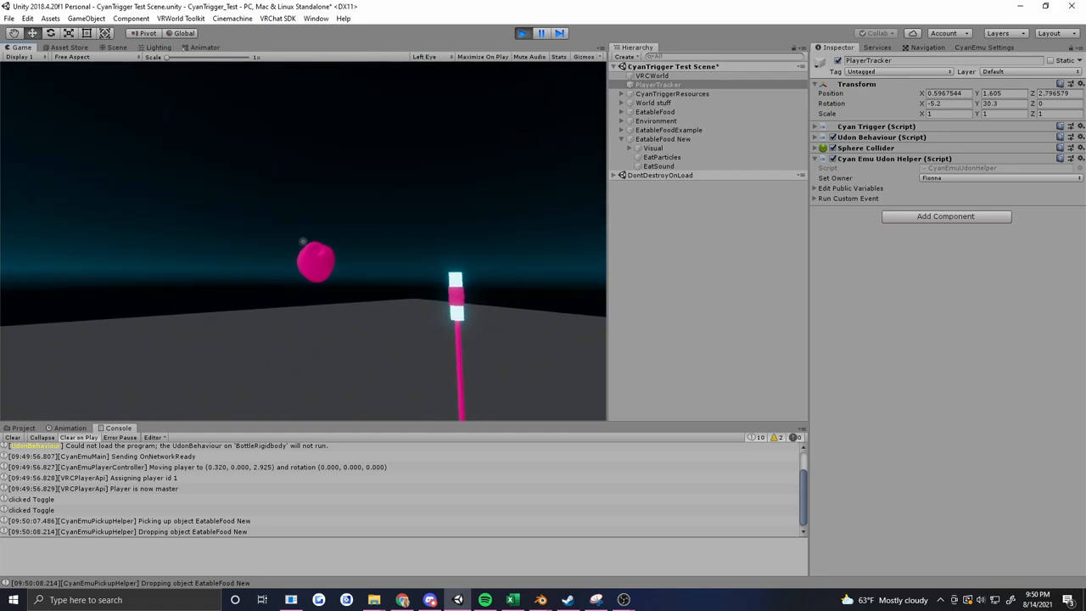
{"action": "left_click", "coordinate": [316, 262]}
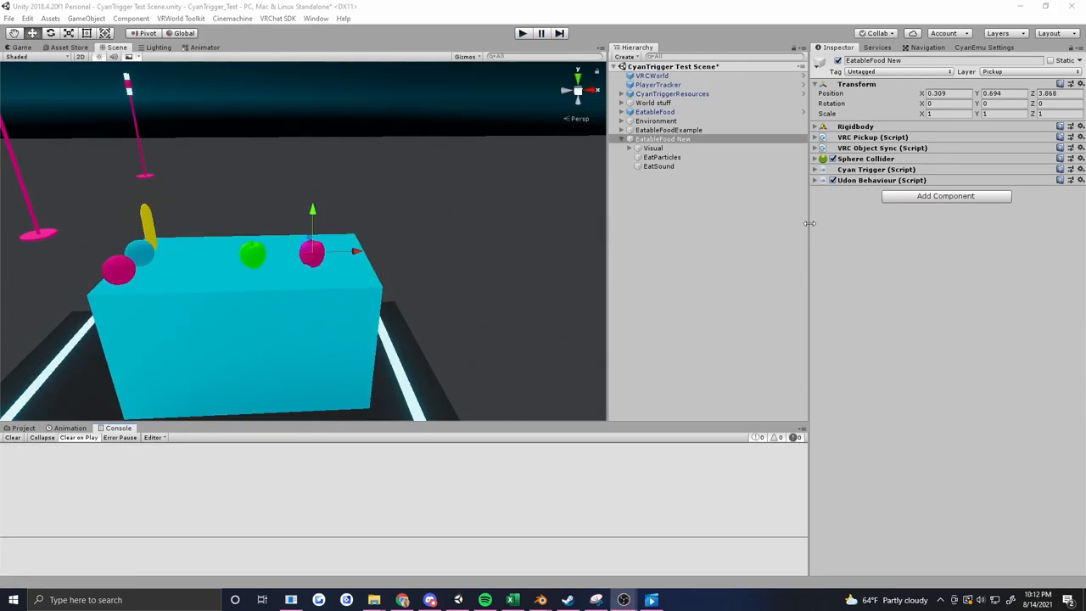
Change the OnTriggerEnter broadcast from Local to Send To All
{"action": "left_click", "coordinate": [814, 170]}
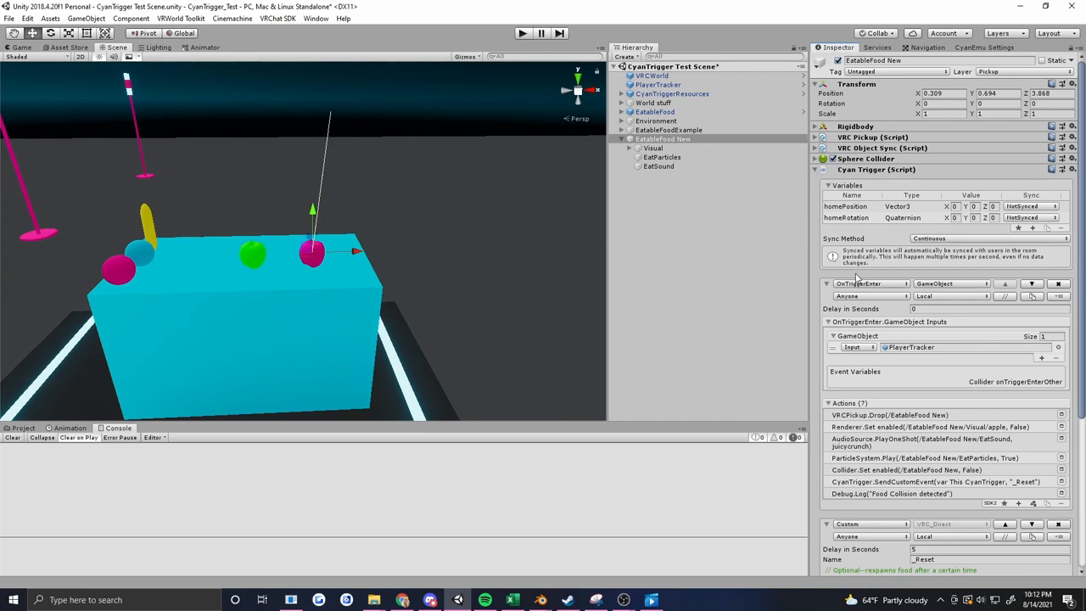
{"action": "mouse_move", "coordinate": [852, 302]}
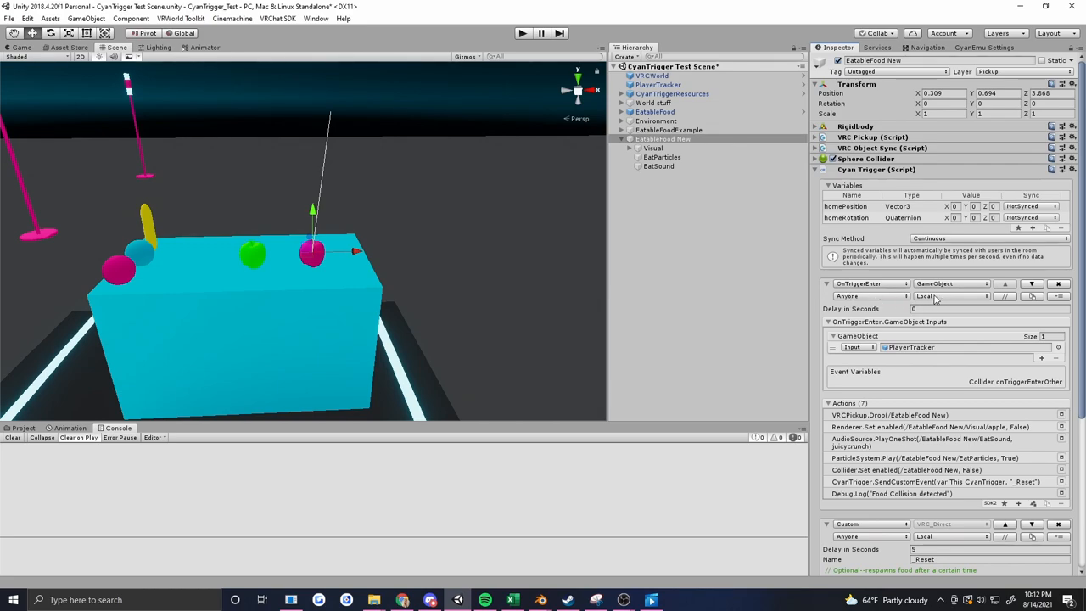
{"action": "mouse_move", "coordinate": [906, 326]}
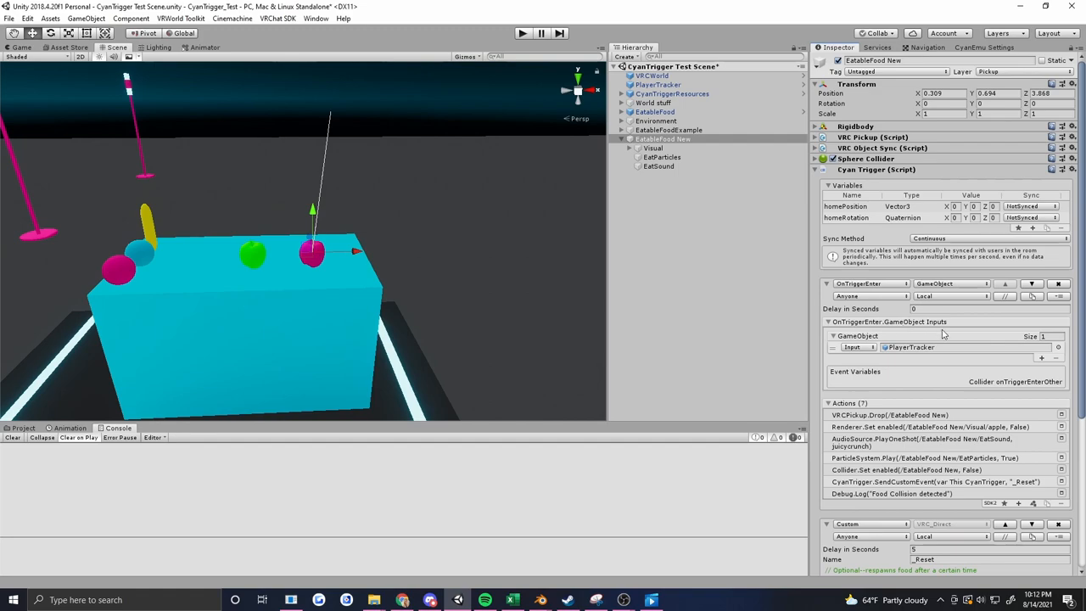
{"action": "scroll", "scroll_direction": "down", "scroll_amount": 3}
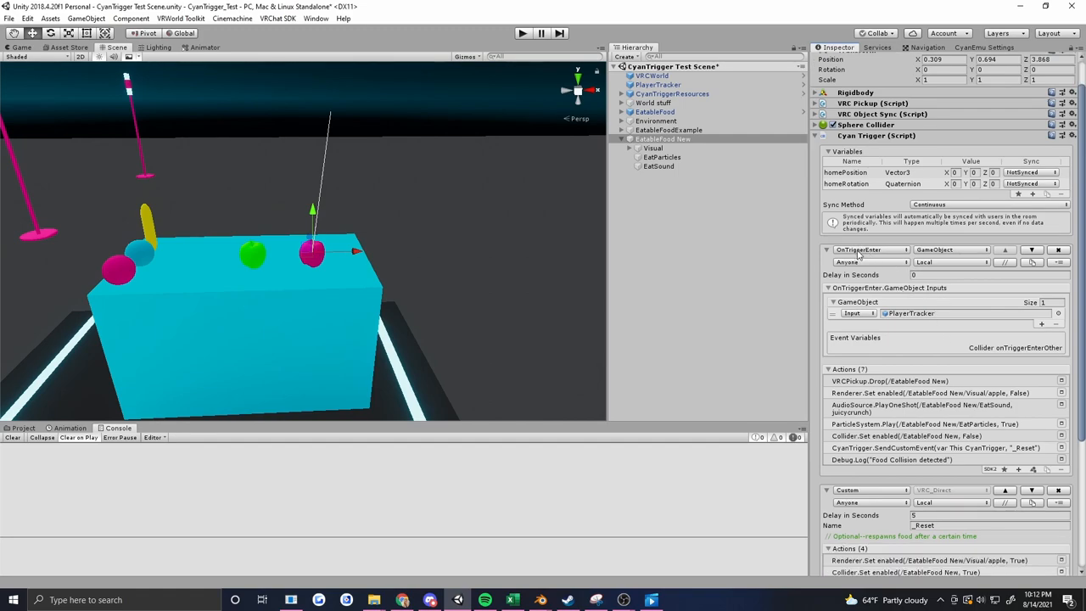
{"action": "left_click", "coordinate": [951, 262]}
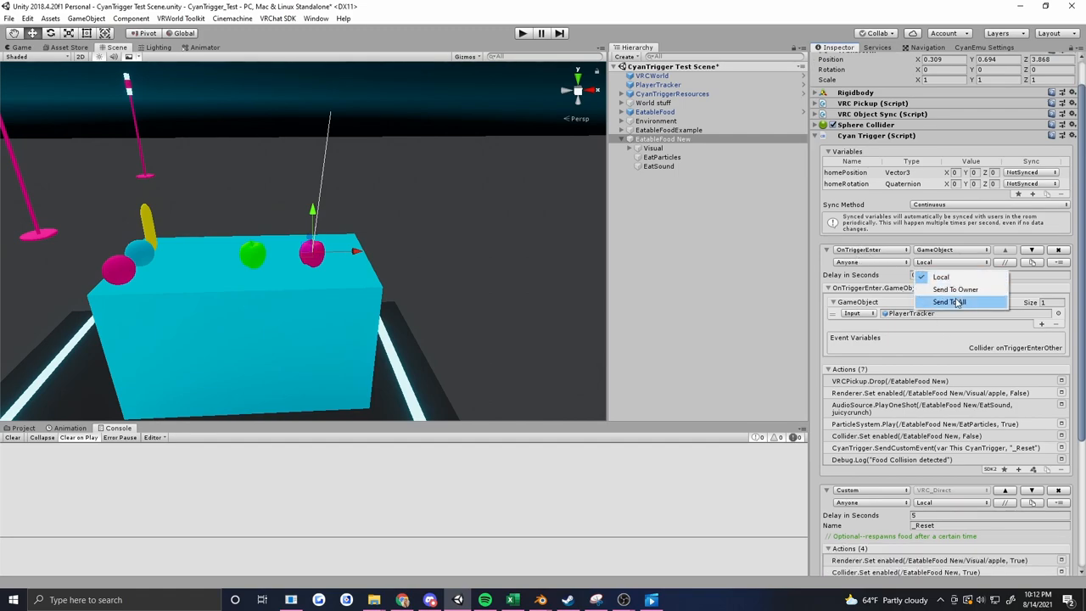
{"action": "left_click", "coordinate": [950, 302]}
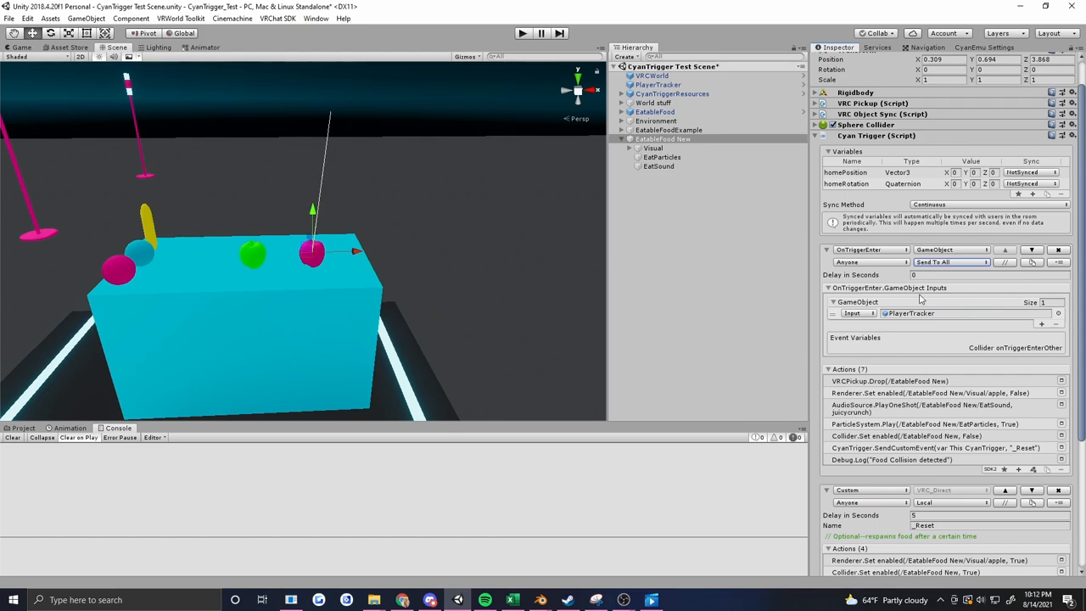
{"action": "scroll", "scroll_direction": "down", "scroll_amount": 3}
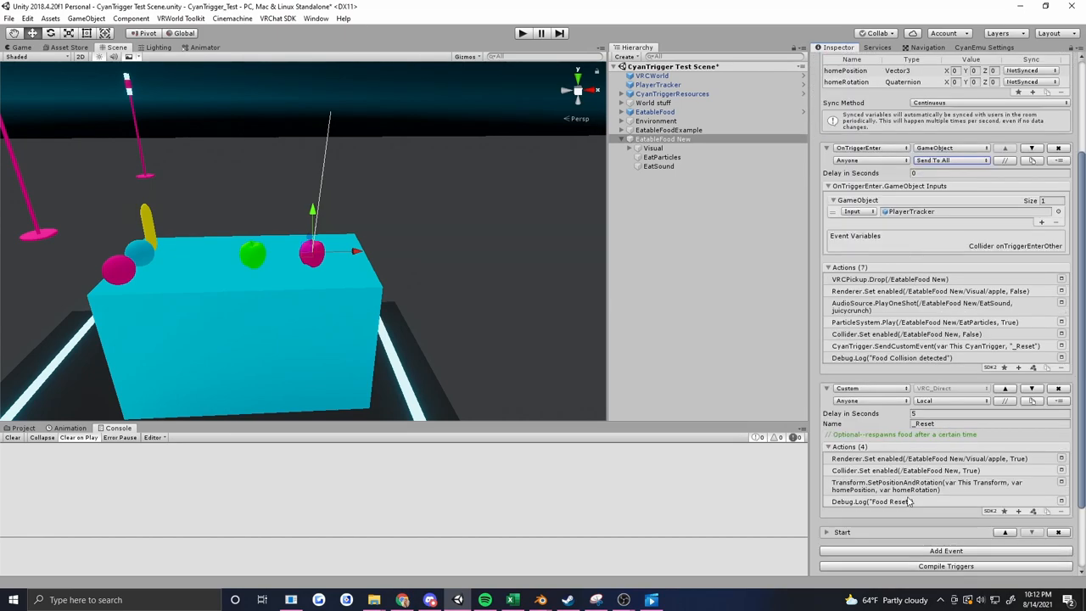